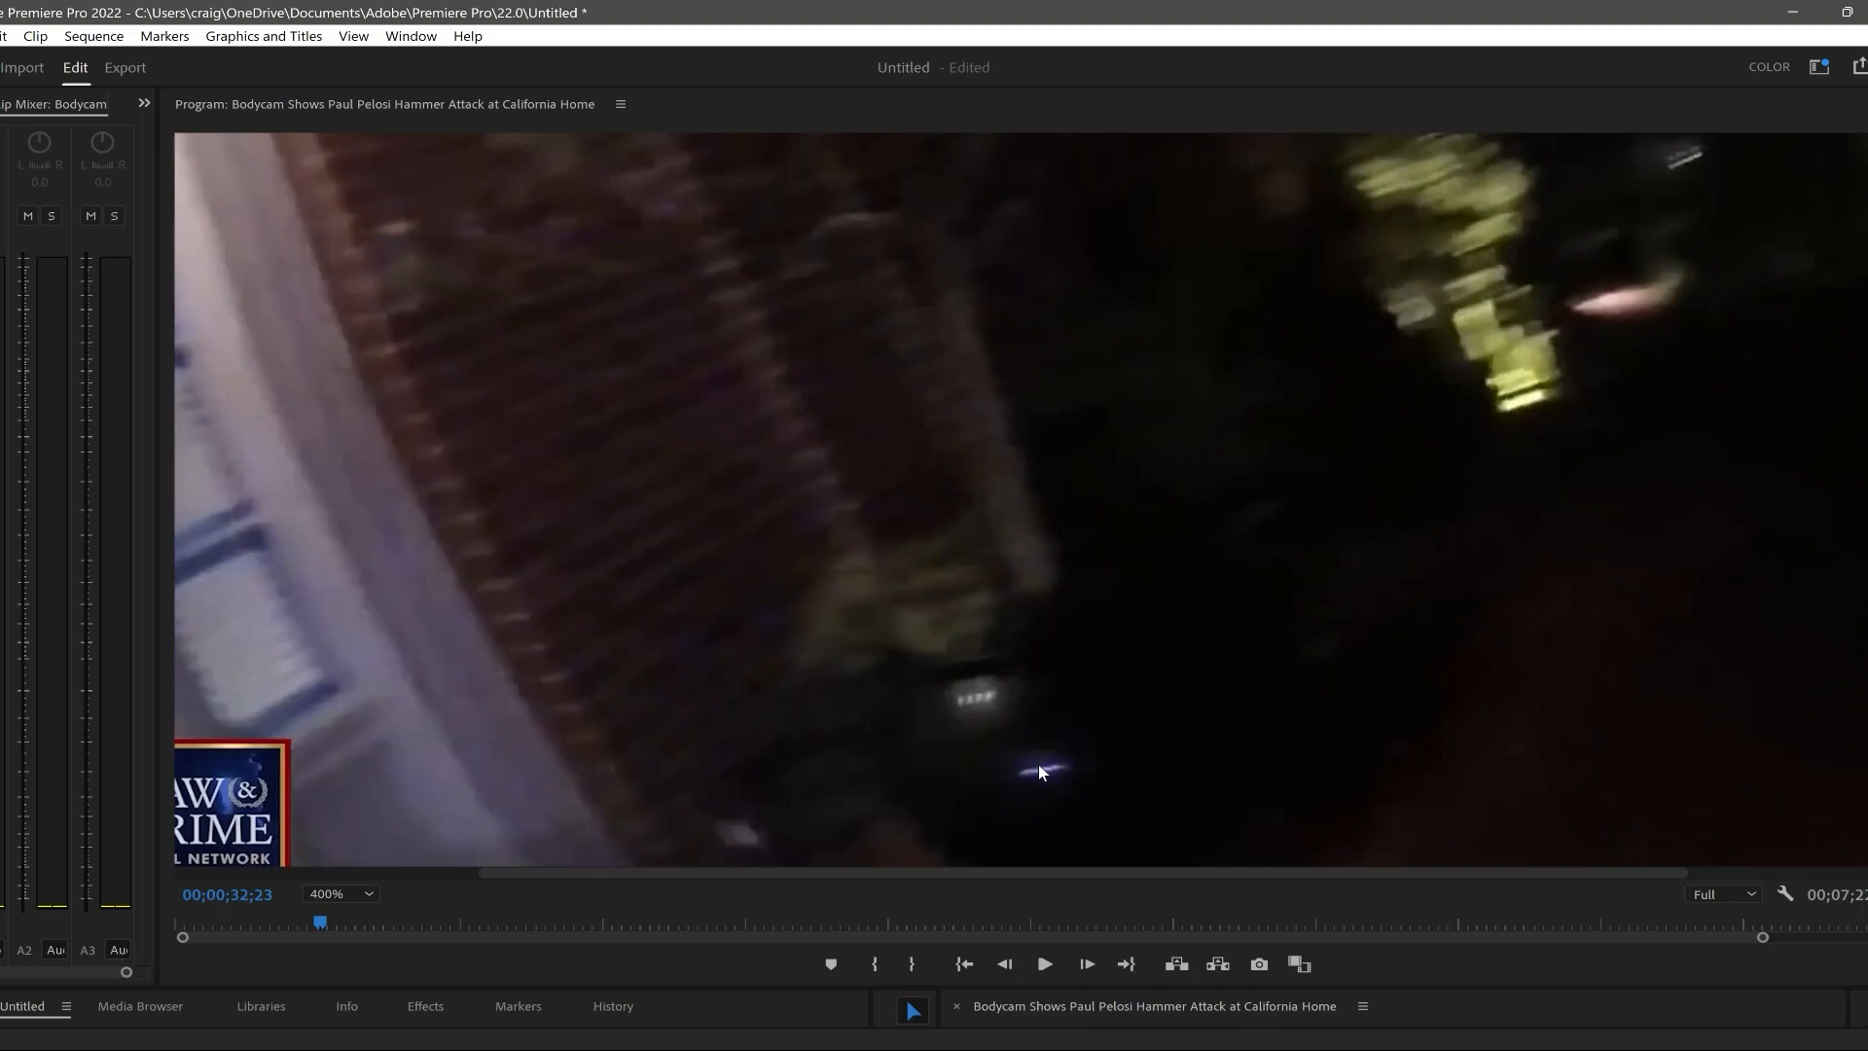
{"action": "mouse_move", "coordinate": [862, 640]}
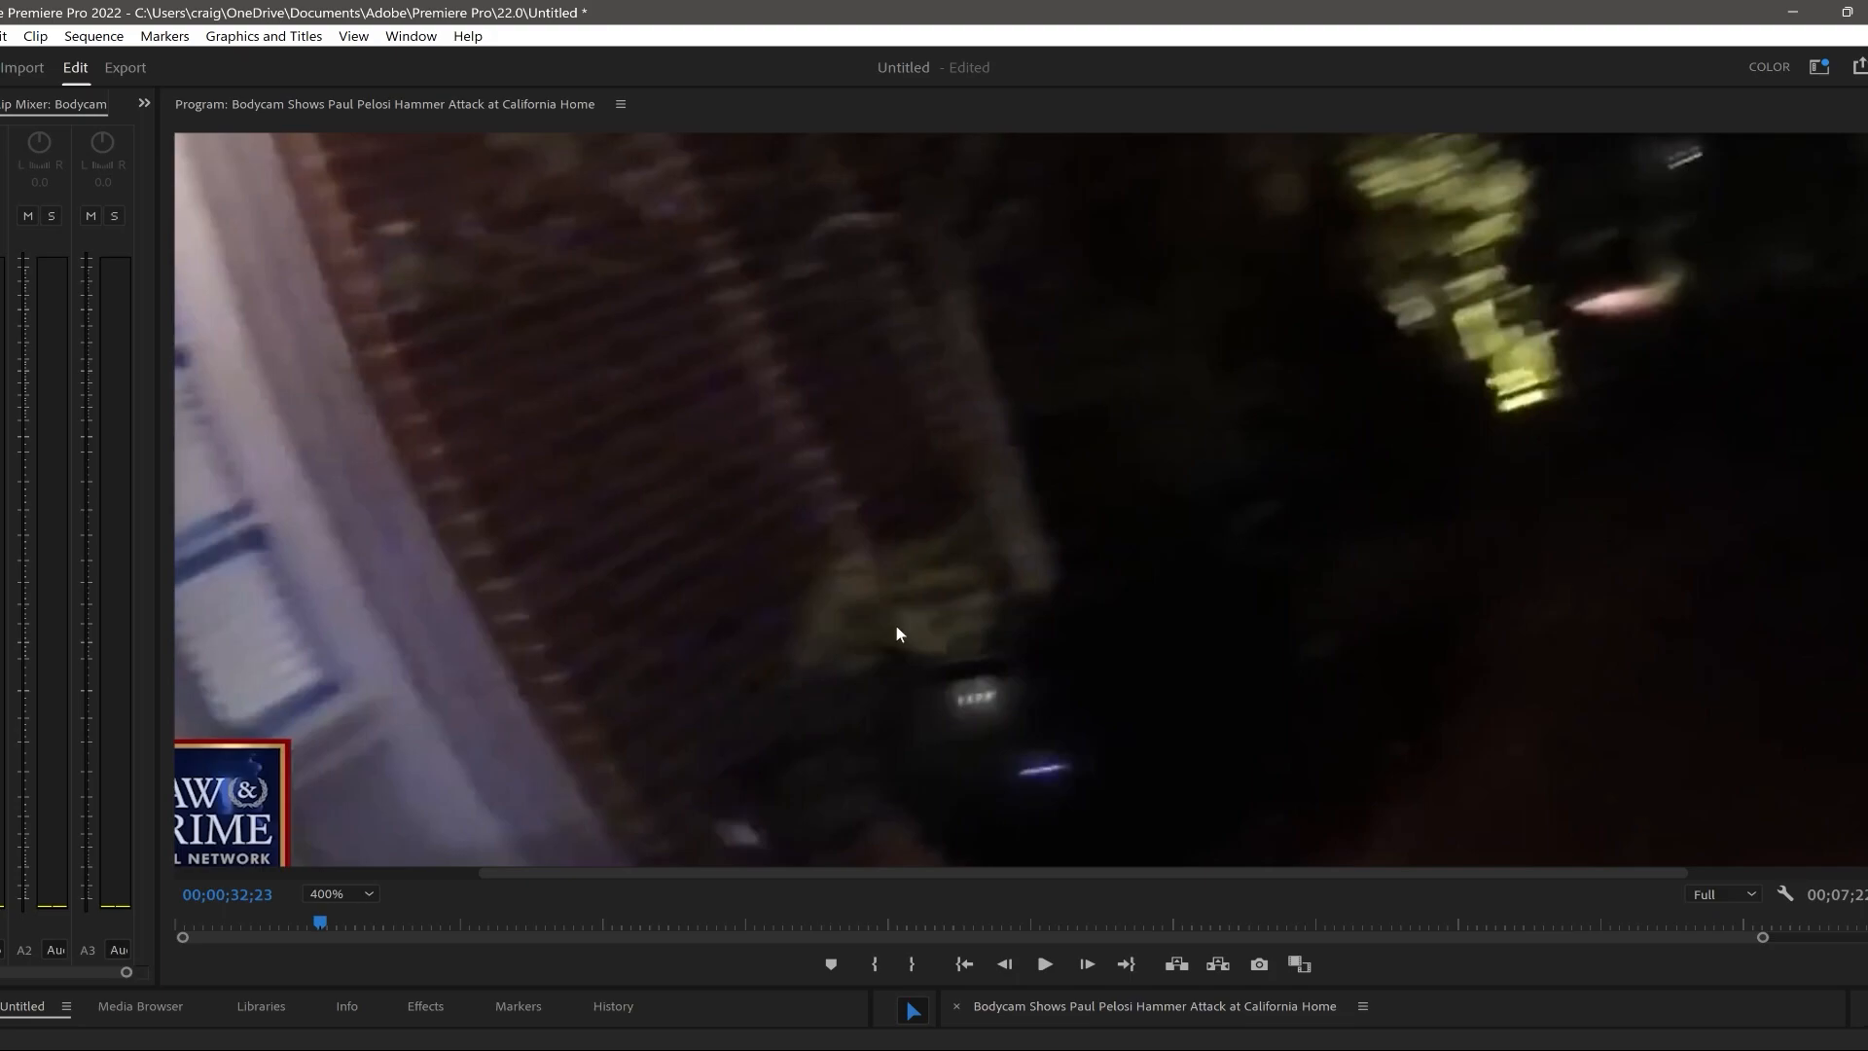
{"action": "mouse_move", "coordinate": [914, 642]}
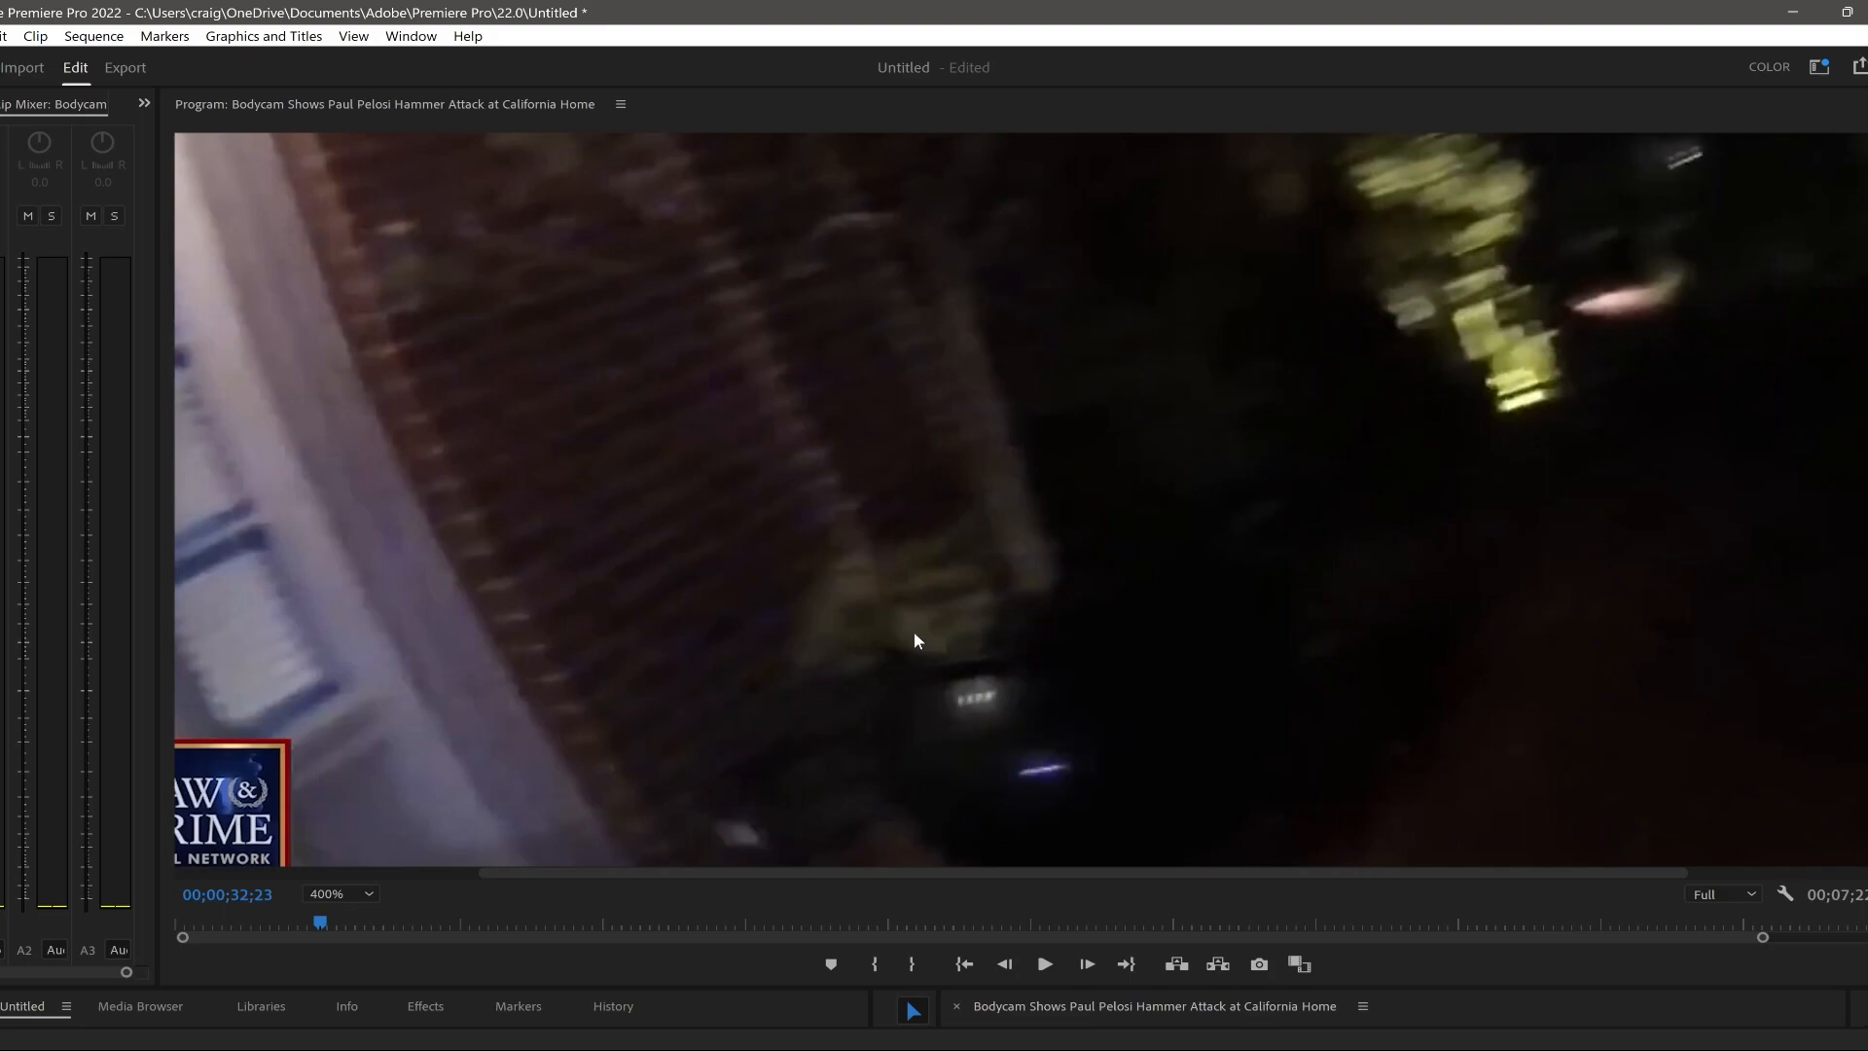
{"action": "mouse_move", "coordinate": [369, 695]}
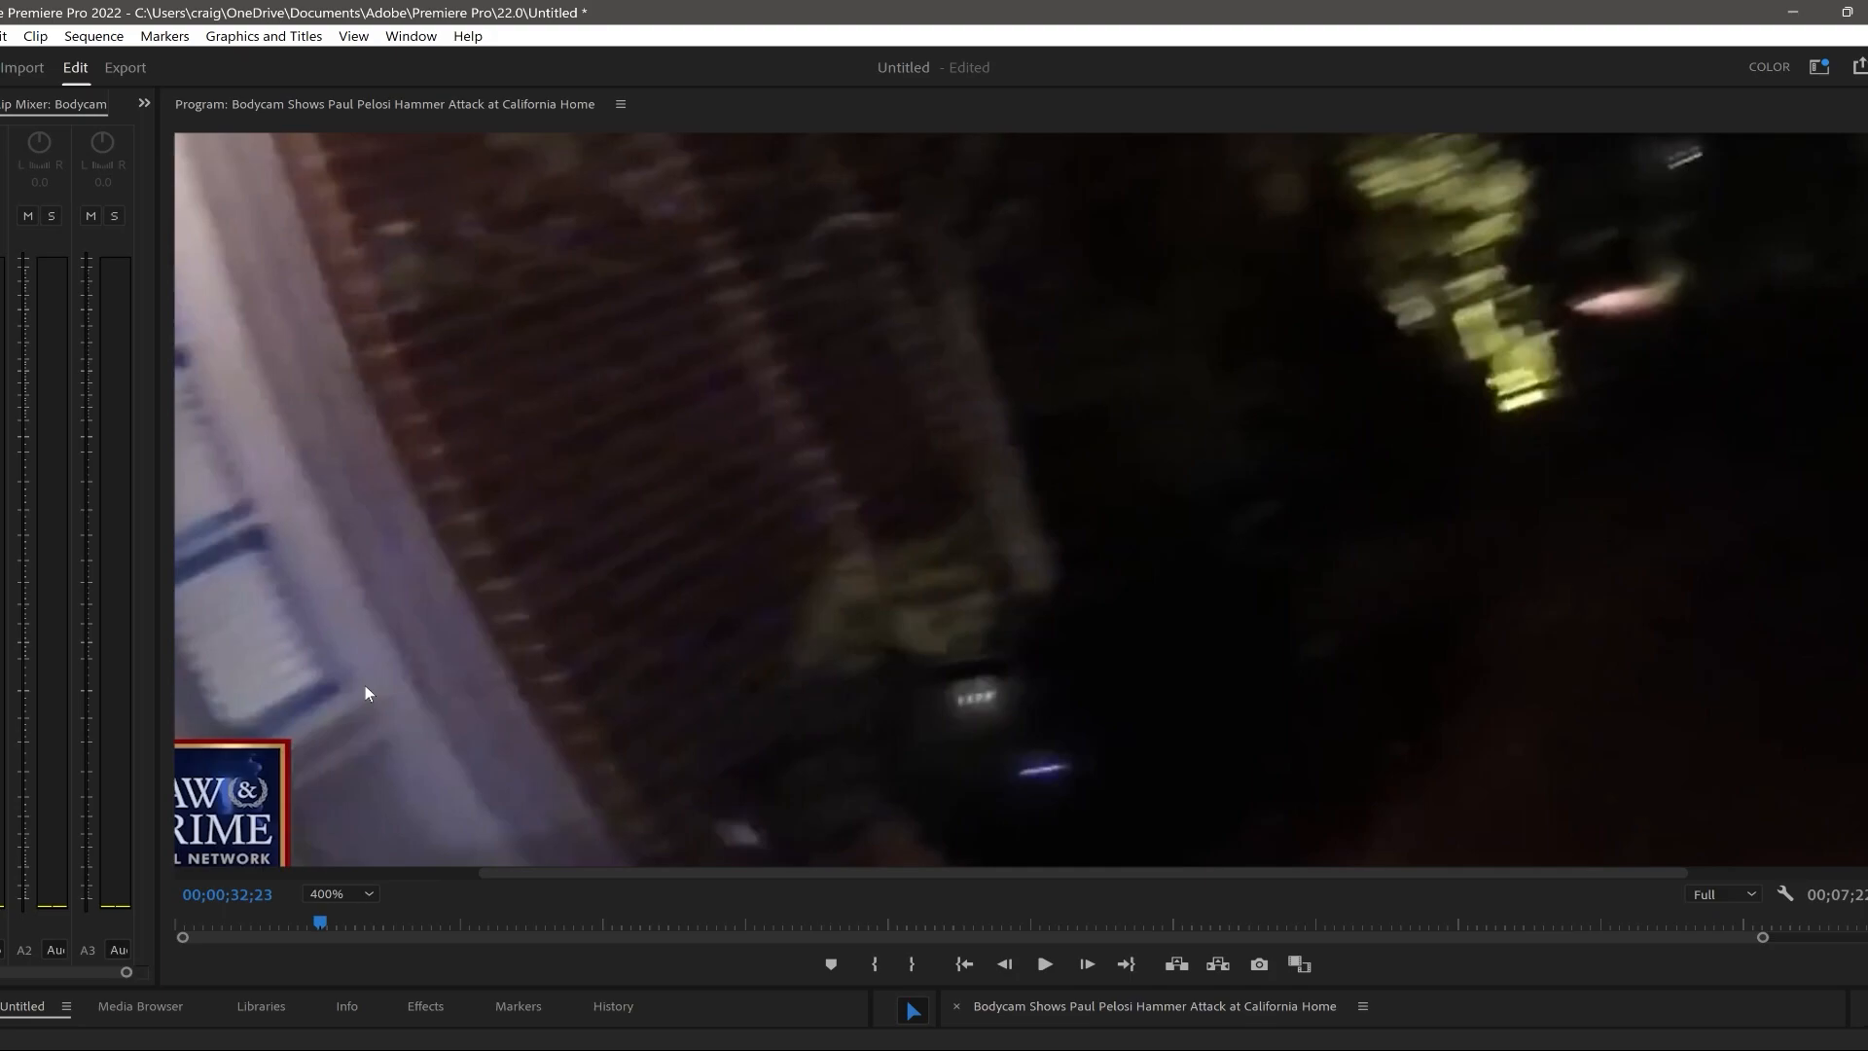
- Resume playback so the footage advances just past 33 seconds toward the shuttered doorway
{"action": "left_click", "coordinate": [1047, 963]}
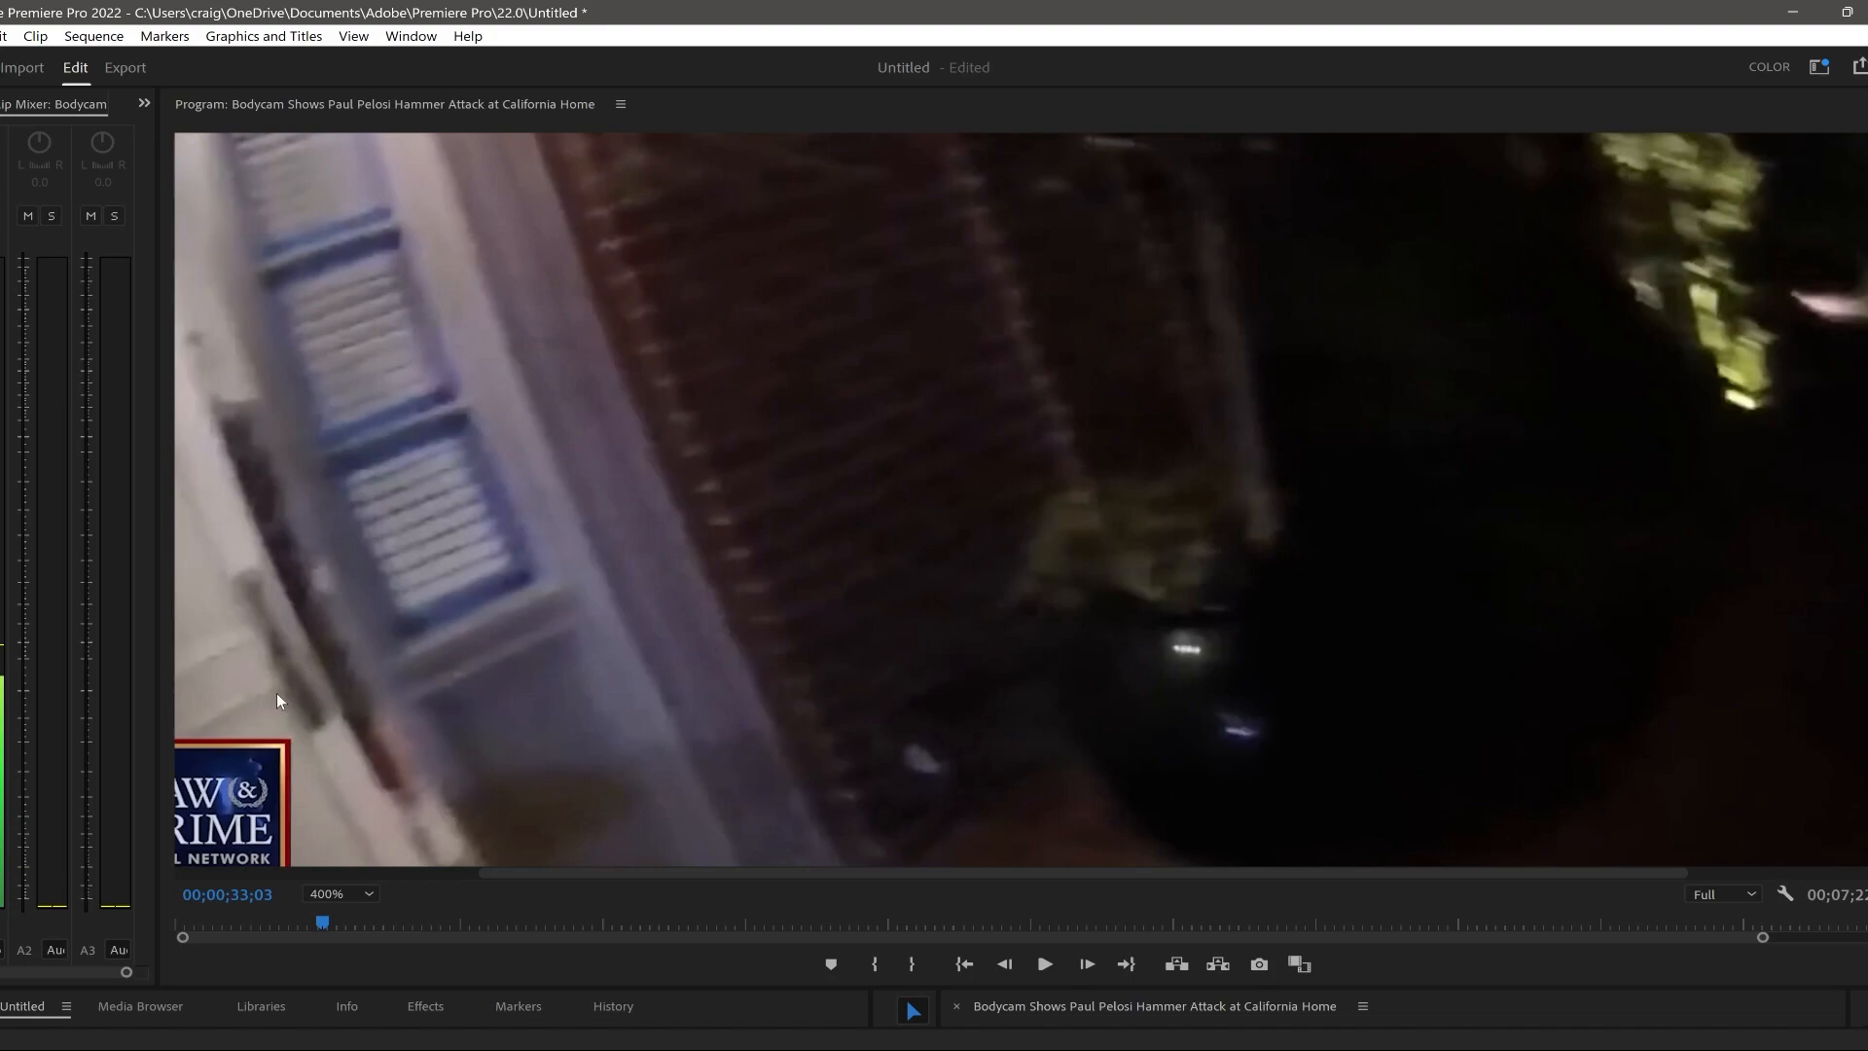
{"action": "mouse_move", "coordinate": [286, 648]}
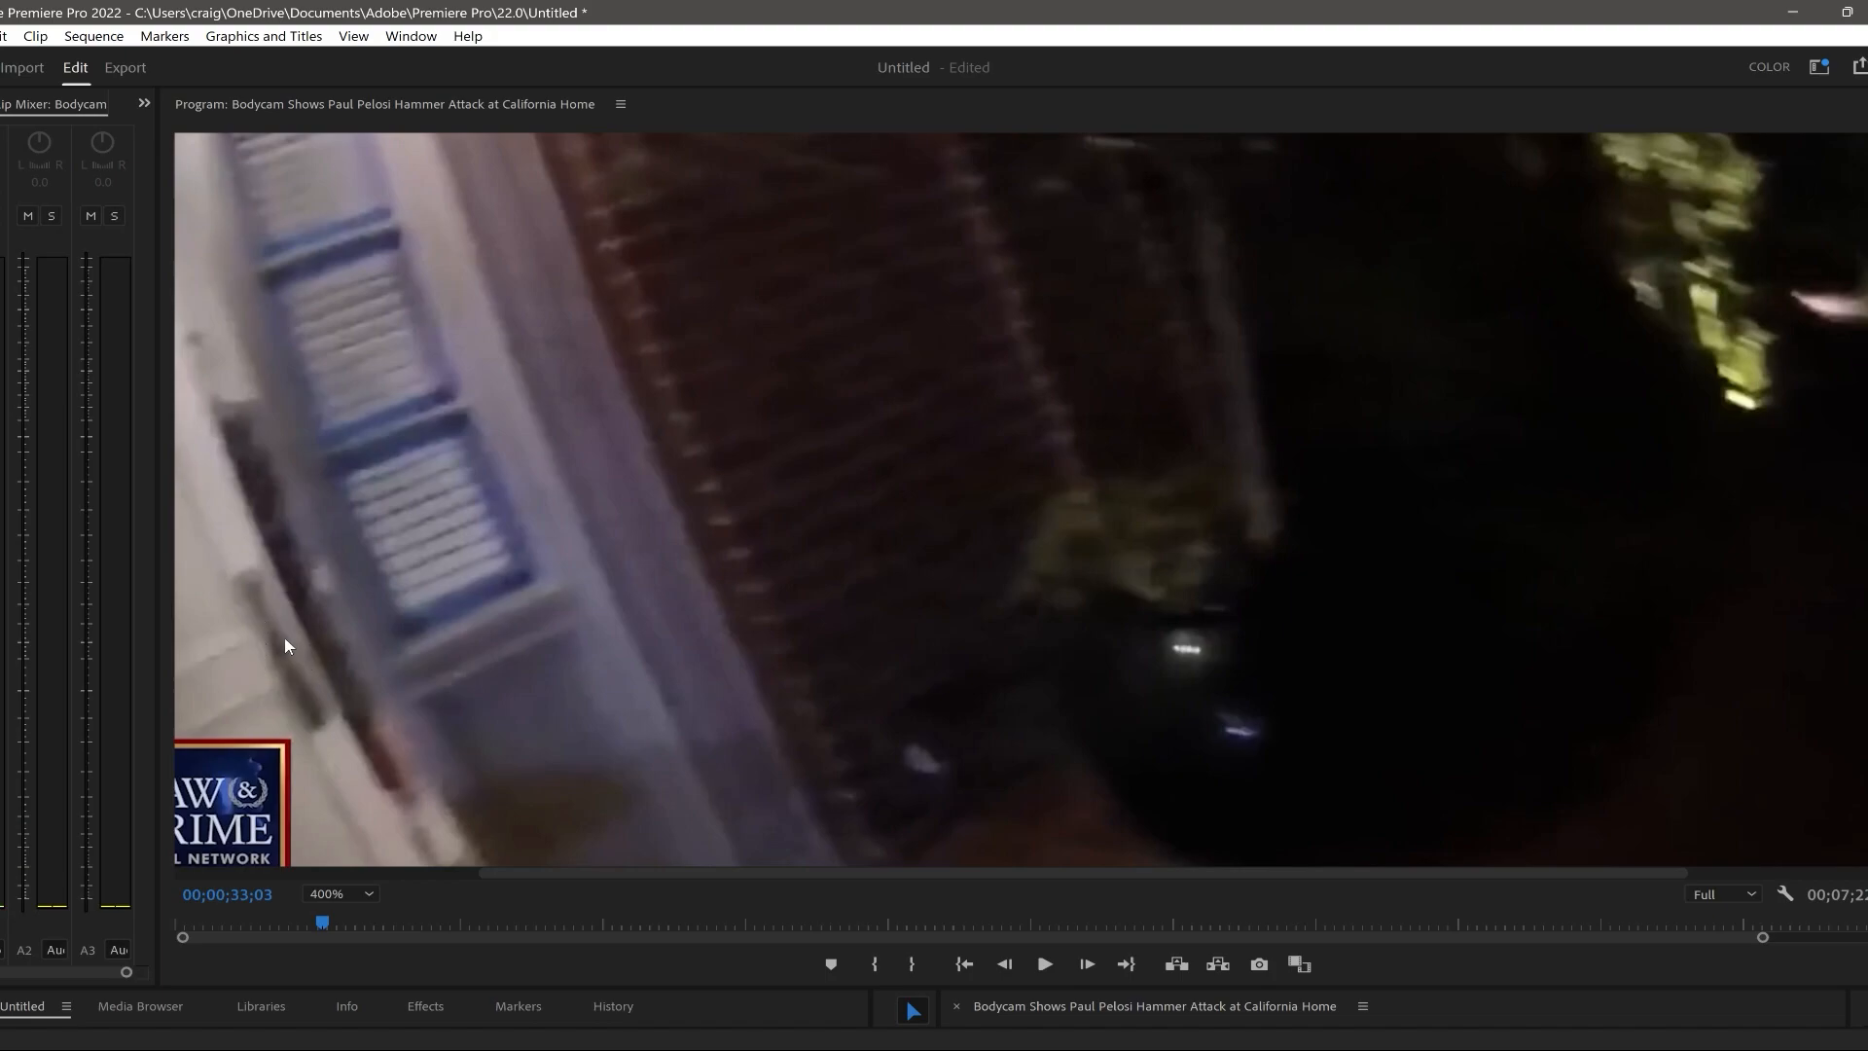
{"action": "mouse_move", "coordinate": [249, 587]}
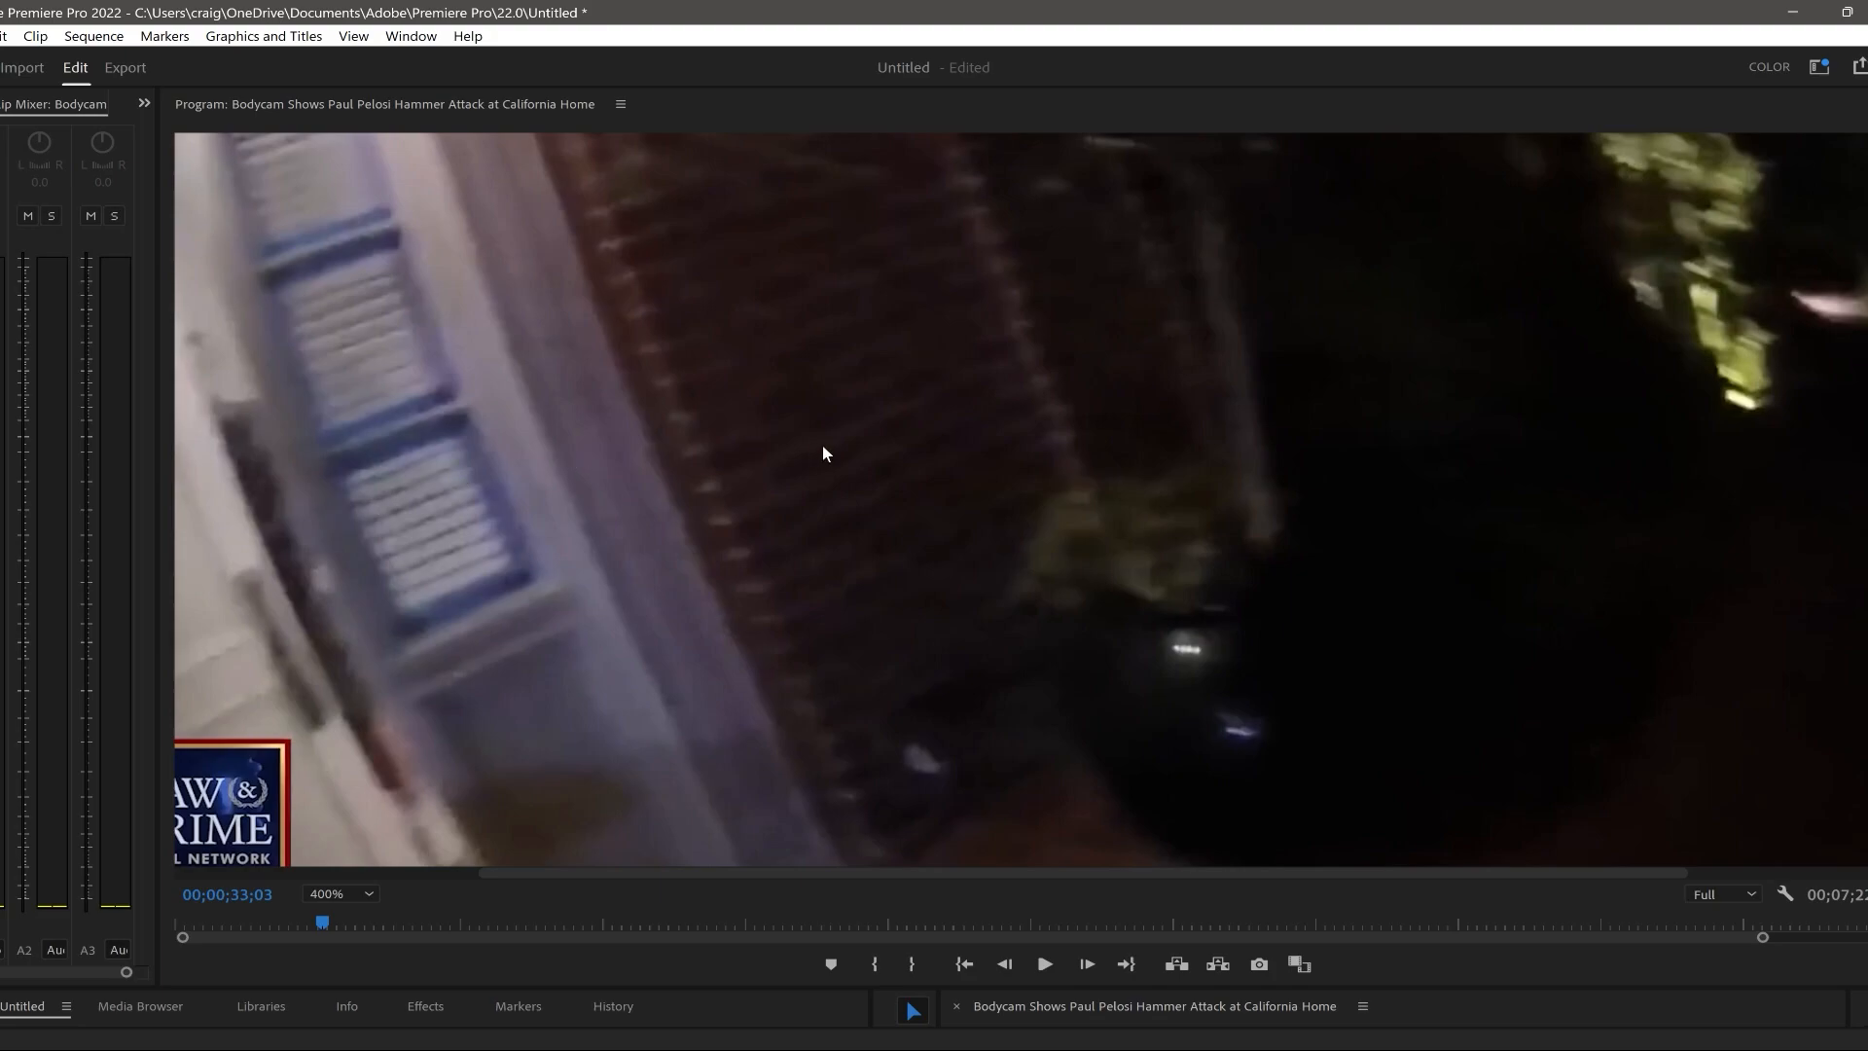
{"action": "mouse_move", "coordinate": [821, 463]}
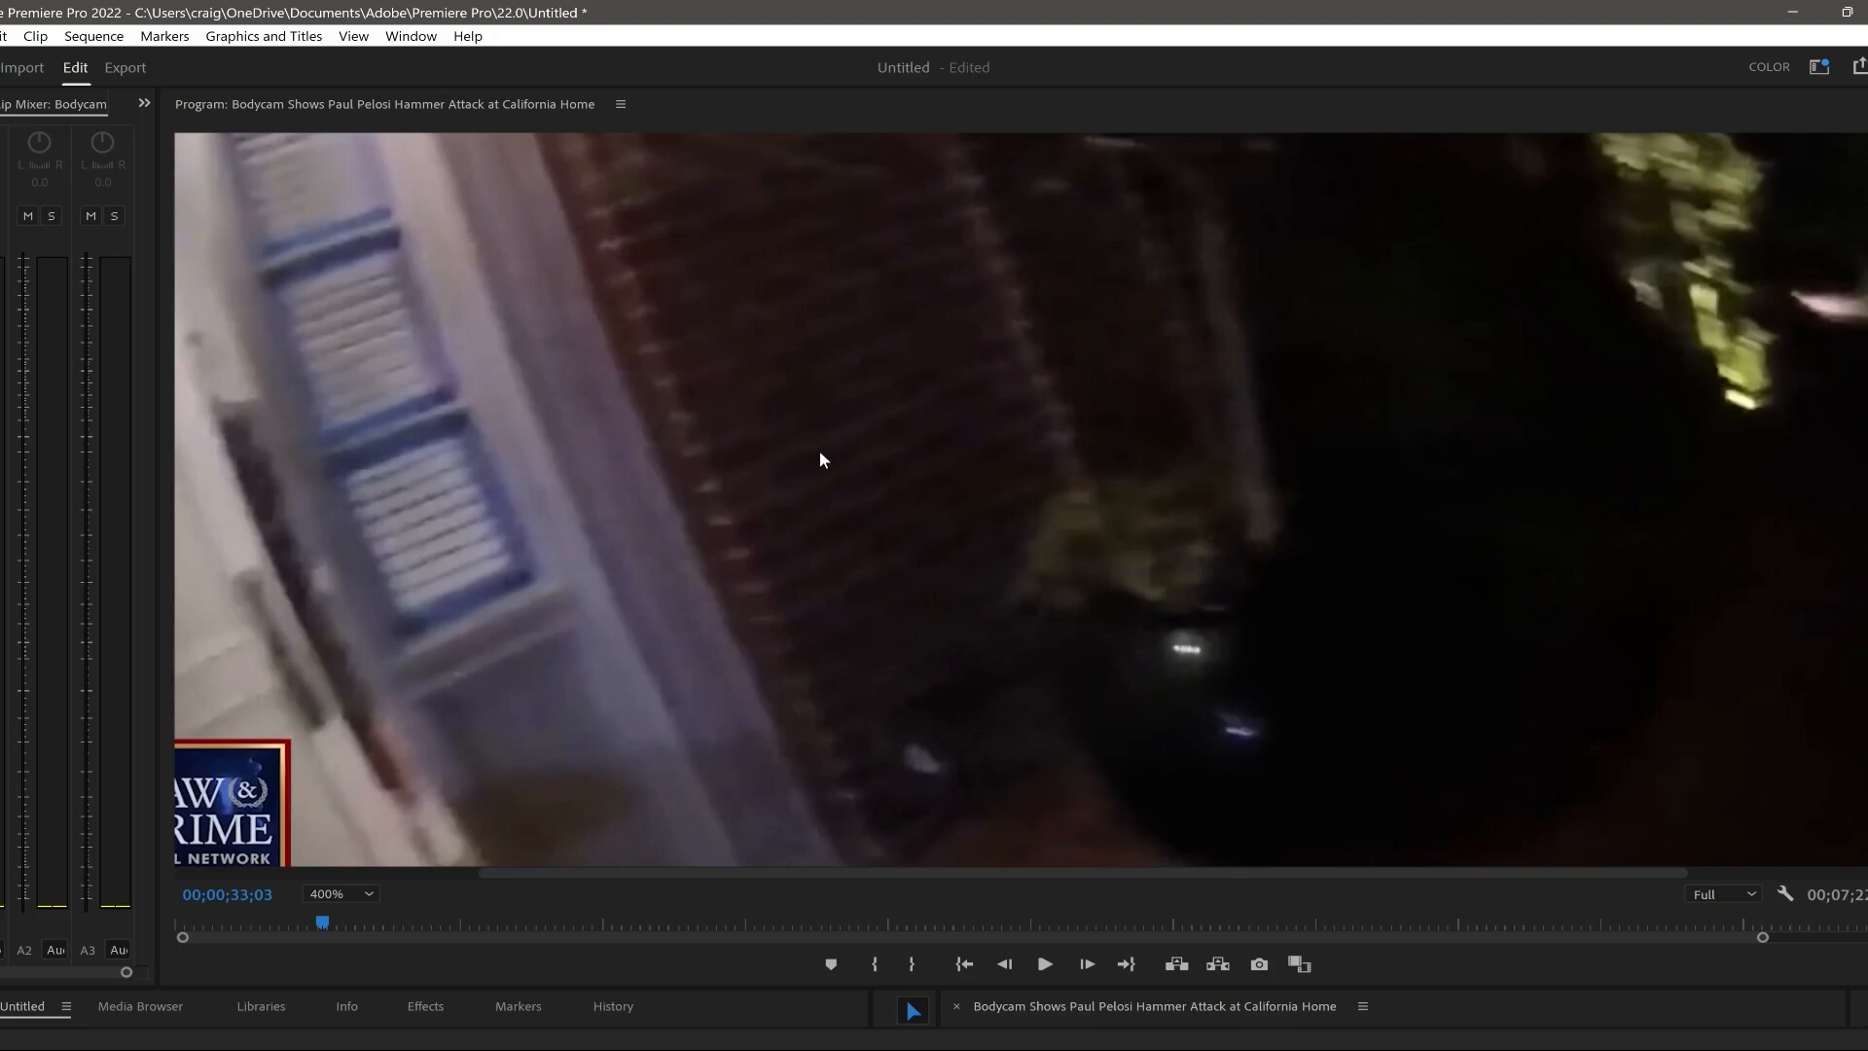
{"action": "mouse_move", "coordinate": [850, 455]}
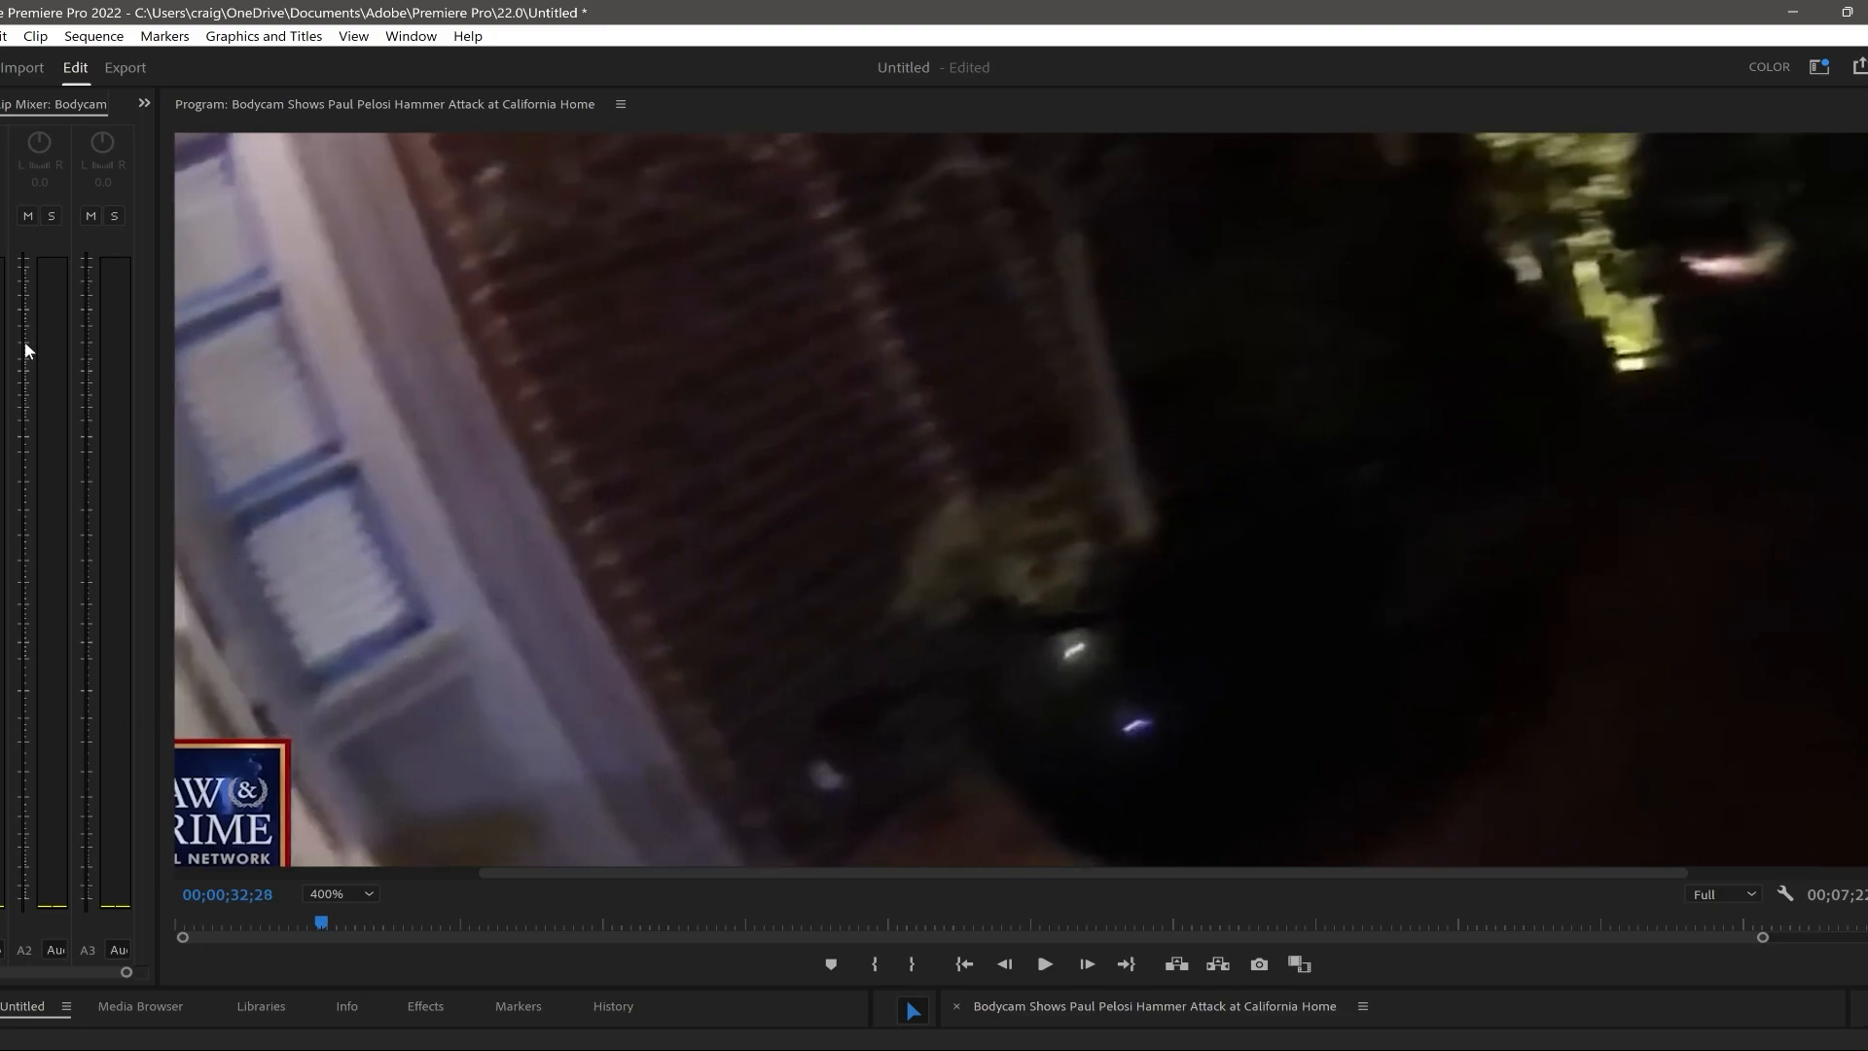
{"action": "mouse_move", "coordinate": [179, 620]}
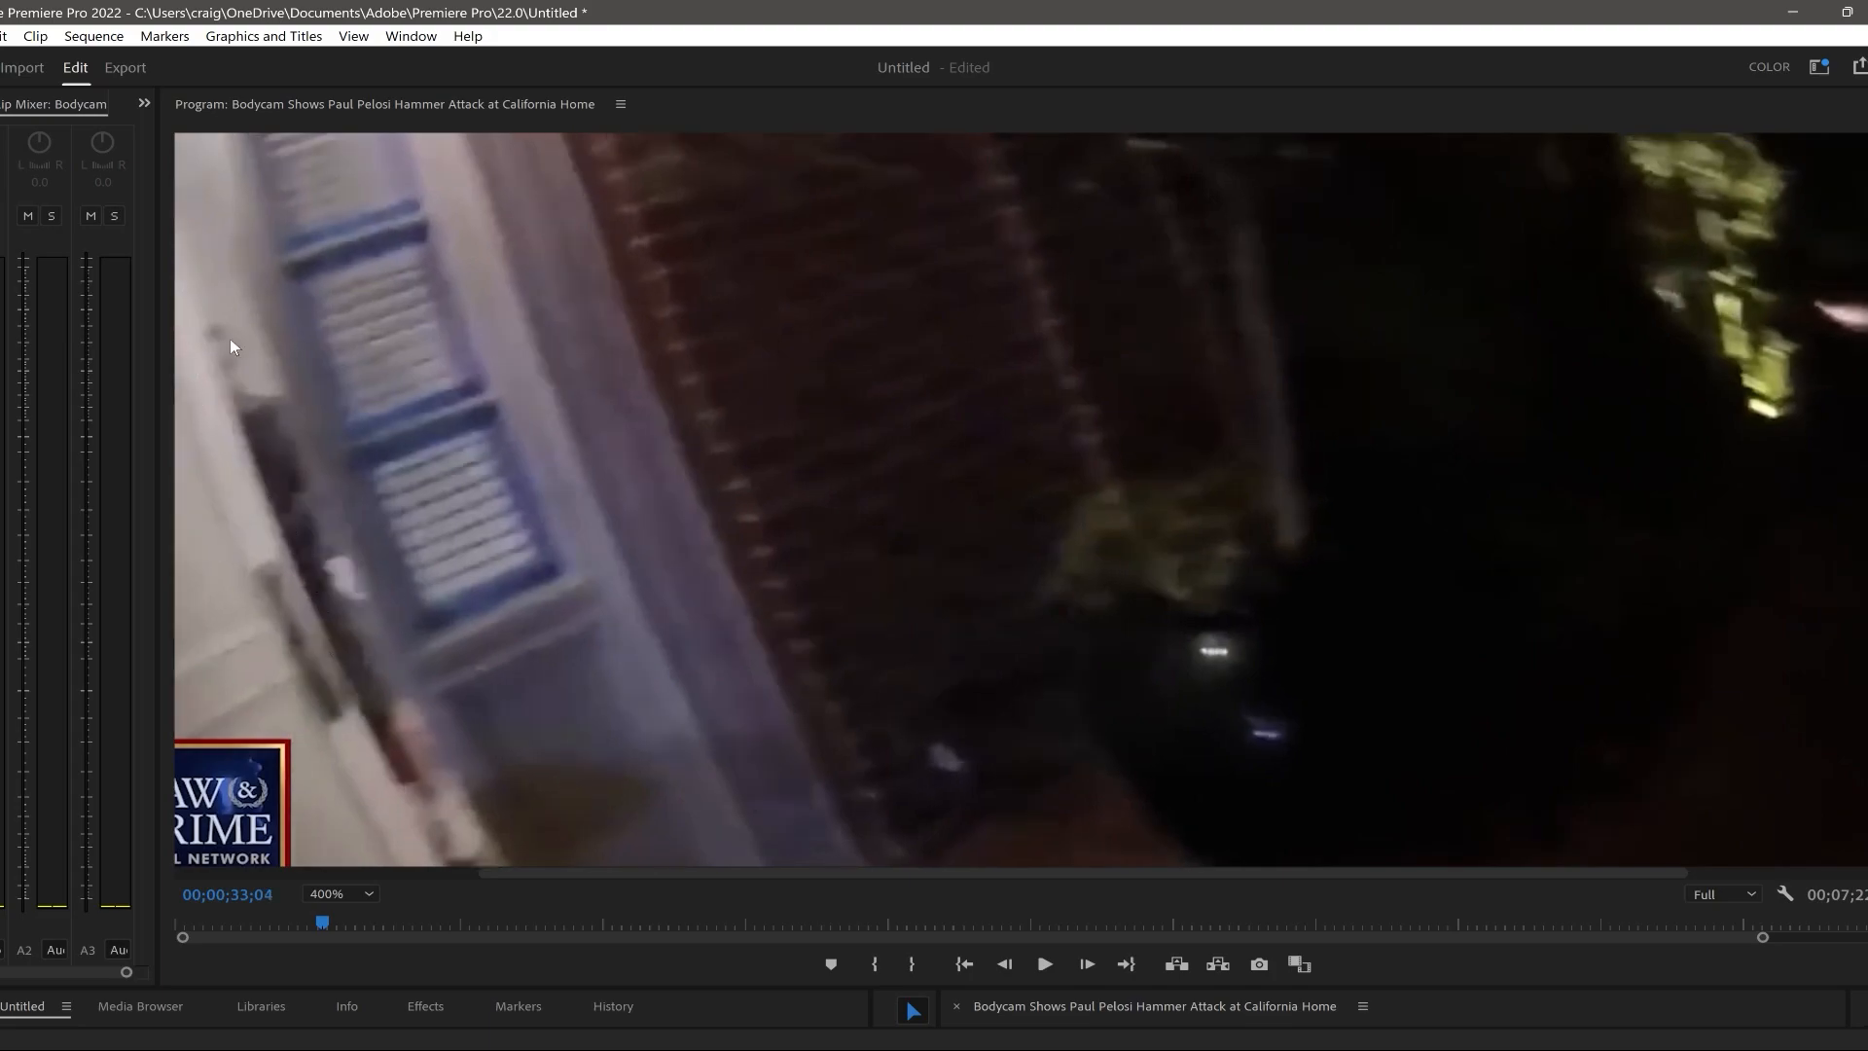
{"action": "mouse_move", "coordinate": [381, 699]}
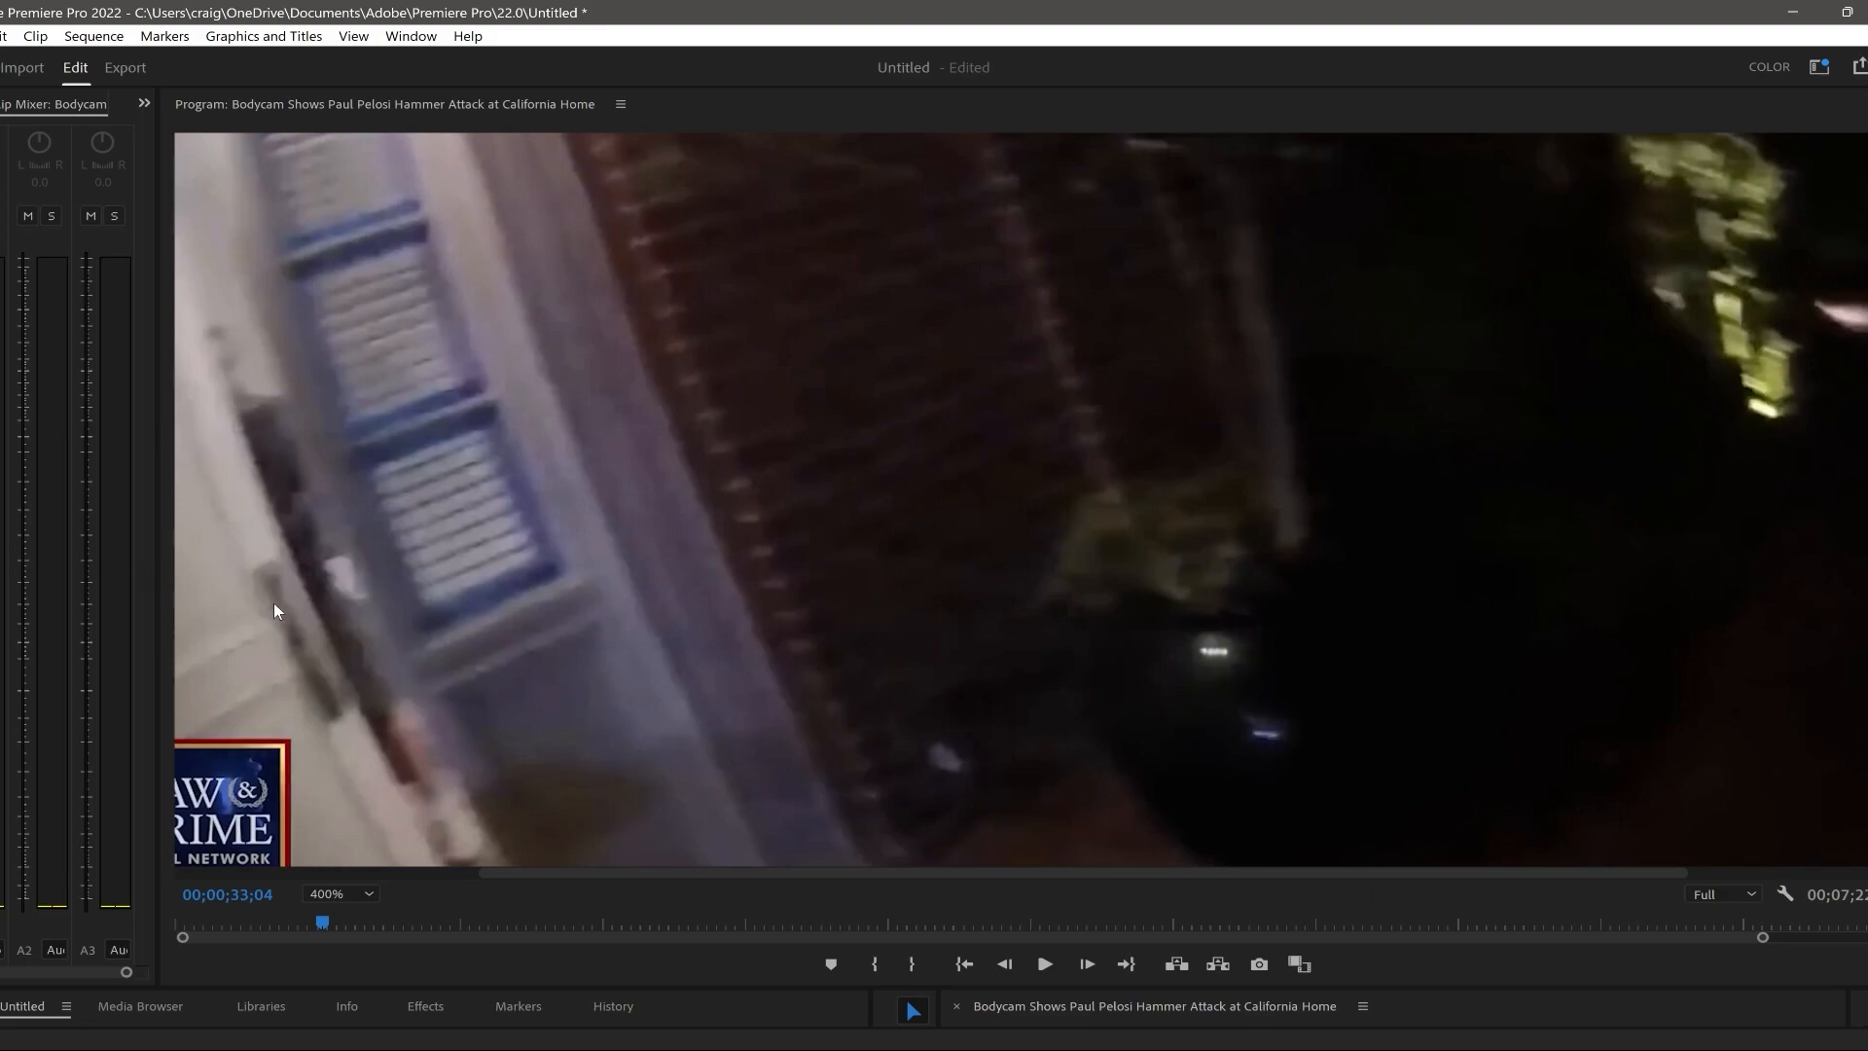
{"action": "mouse_move", "coordinate": [282, 589]}
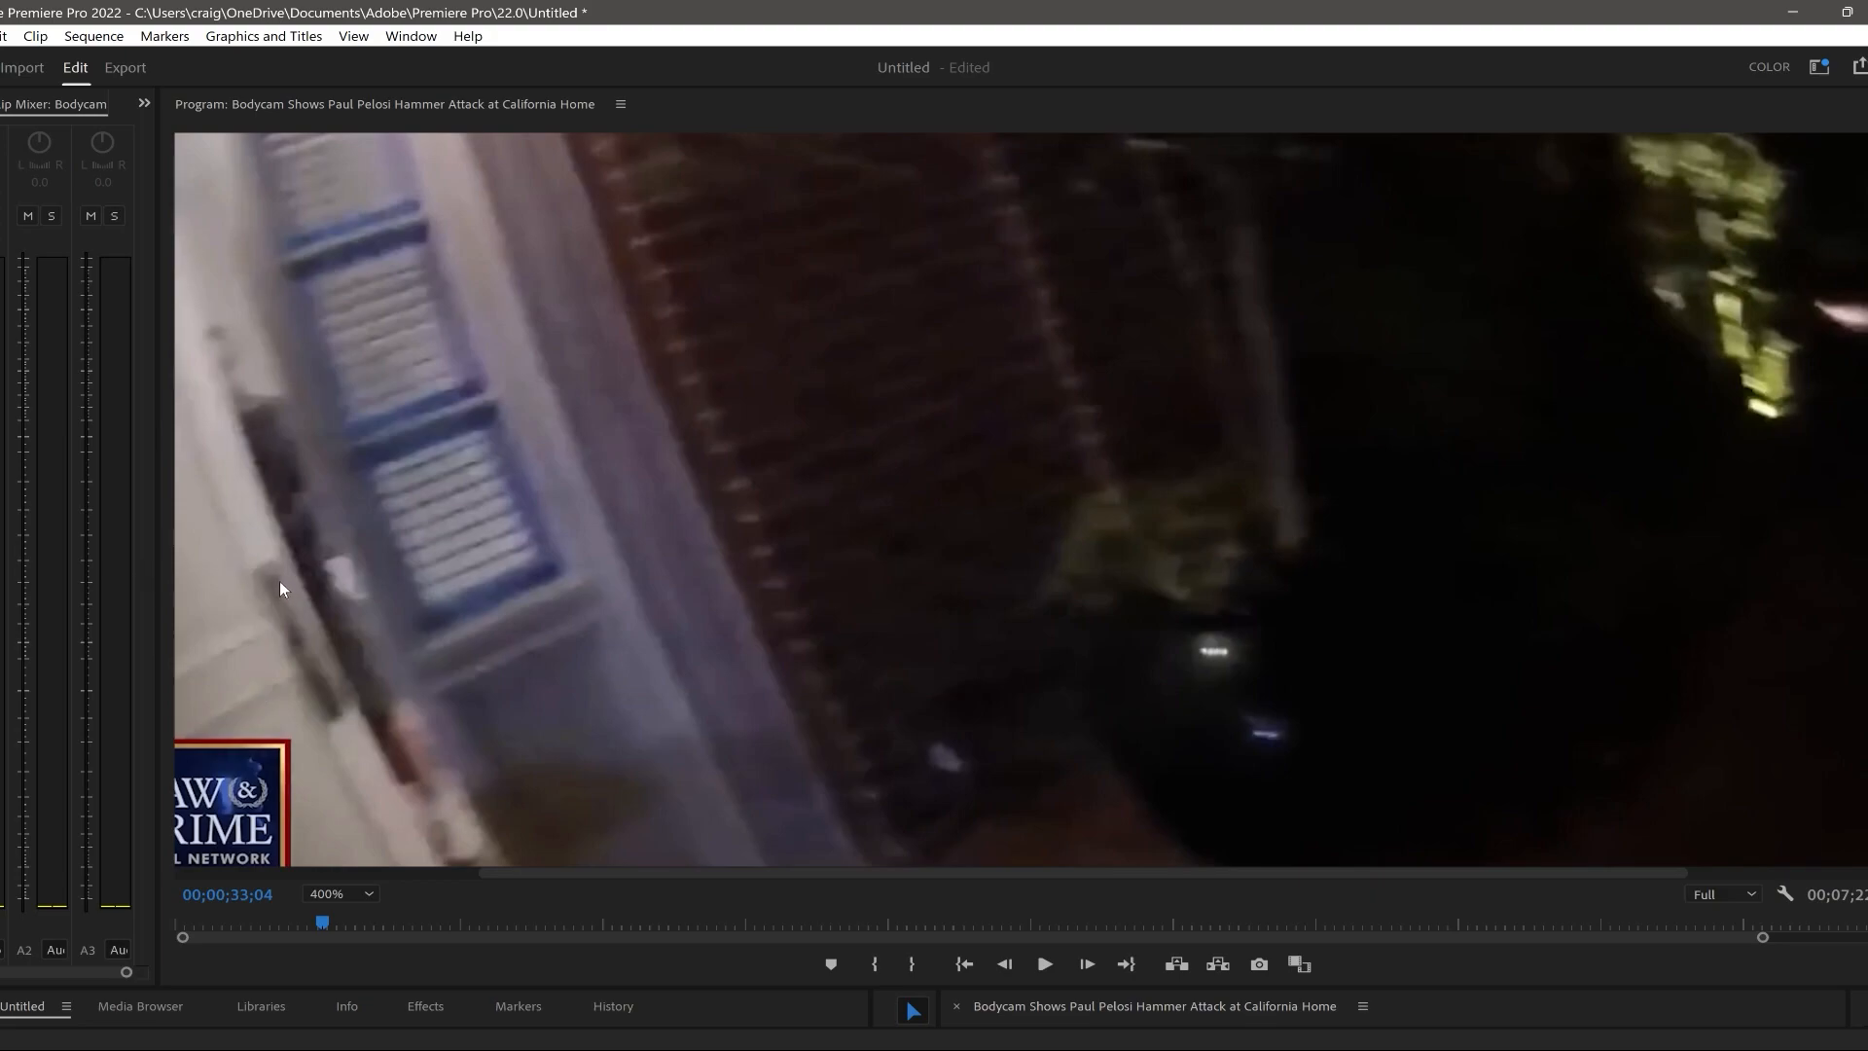
{"action": "mouse_move", "coordinate": [292, 533]}
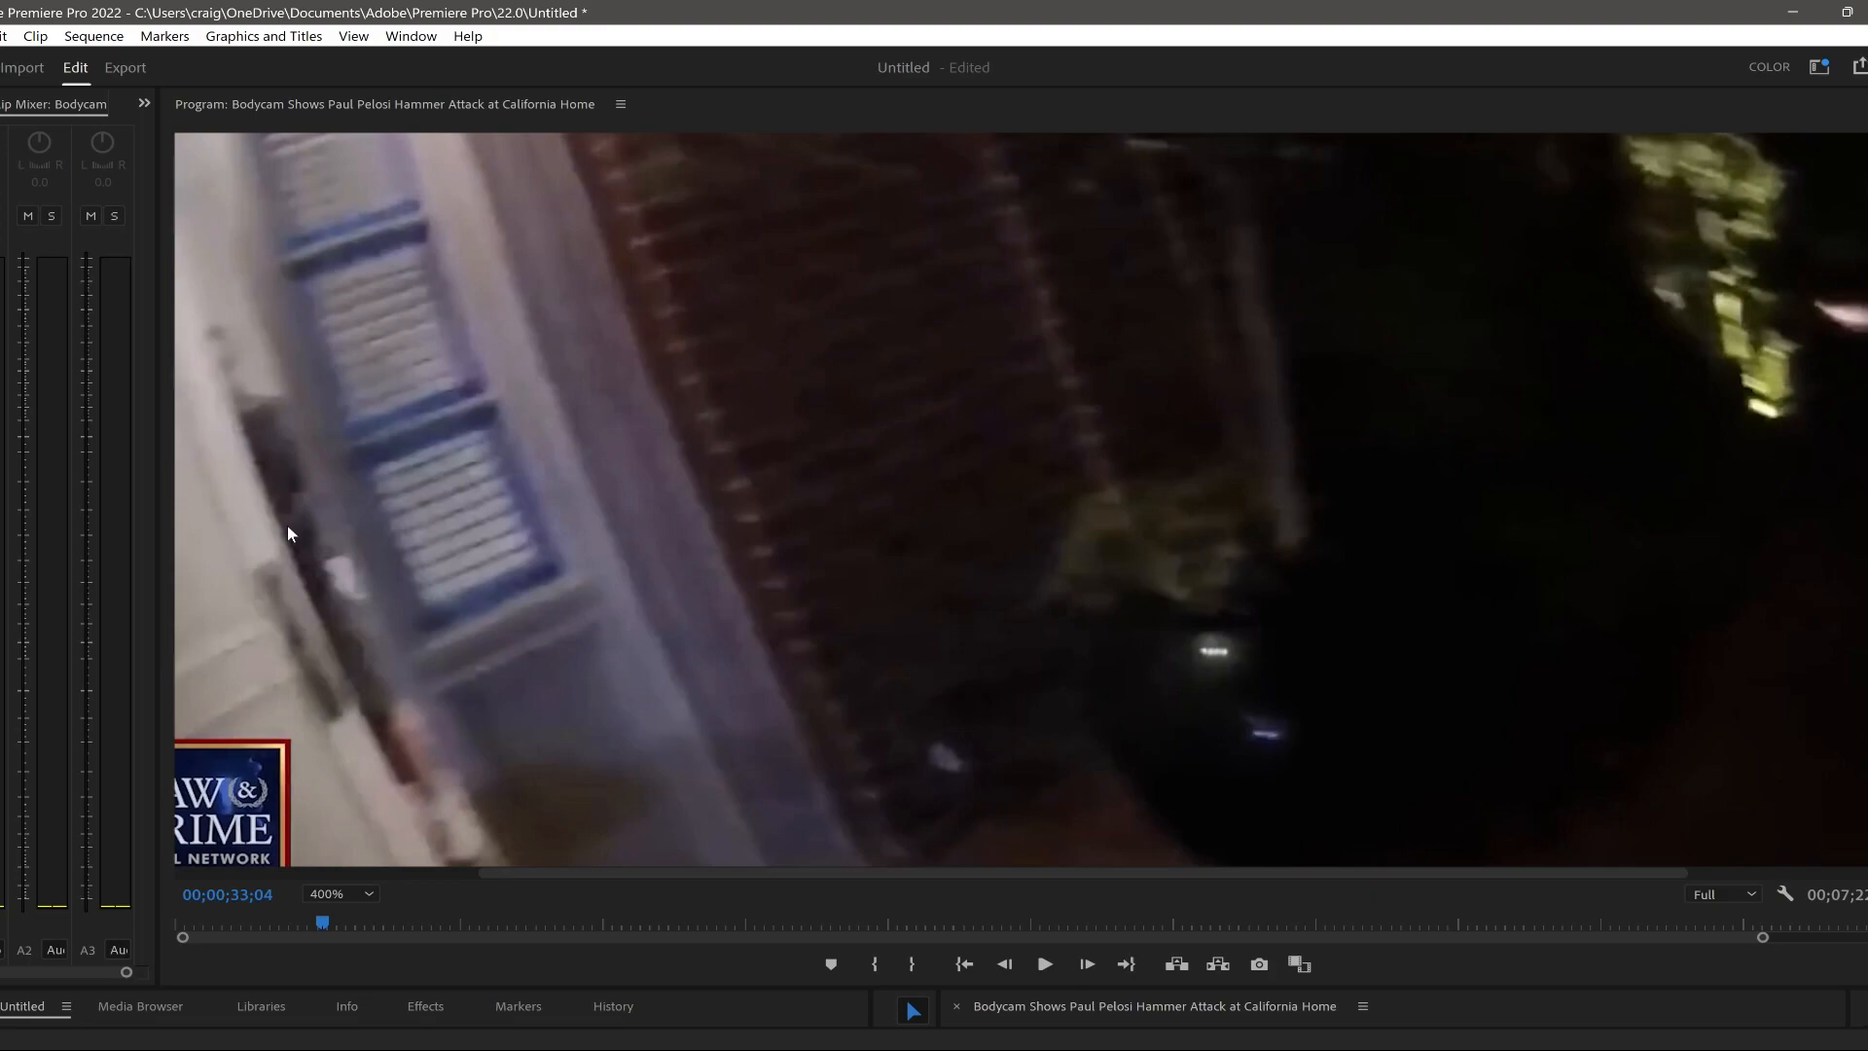
{"action": "mouse_move", "coordinate": [325, 567]}
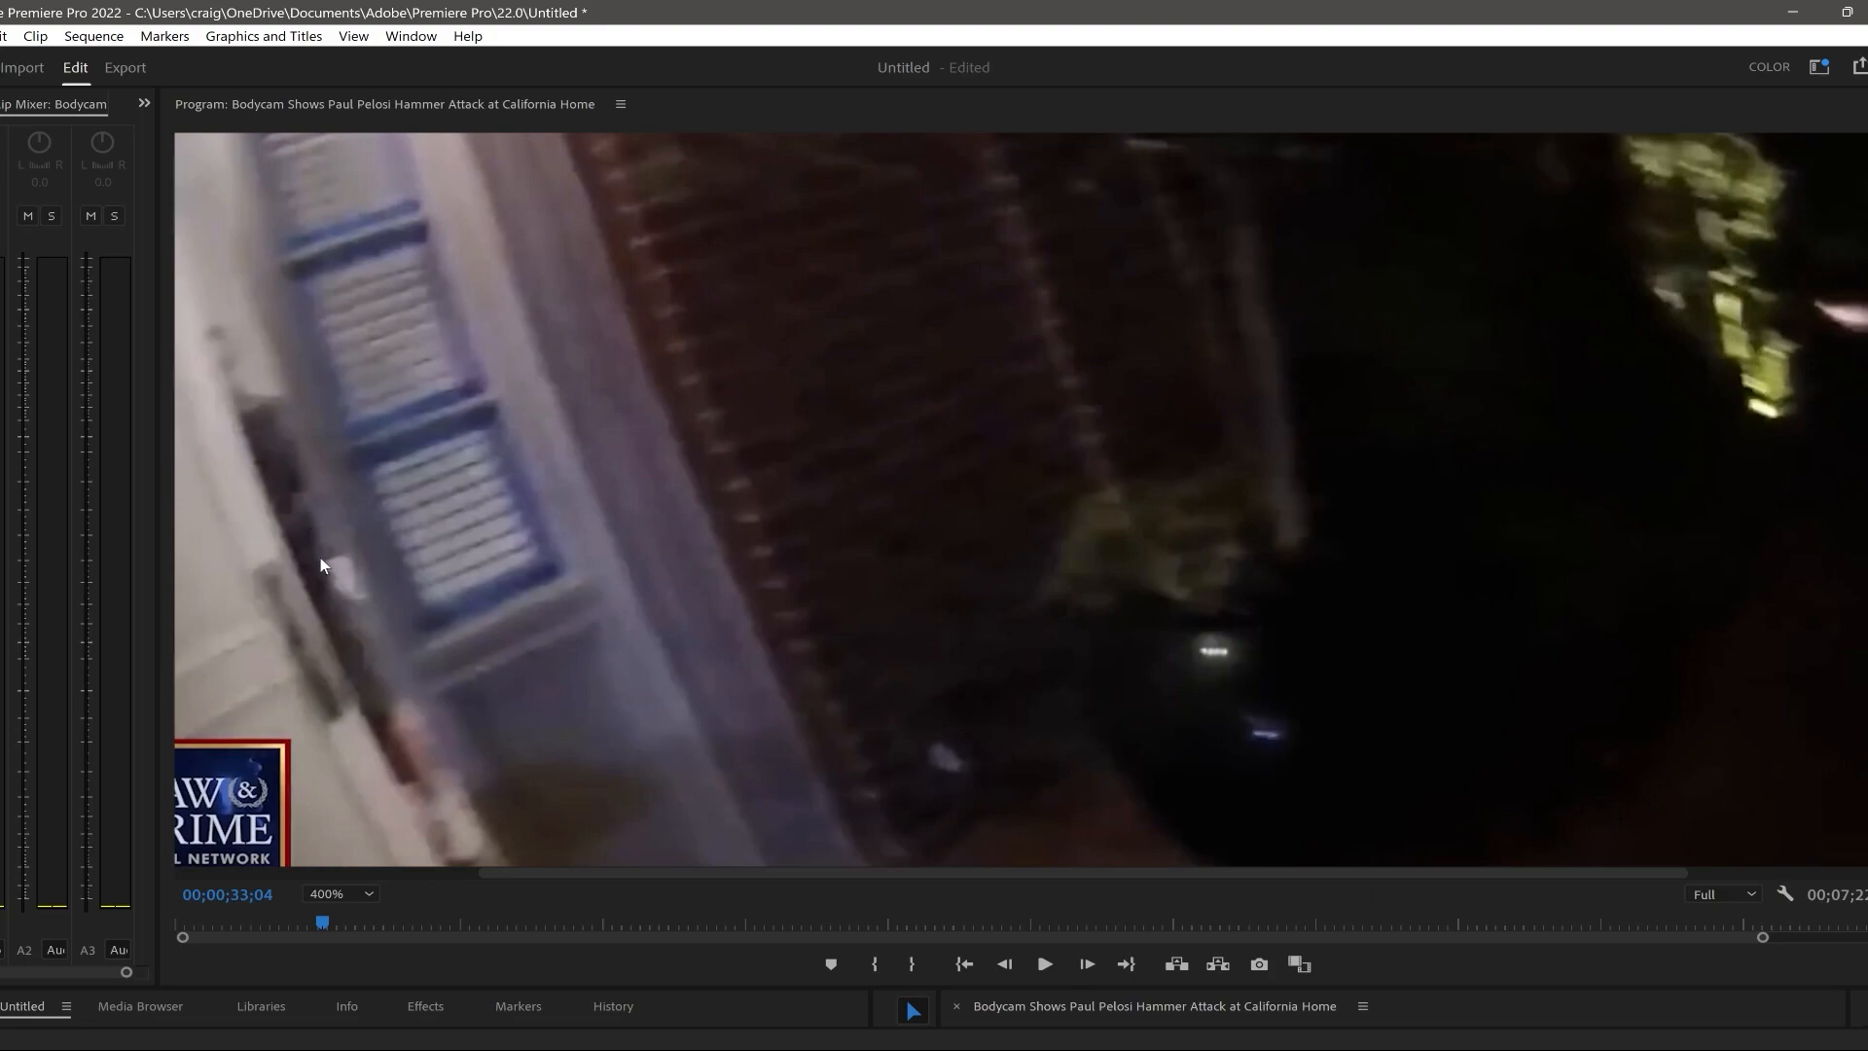
{"action": "mouse_move", "coordinate": [366, 776]}
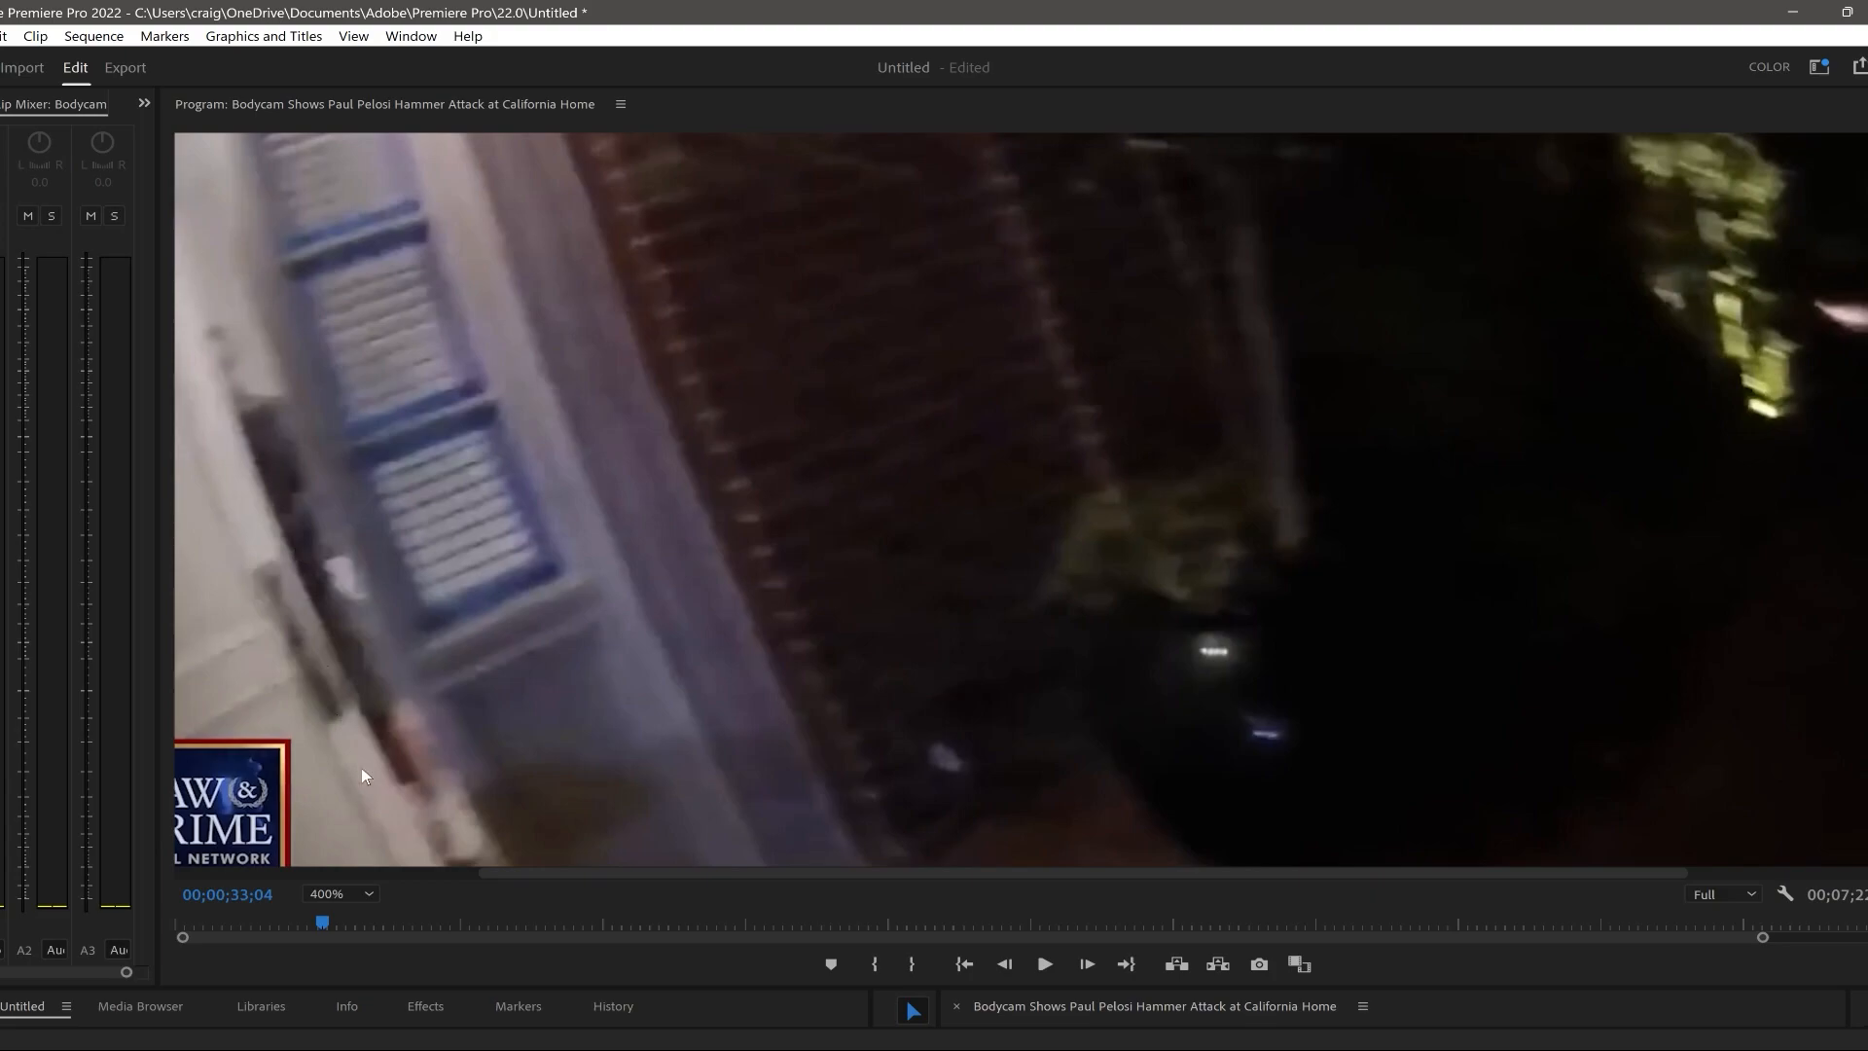
{"action": "mouse_move", "coordinate": [341, 473]}
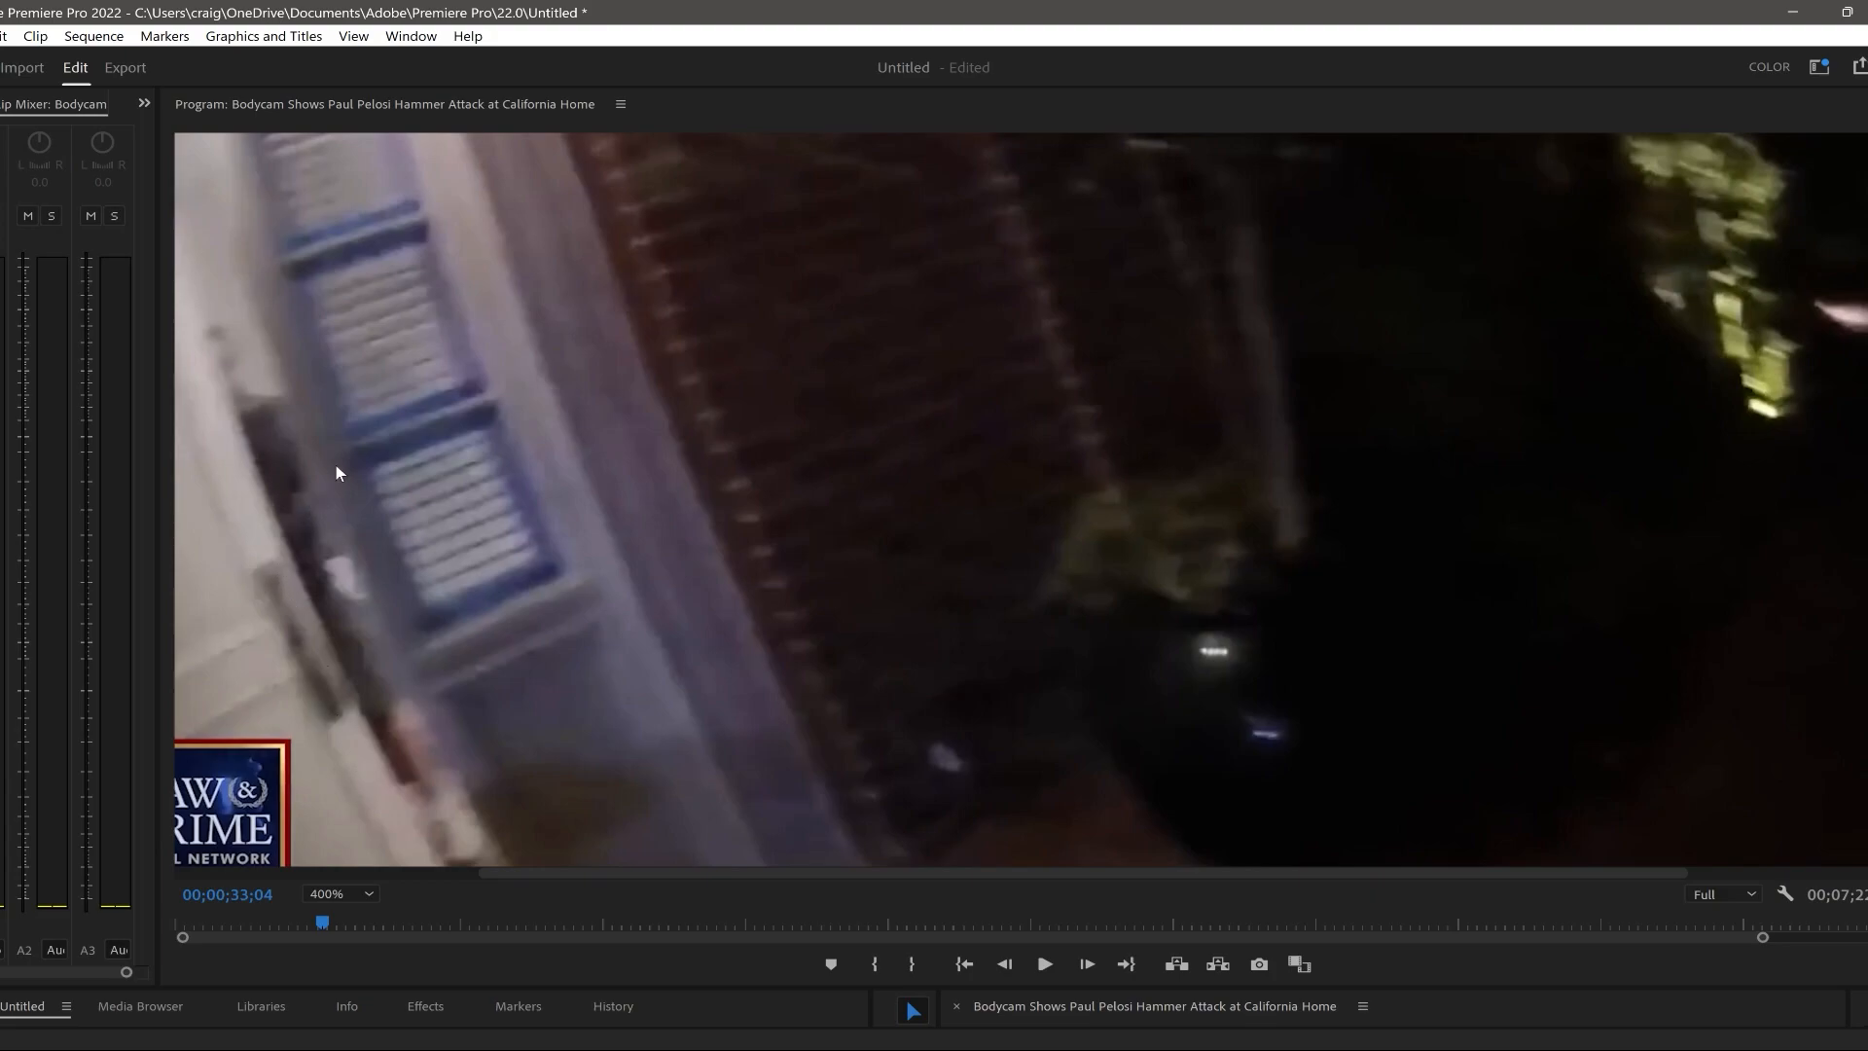
{"action": "mouse_move", "coordinate": [314, 483]}
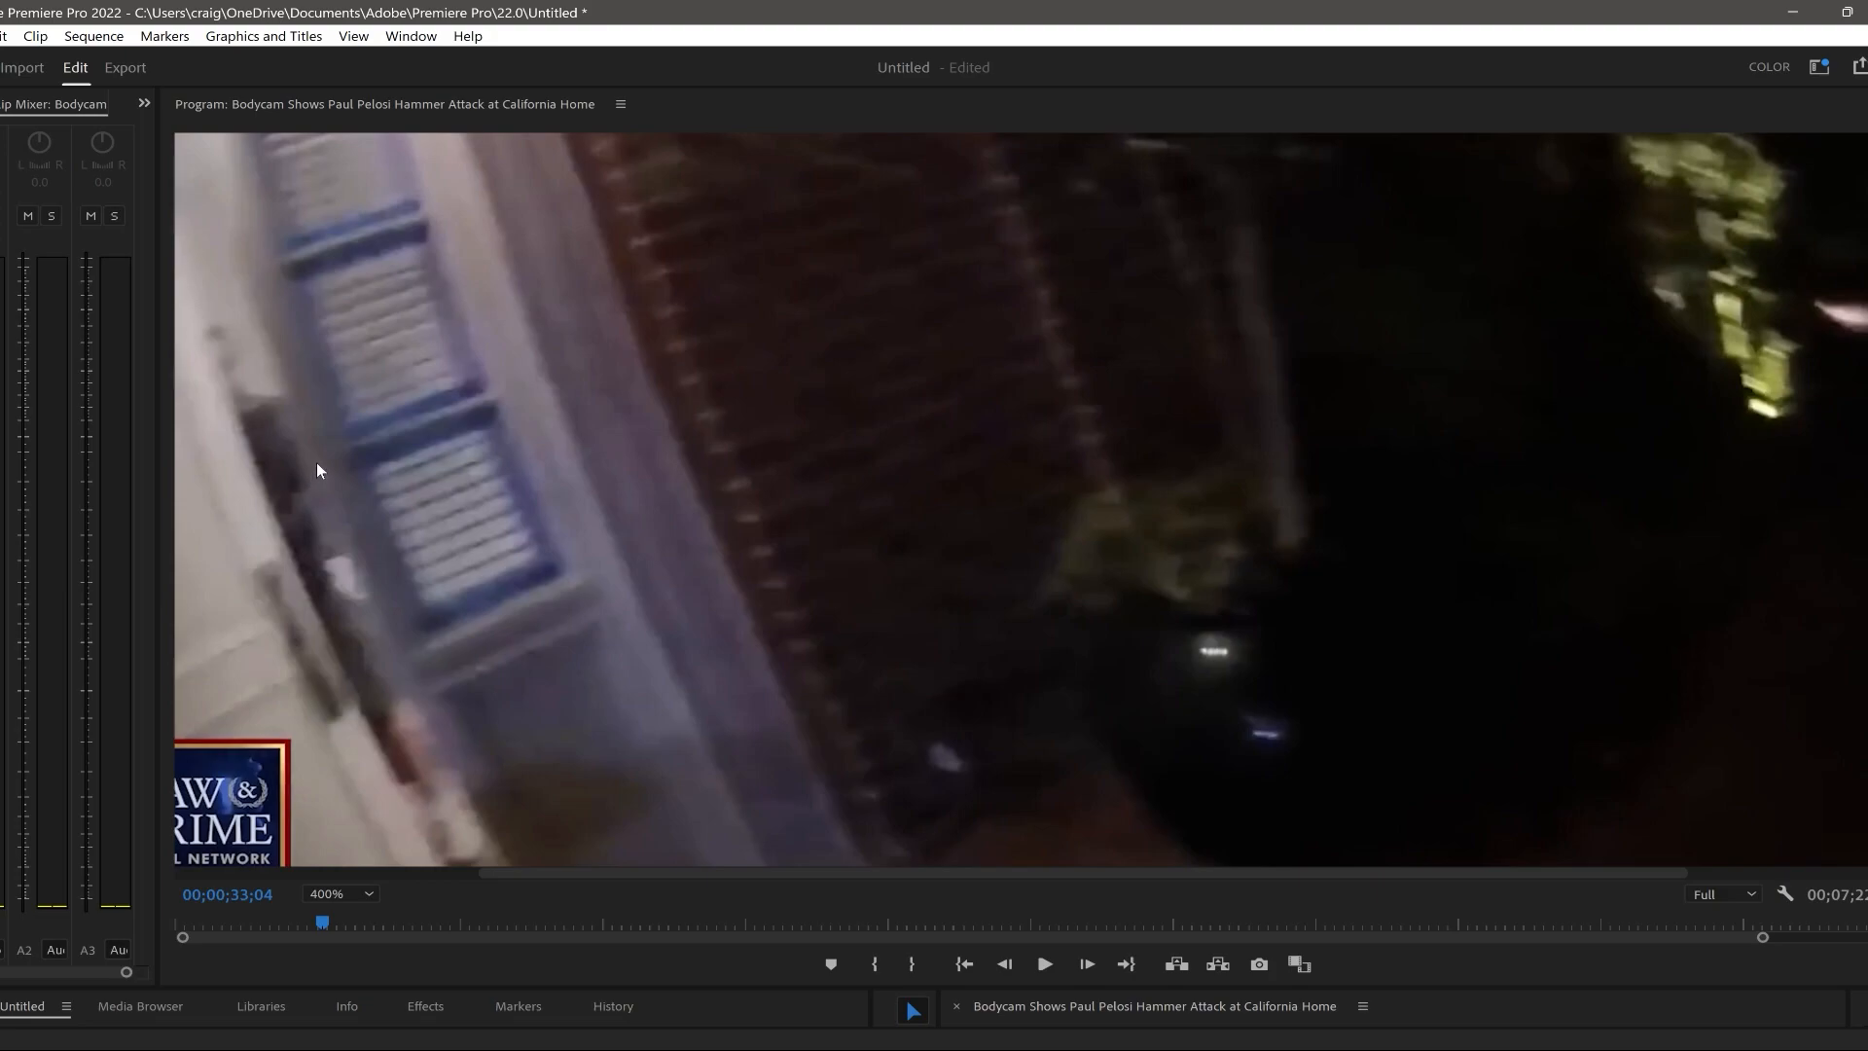
{"action": "mouse_move", "coordinate": [280, 572]}
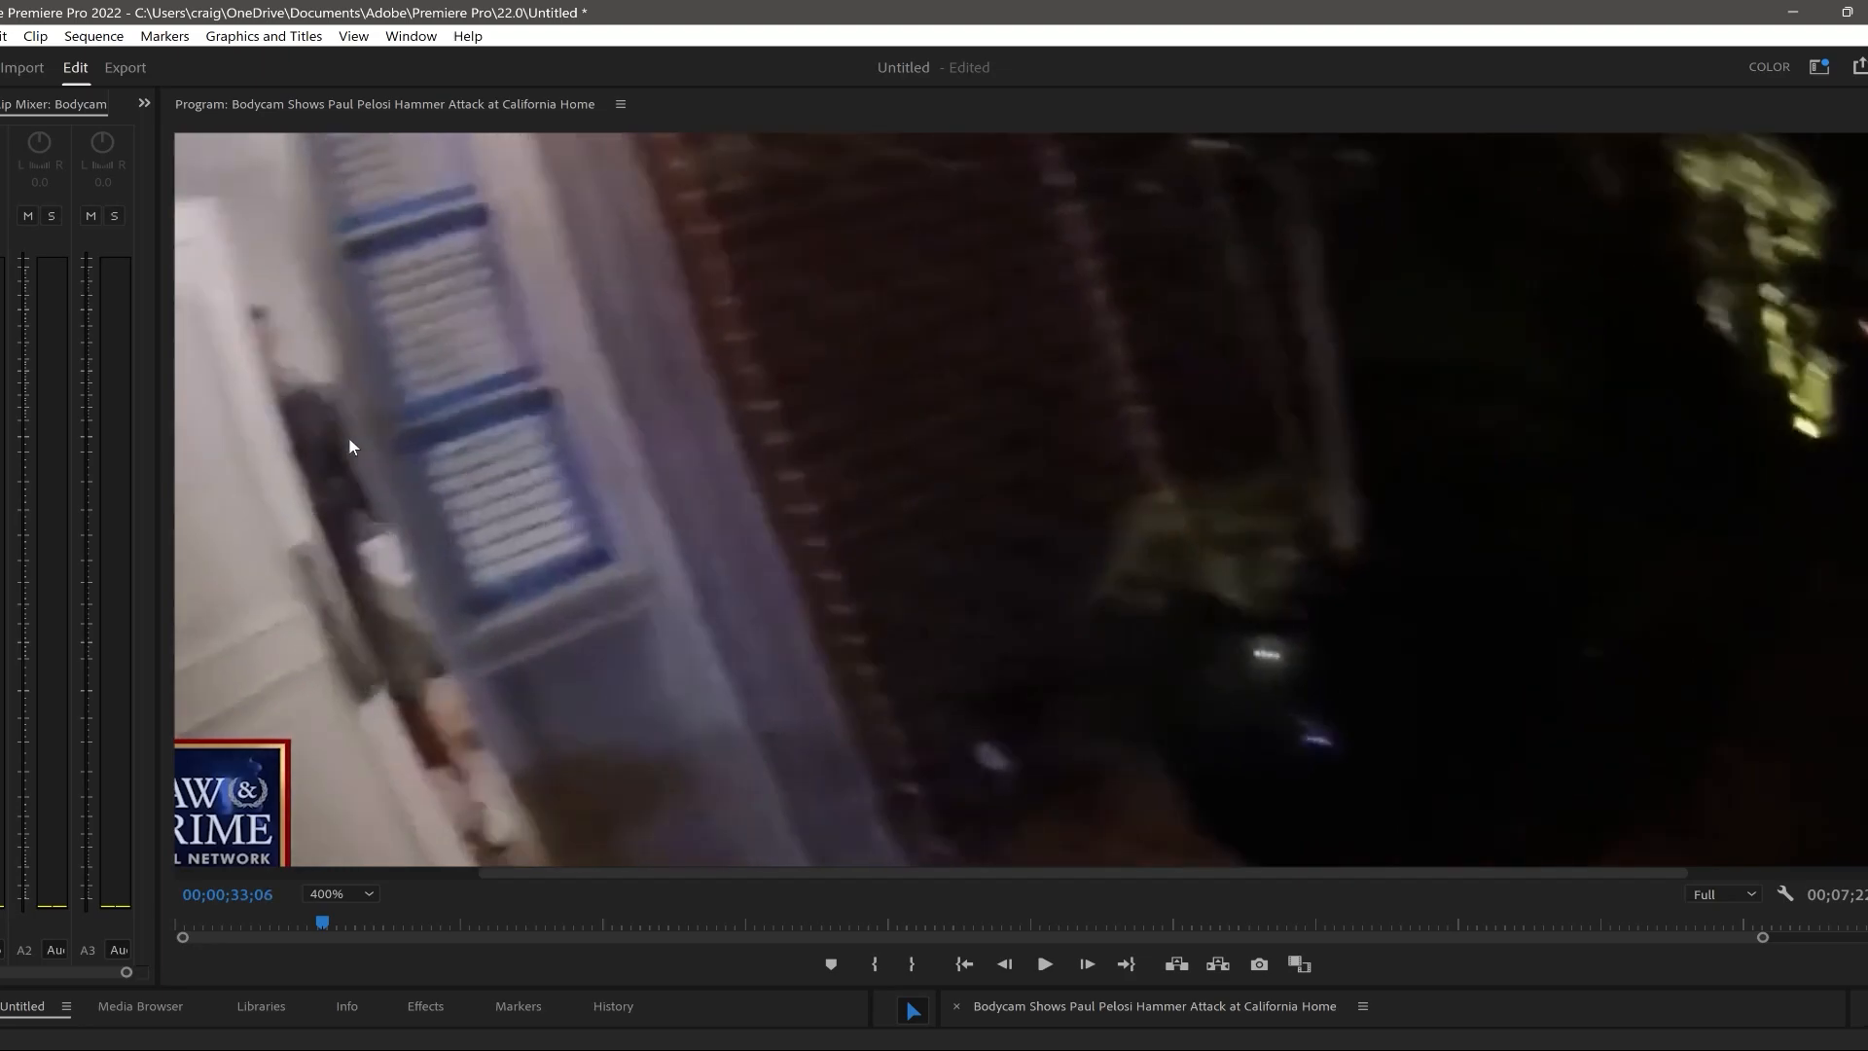
{"action": "mouse_move", "coordinate": [342, 439]}
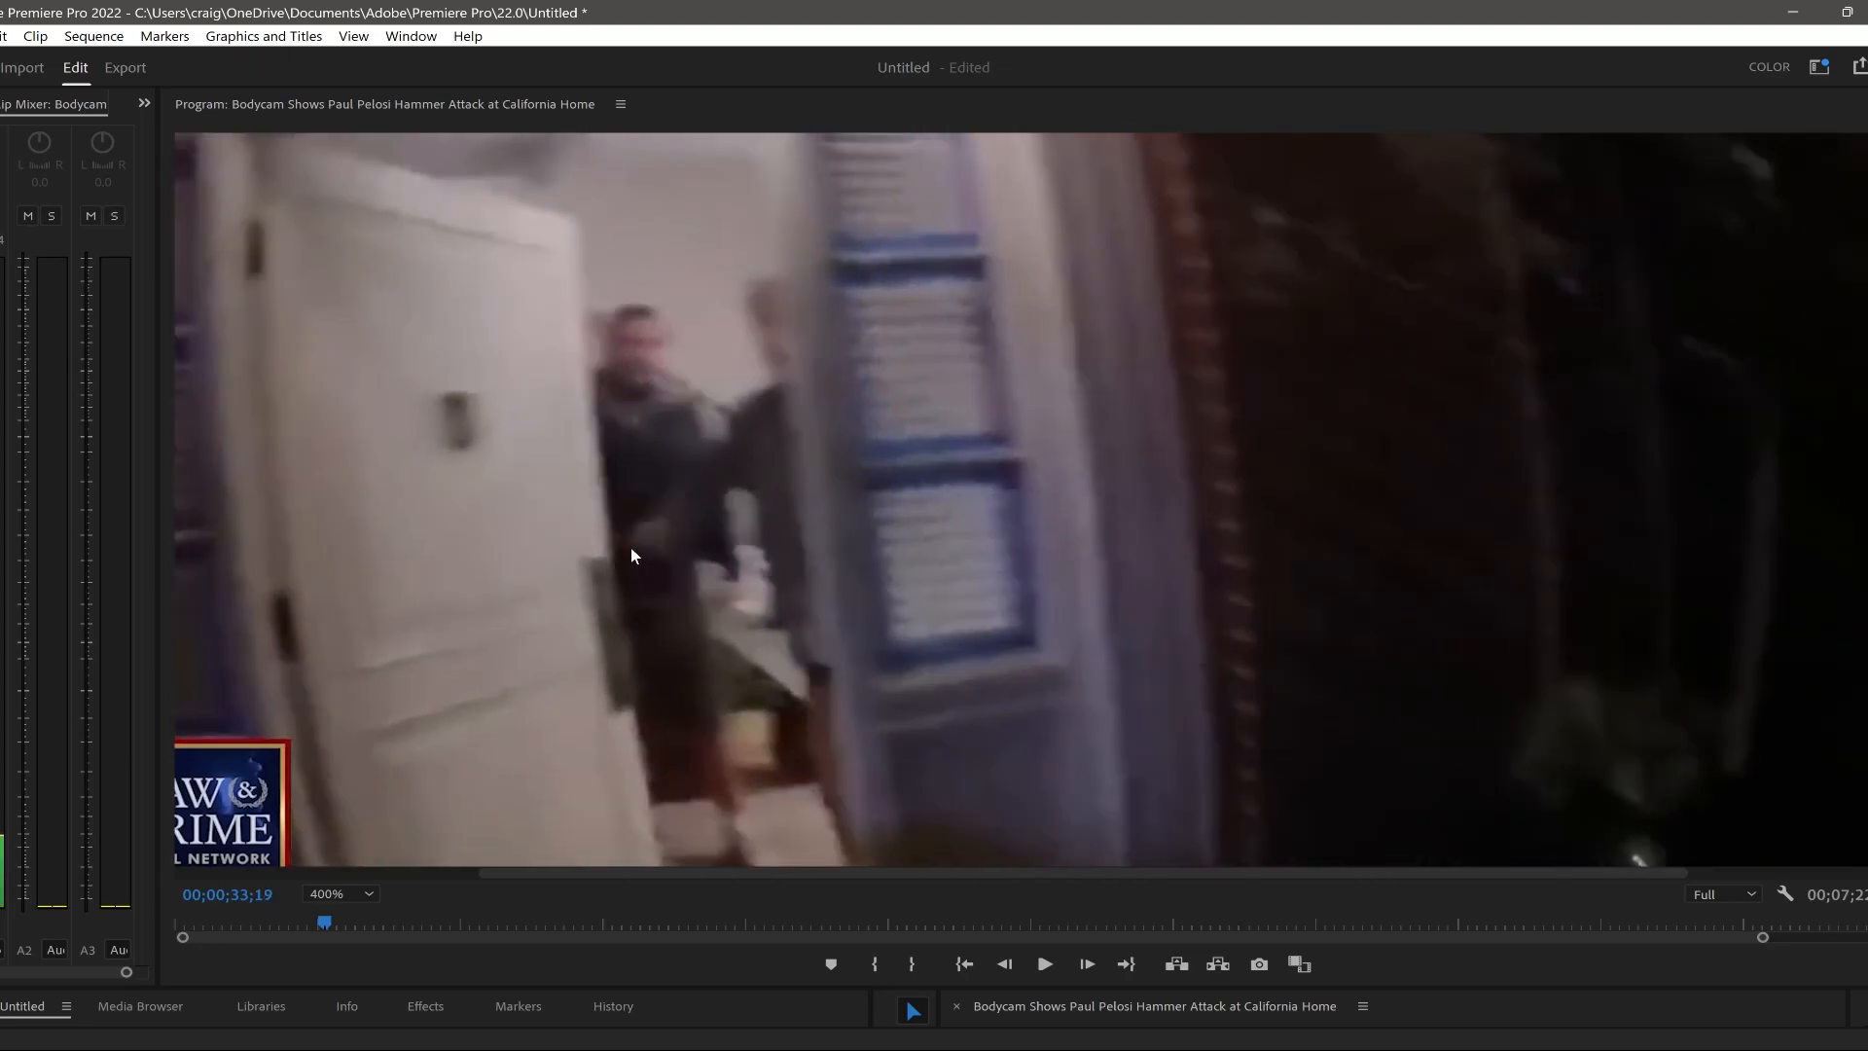
{"action": "mouse_move", "coordinate": [607, 609]}
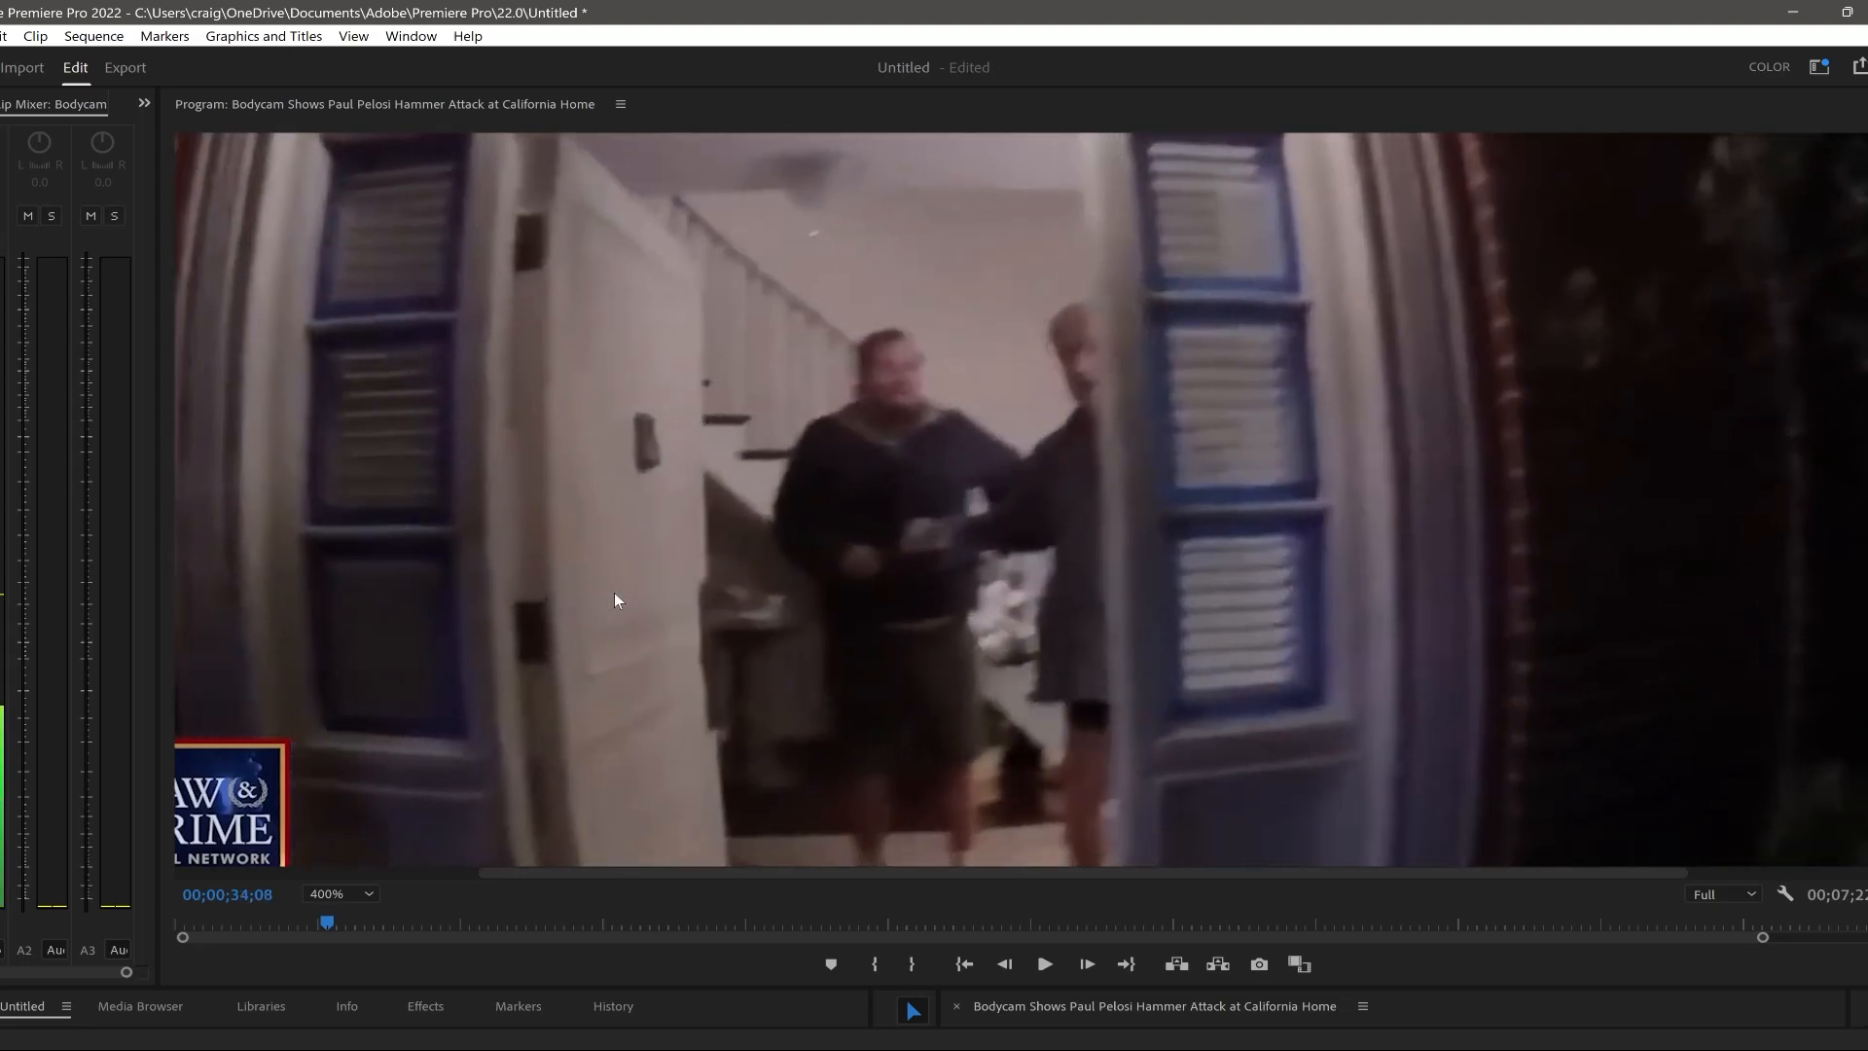
- Step the footage forward to 00;00;34;15, showing the two men inside the open doorway
{"action": "left_click", "coordinate": [1085, 963]}
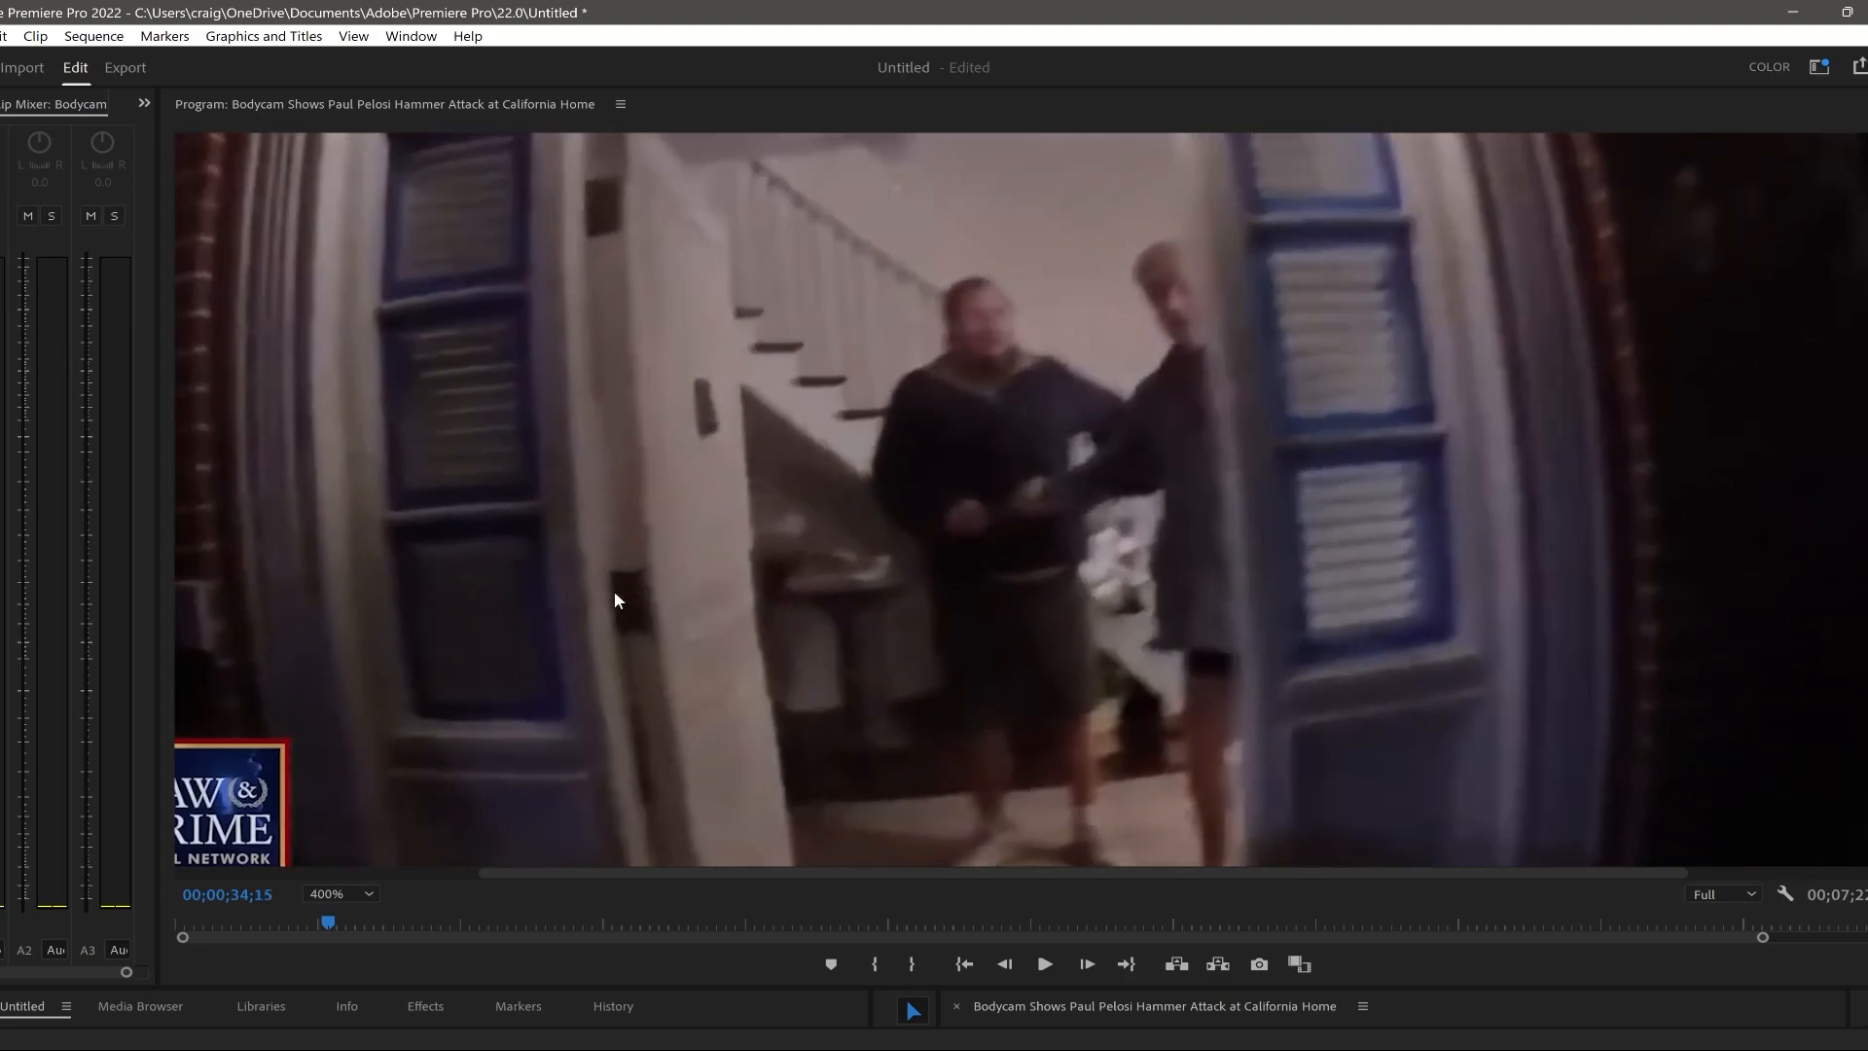
{"action": "mouse_move", "coordinate": [631, 506]}
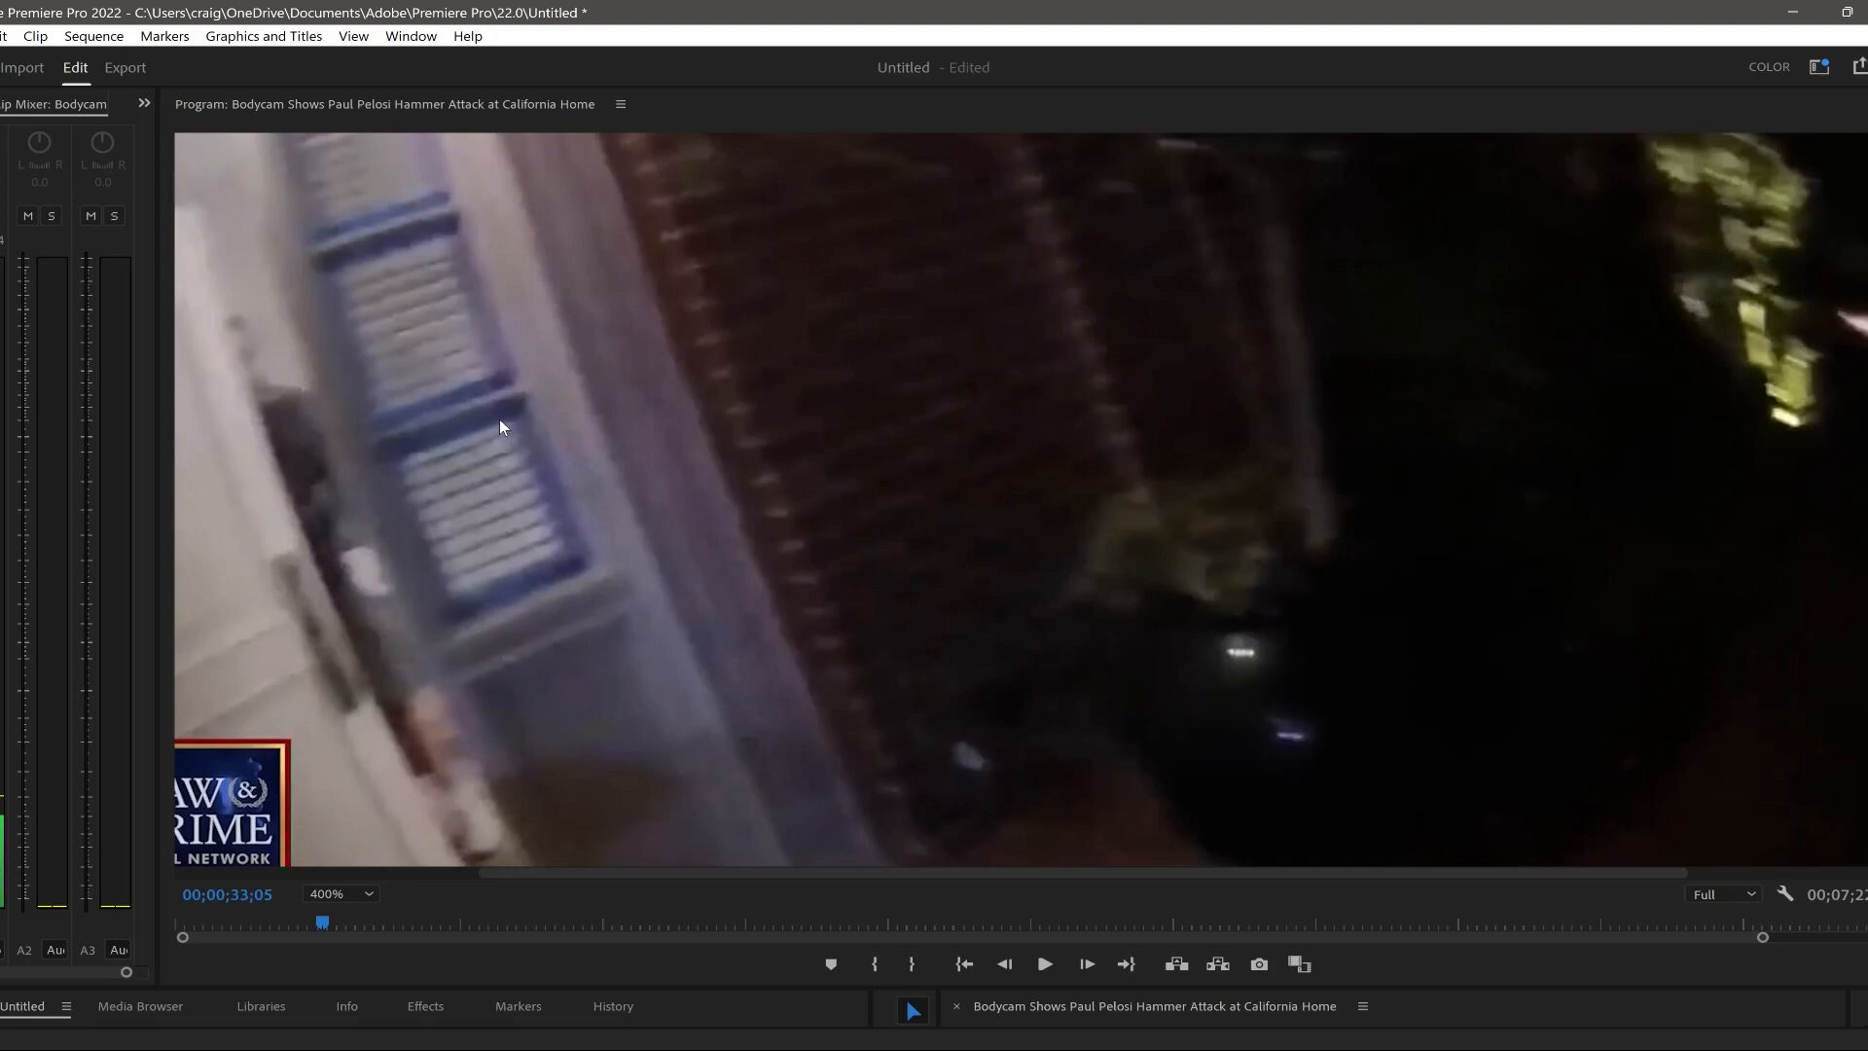
{"action": "mouse_move", "coordinate": [387, 500]}
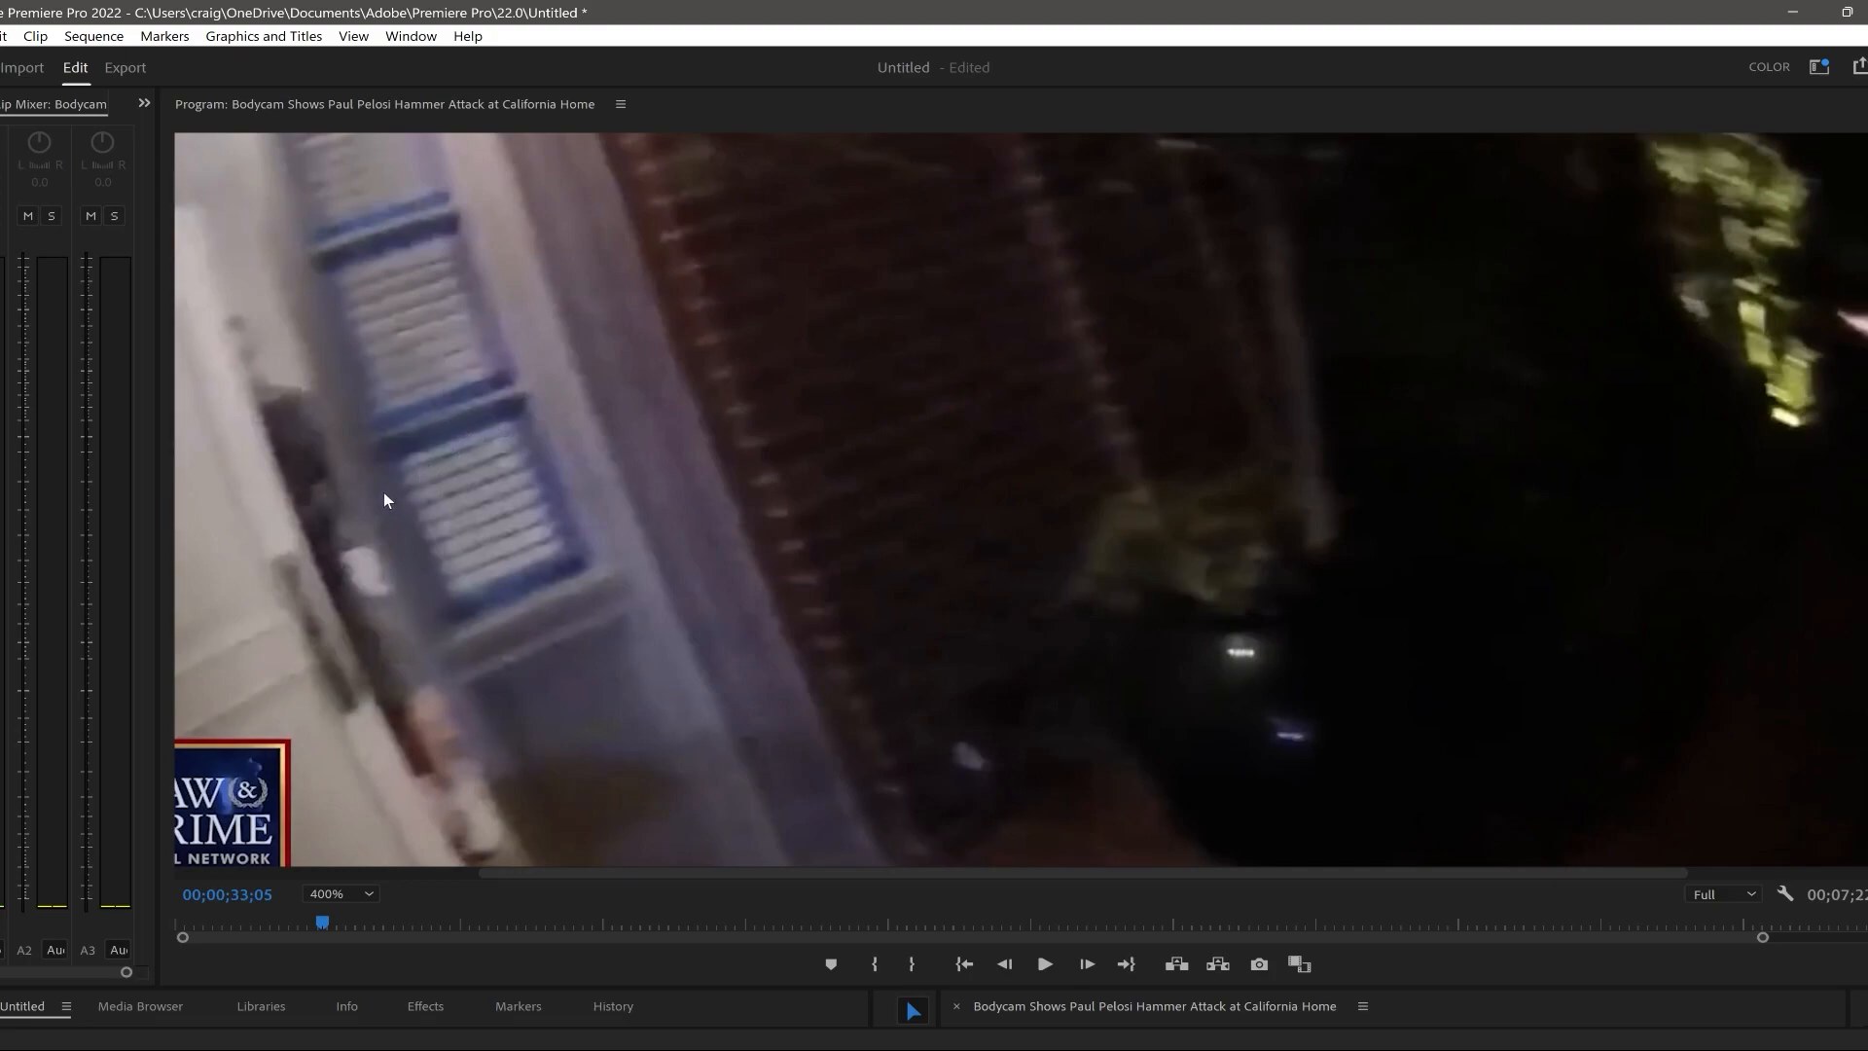
{"action": "mouse_move", "coordinate": [648, 644]}
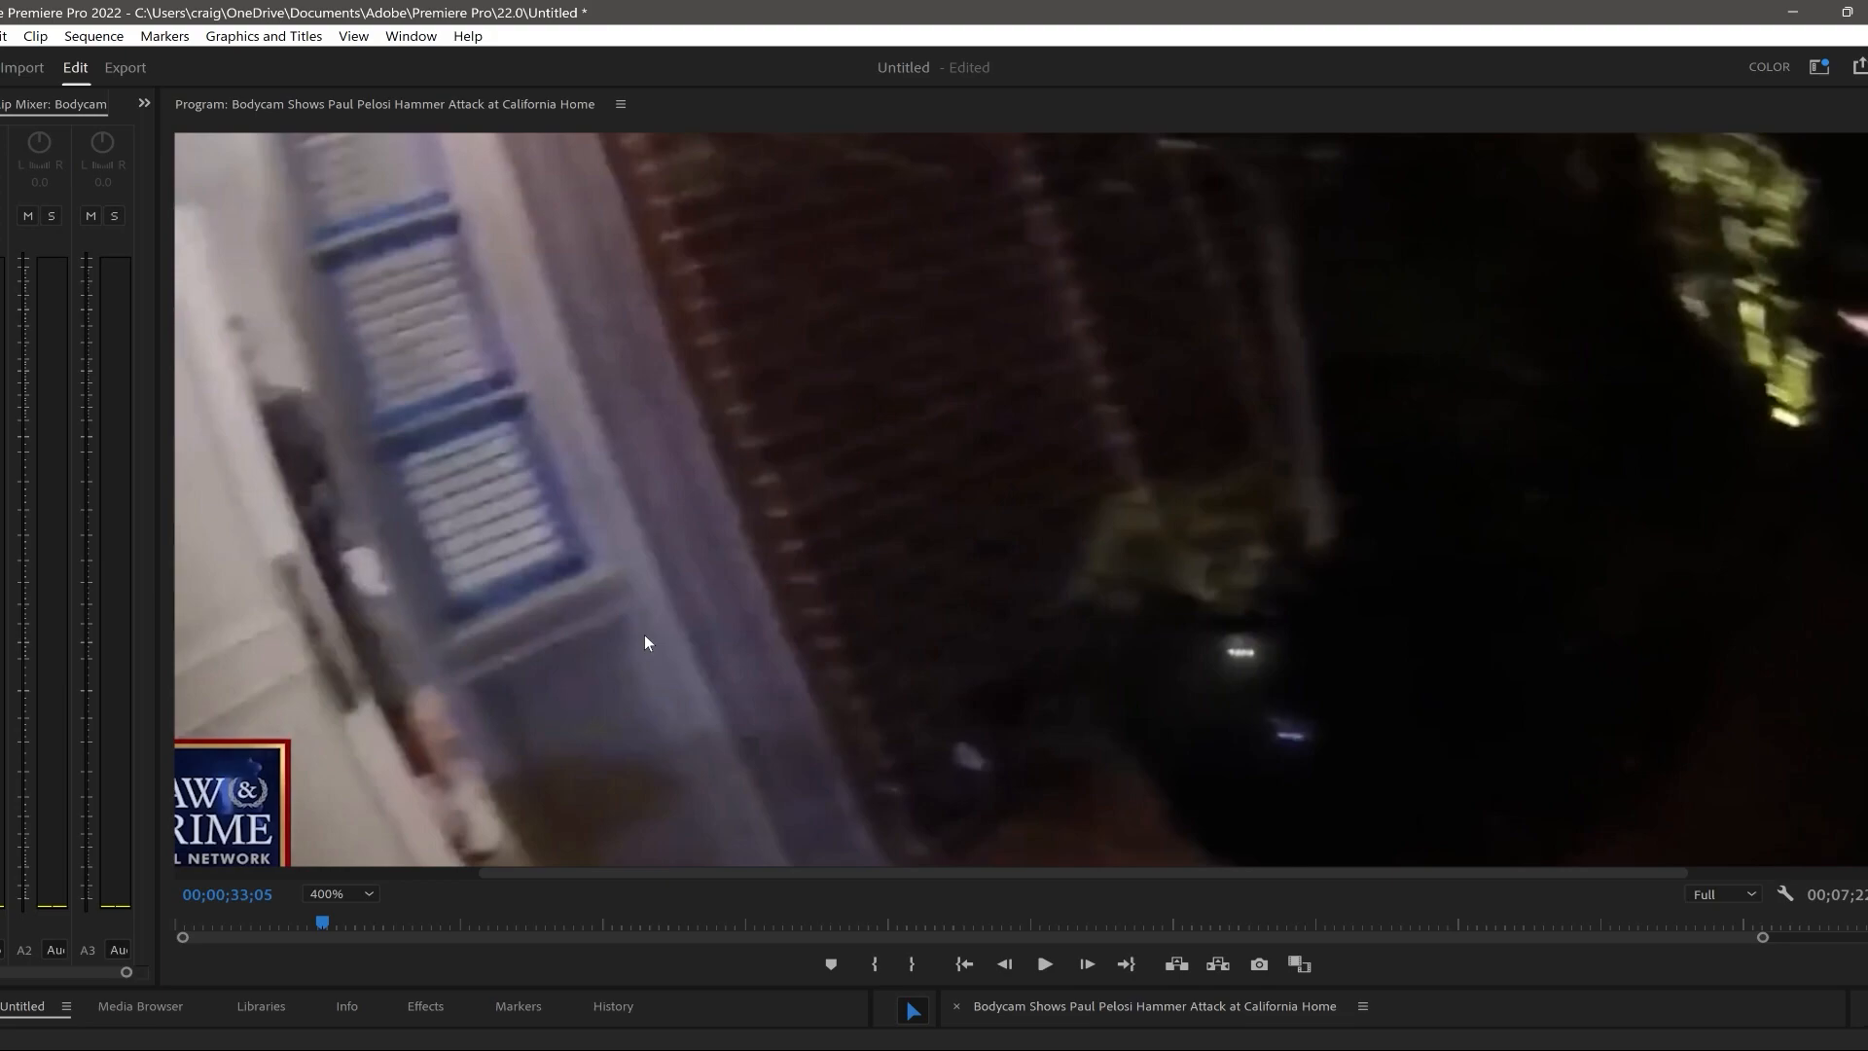
{"action": "mouse_move", "coordinate": [630, 607]}
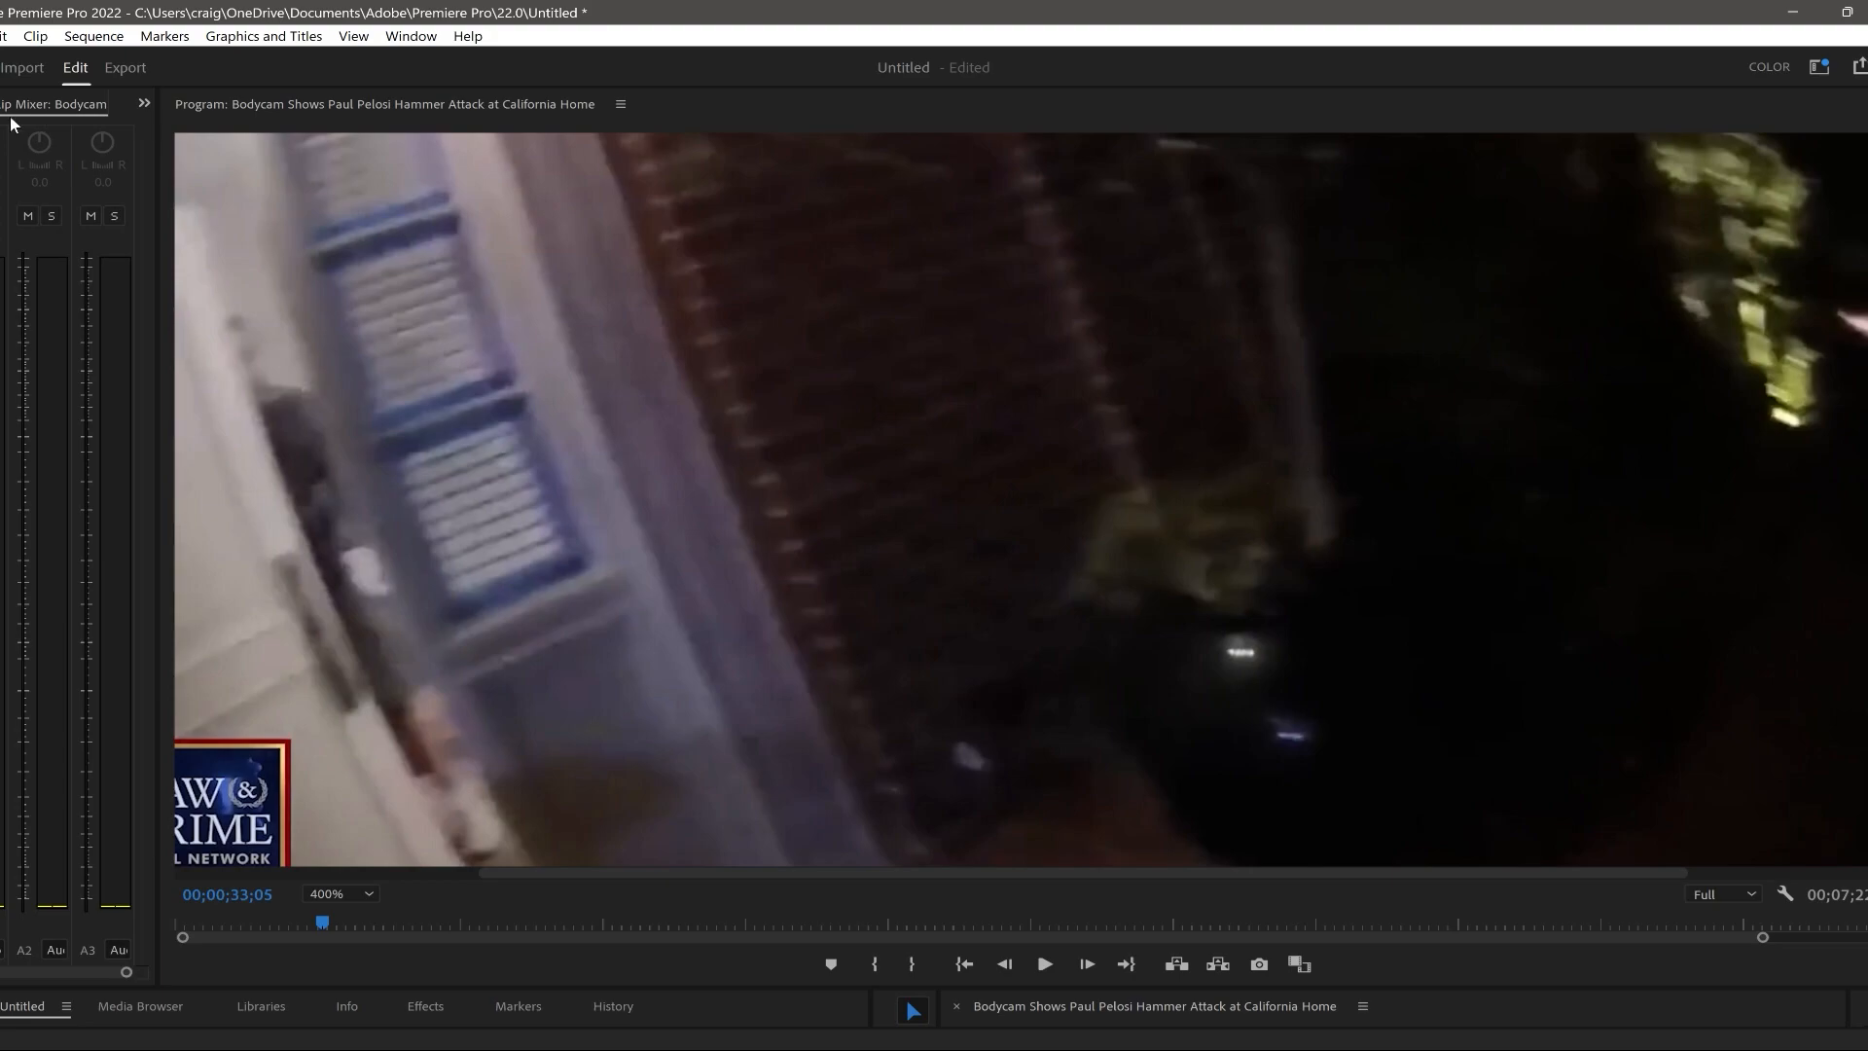
{"action": "mouse_move", "coordinate": [1093, 463]}
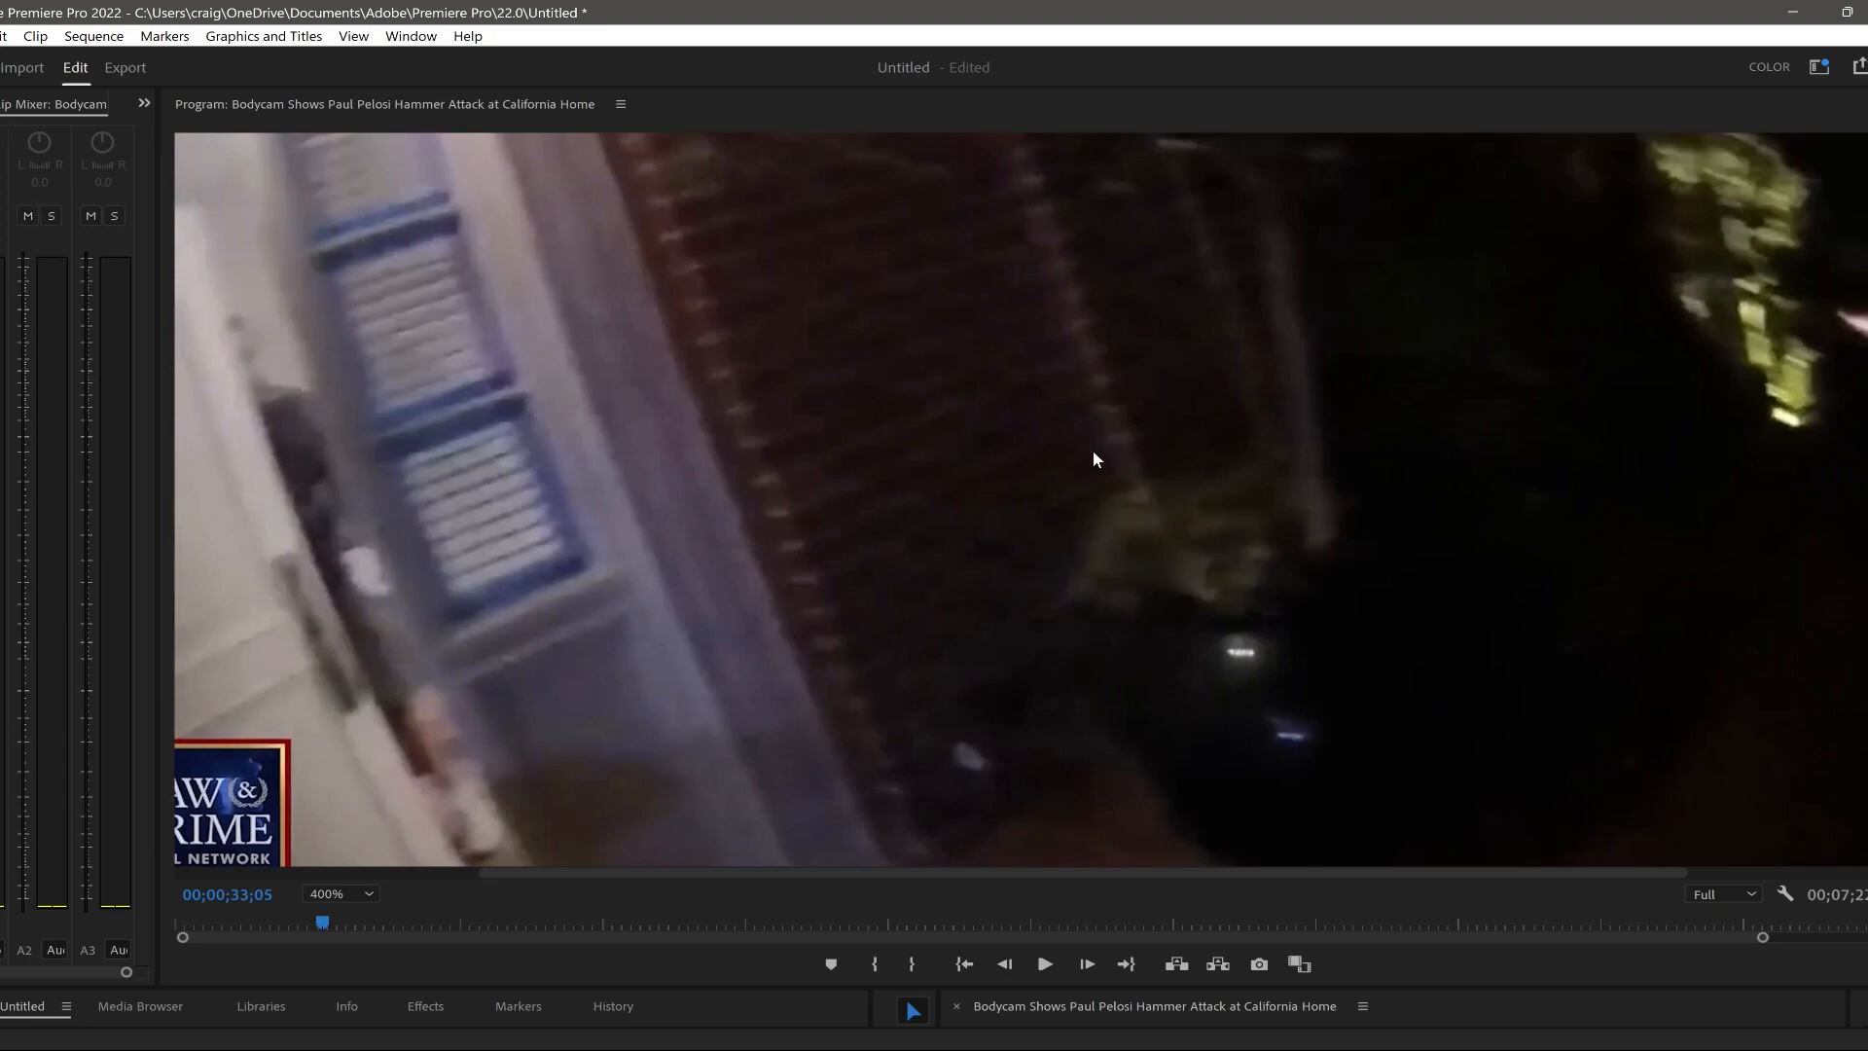
{"action": "mouse_move", "coordinate": [840, 179]}
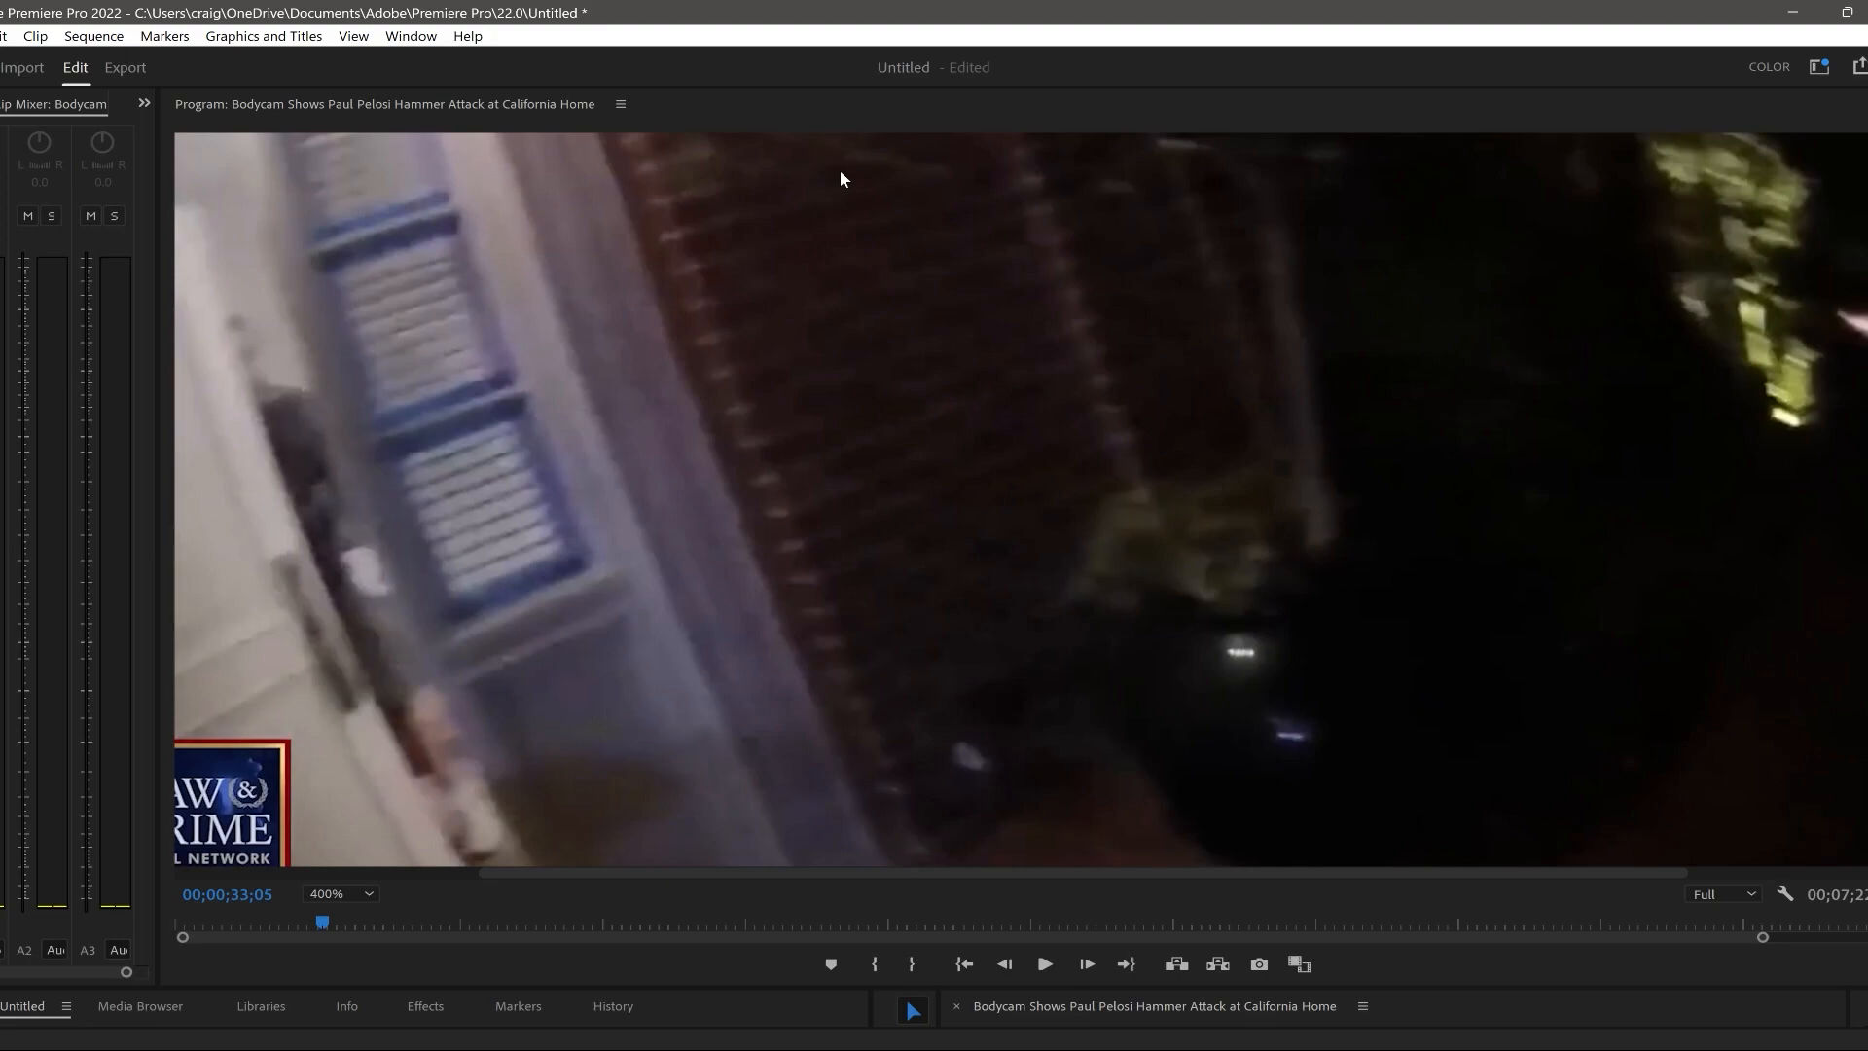
{"action": "mouse_move", "coordinate": [611, 270]}
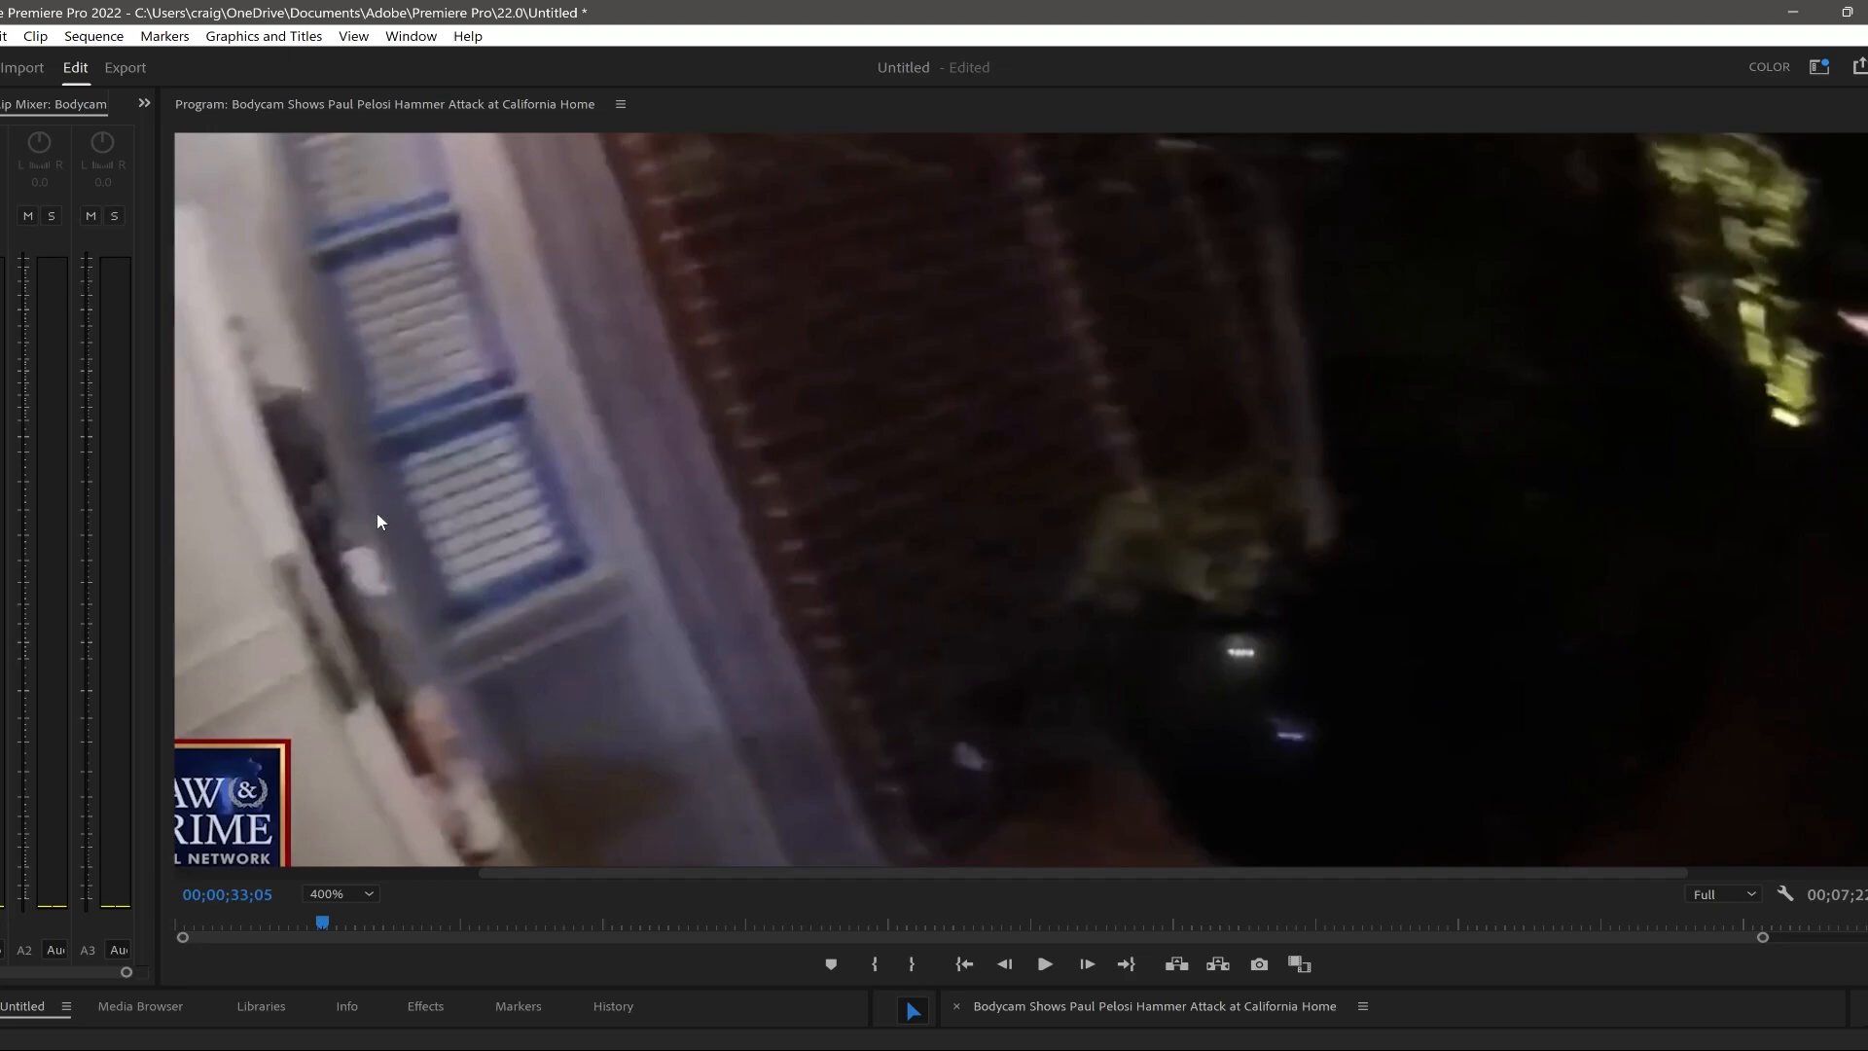
{"action": "mouse_move", "coordinate": [561, 539]}
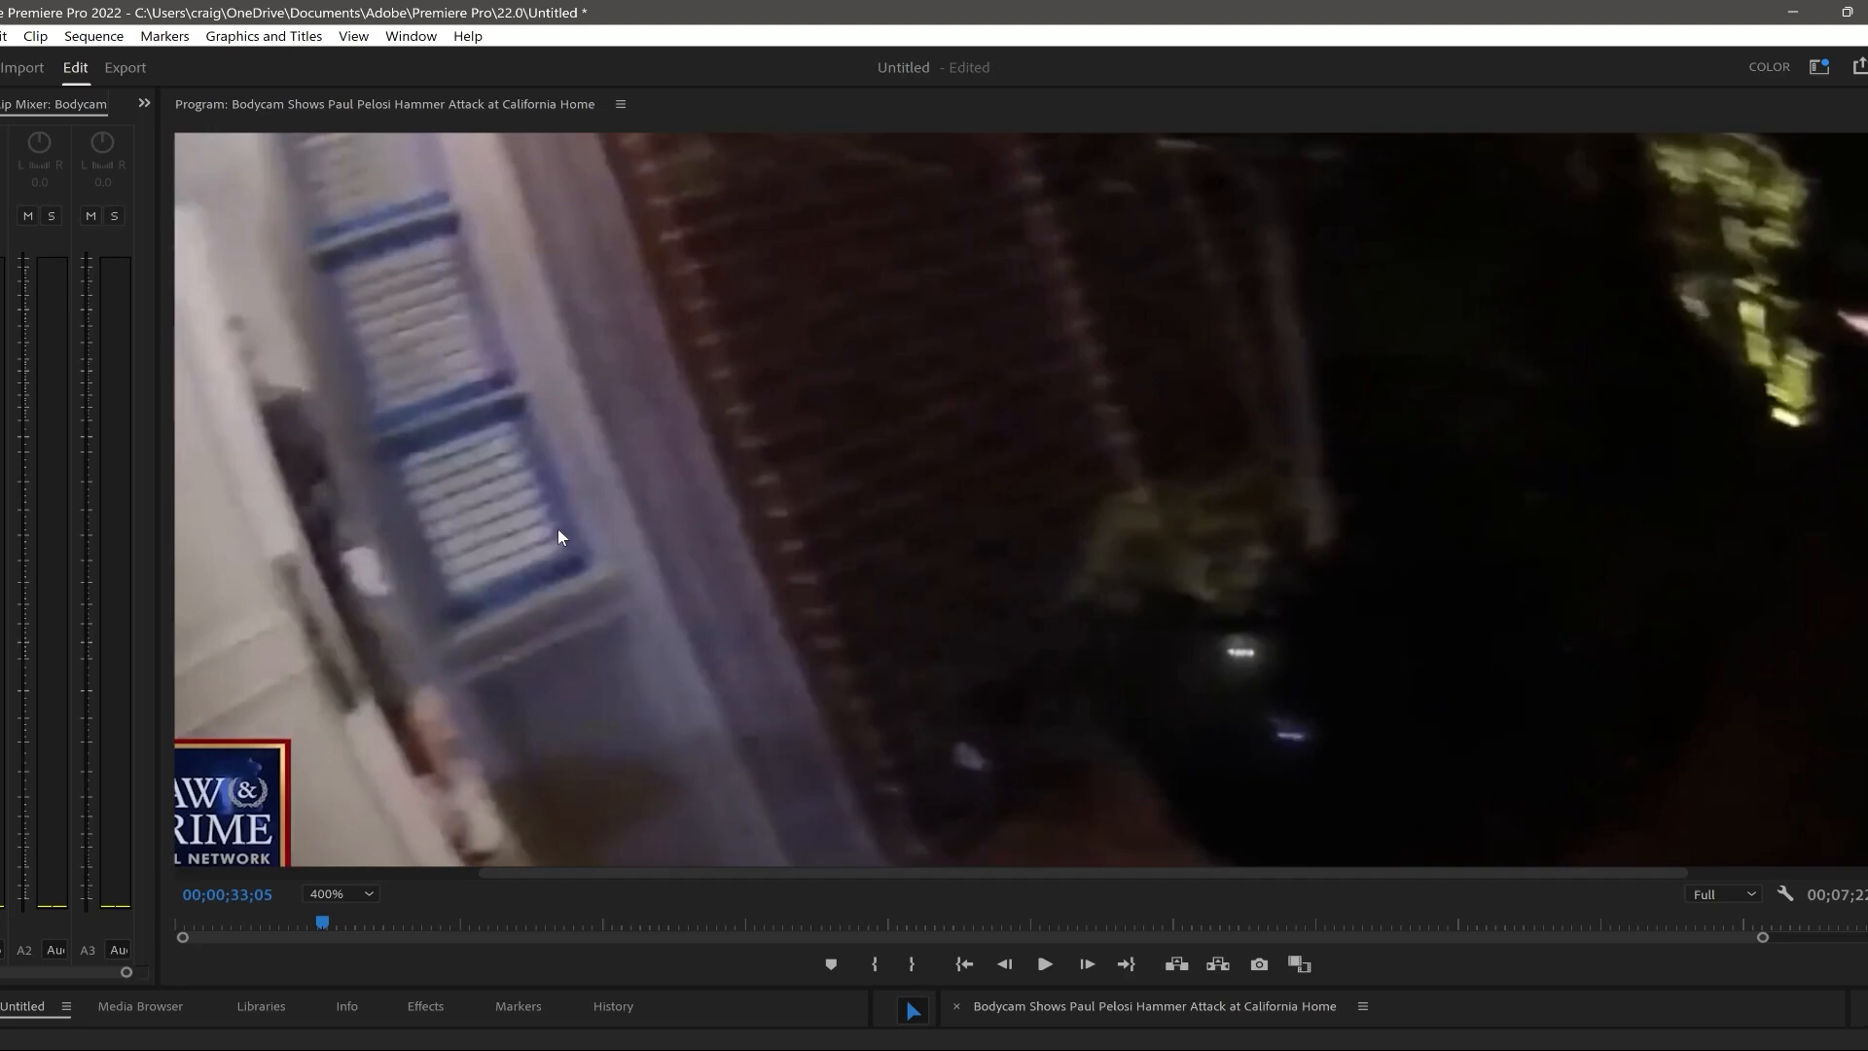
{"action": "mouse_move", "coordinate": [489, 568]}
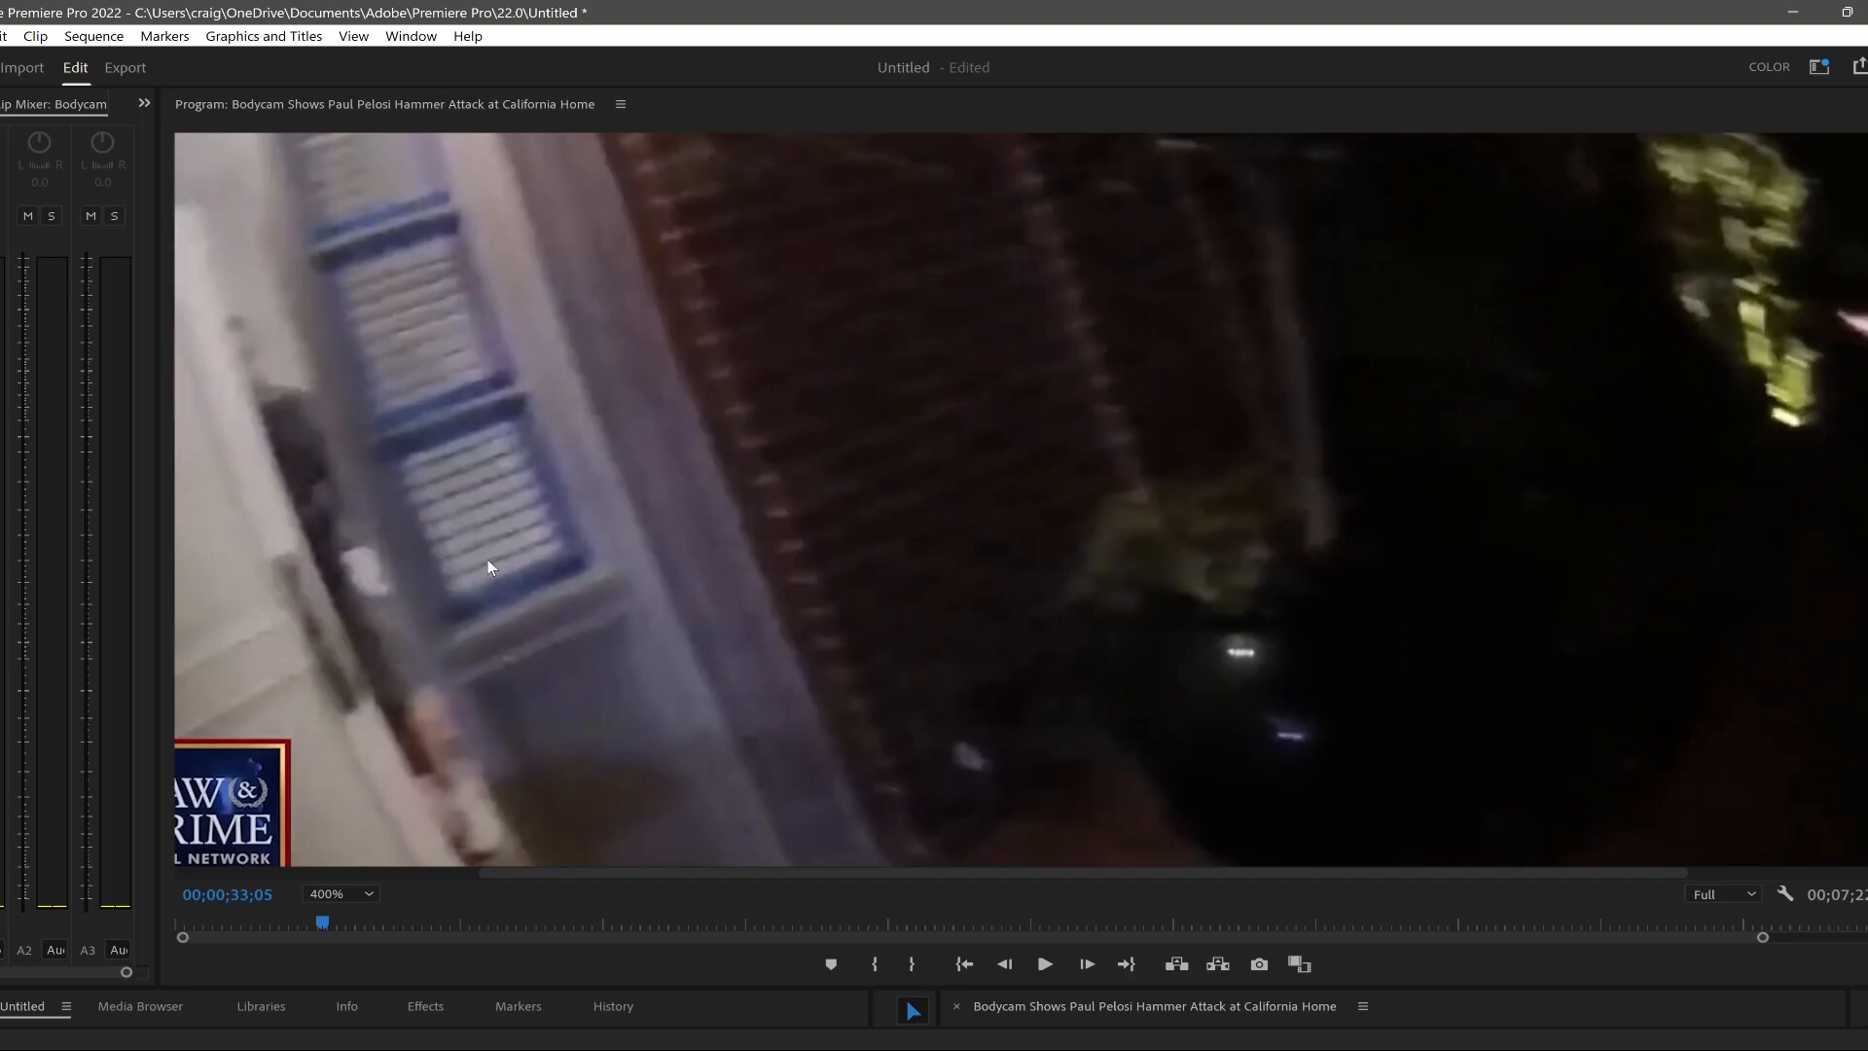
- At 400% zoom, nudge the footage forward and back to settle on 00;00;33;12 with the men in the doorway
{"action": "left_click", "coordinate": [1085, 963]}
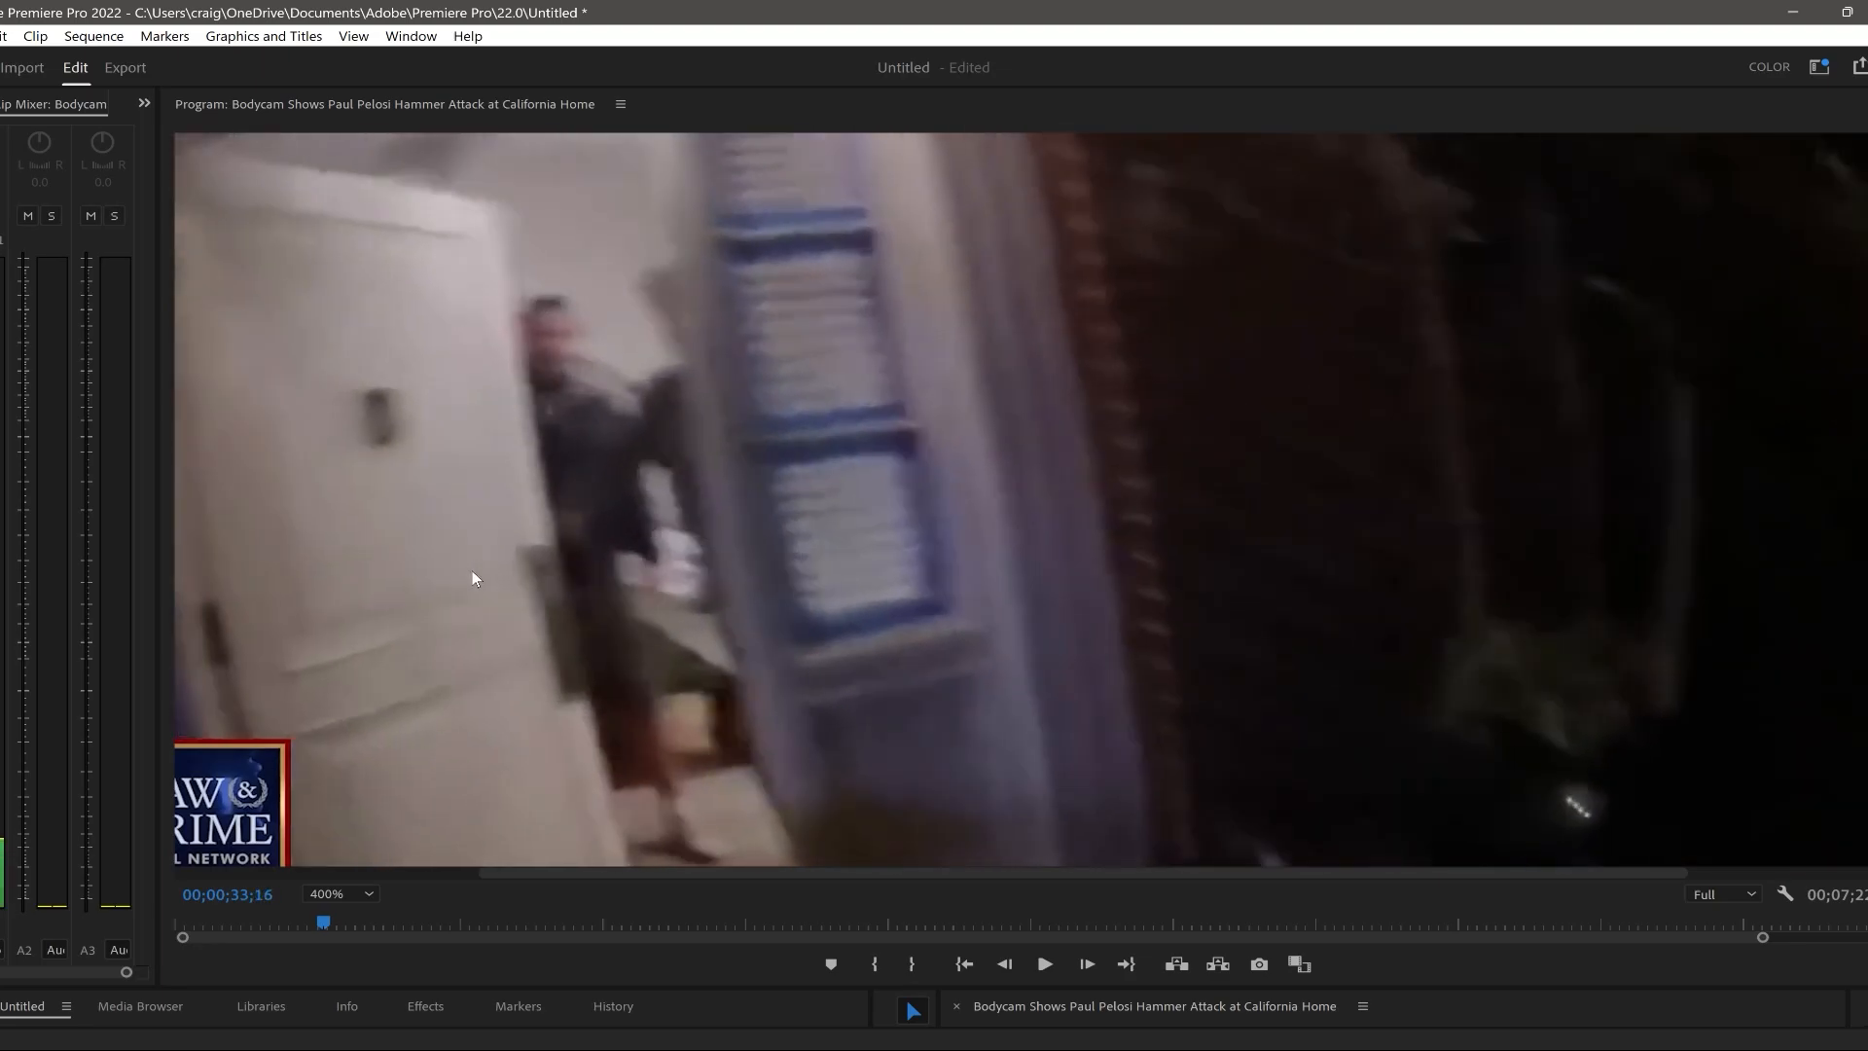
{"action": "left_click", "coordinate": [1083, 963]}
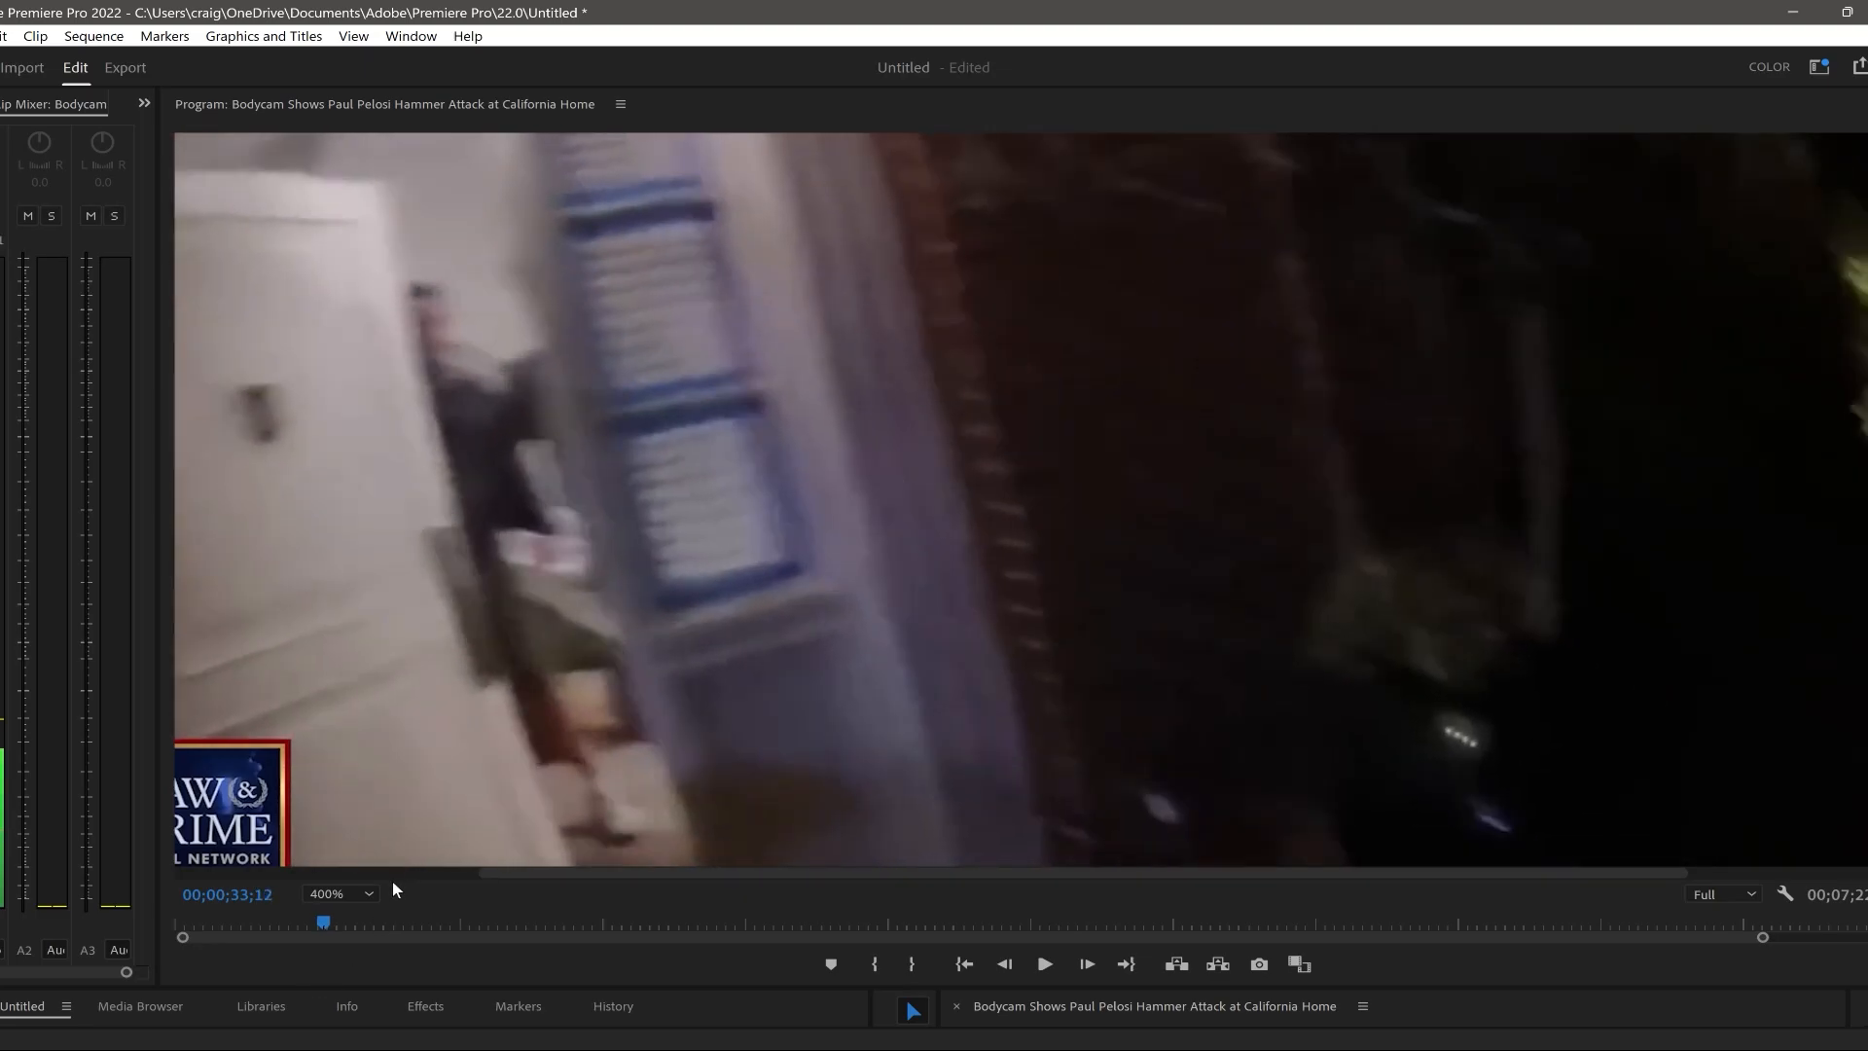
- Show the full bodycam frame at 150% and advance to 00;00;33;10 with a figure inside the doorway
{"action": "left_click", "coordinate": [338, 893]}
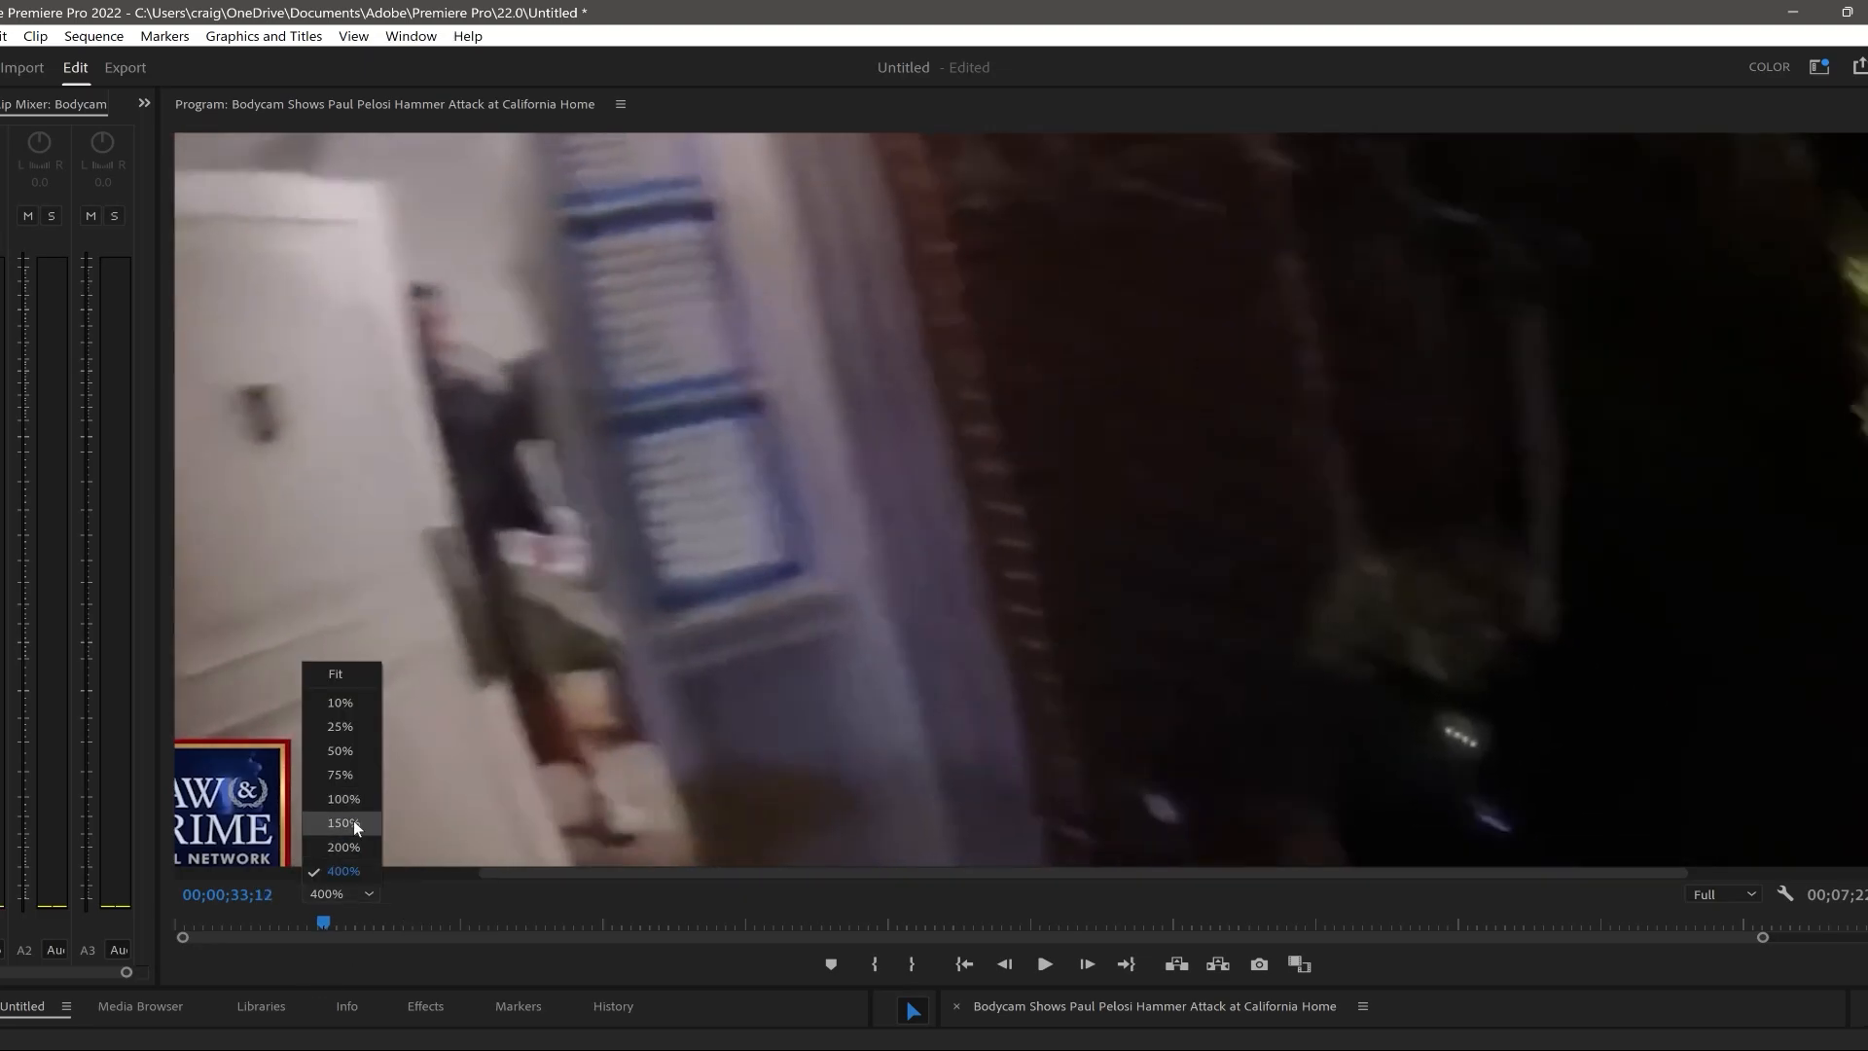
{"action": "left_click", "coordinate": [338, 821]}
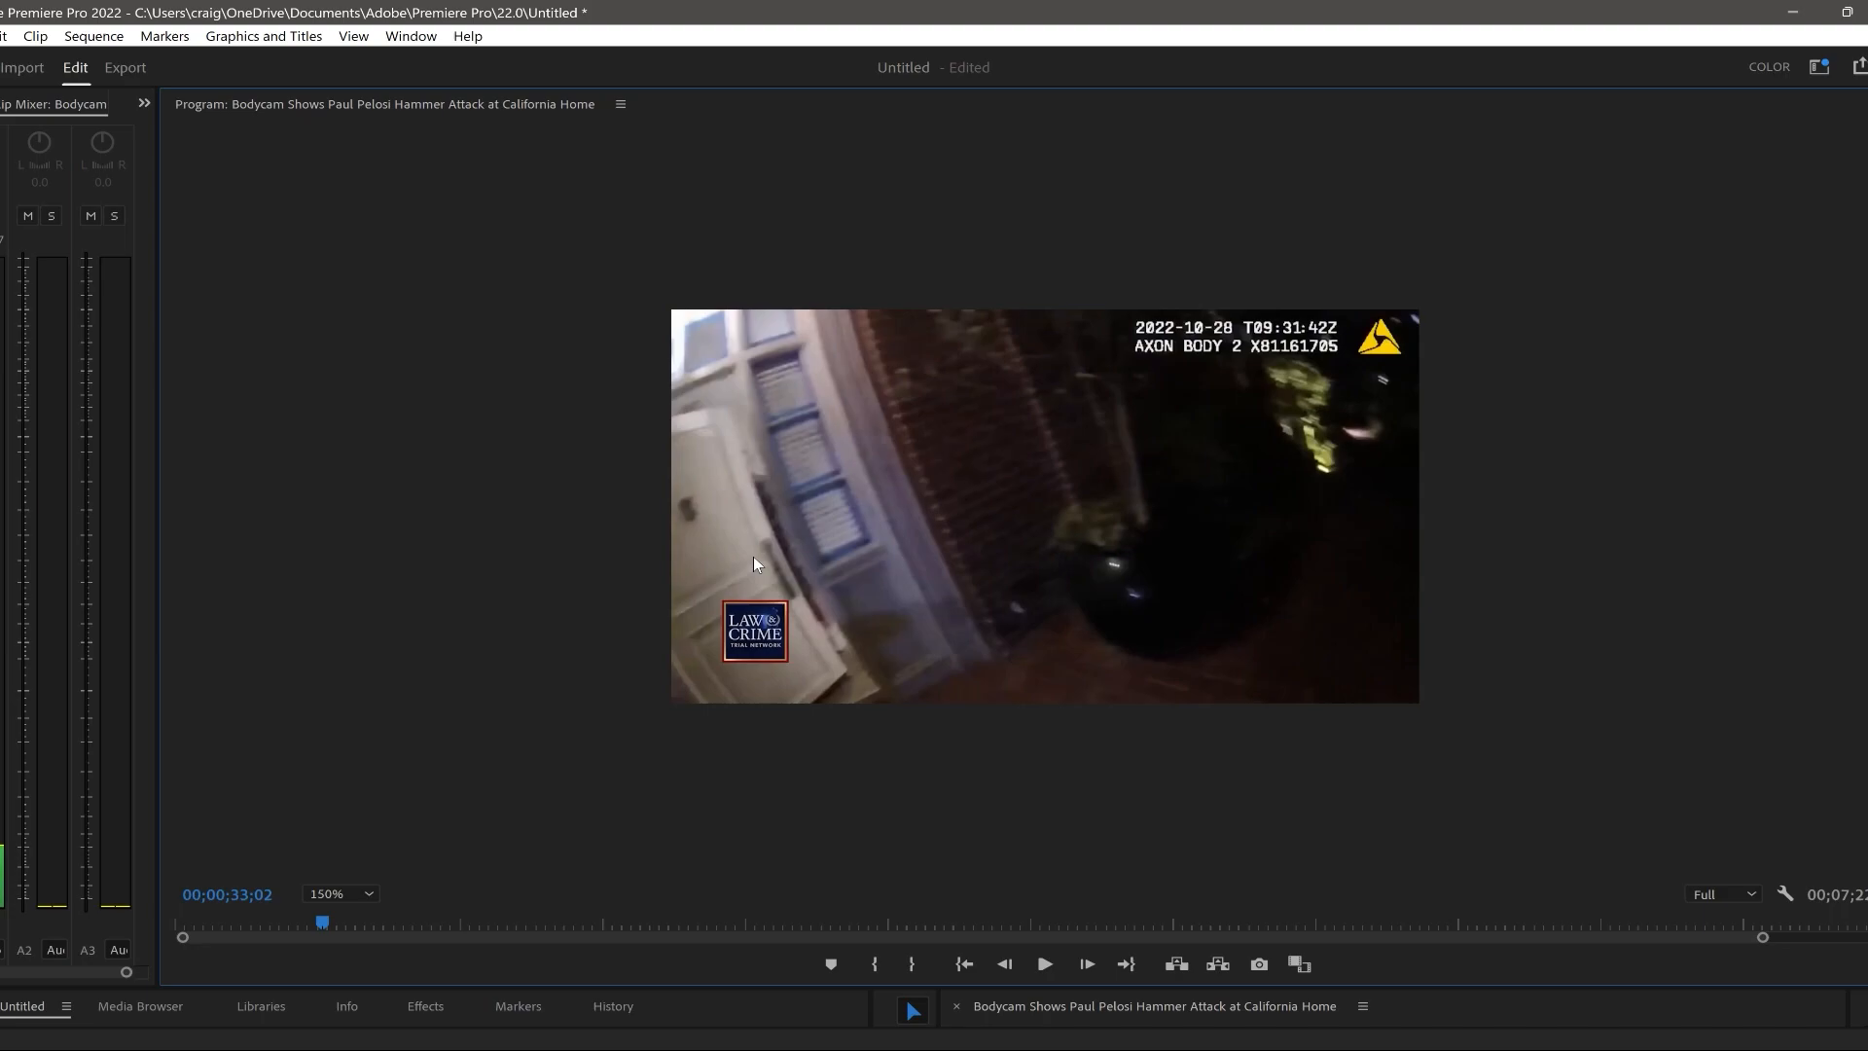
{"action": "mouse_move", "coordinate": [789, 556]}
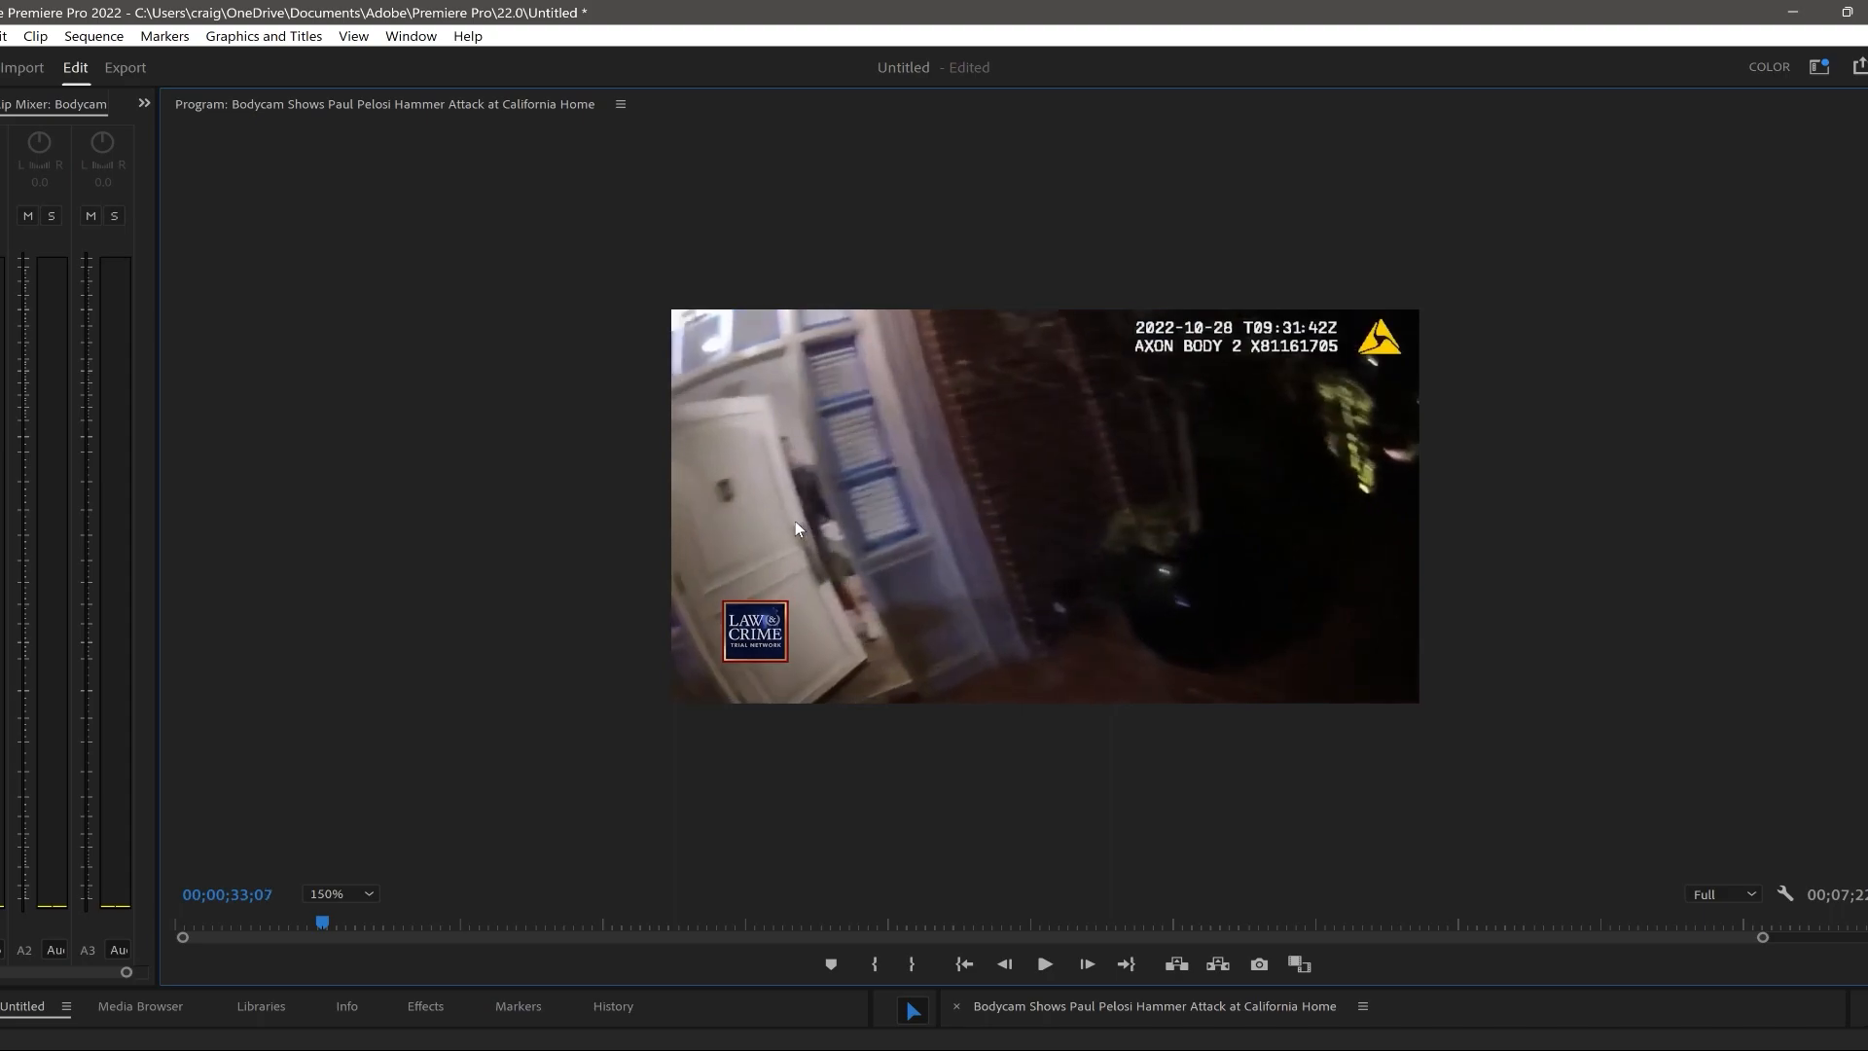
{"action": "left_click", "coordinate": [1045, 963]}
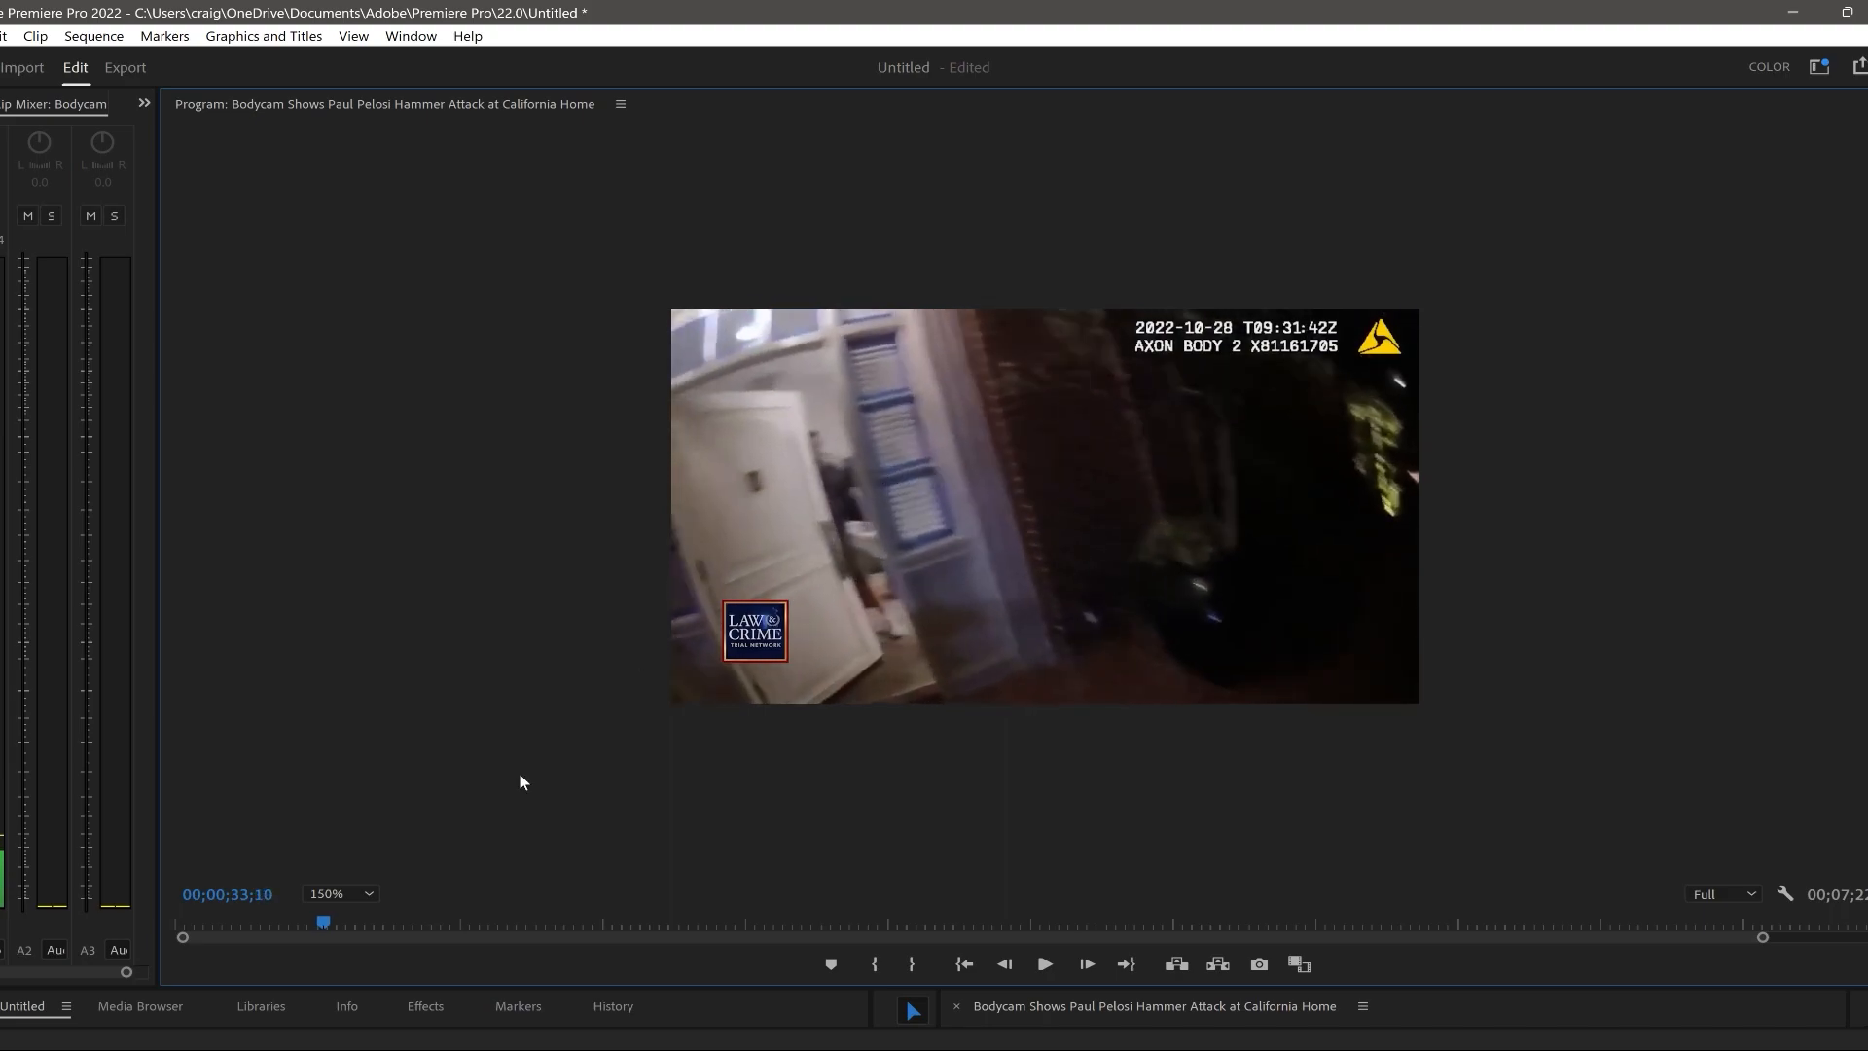
{"action": "left_click", "coordinate": [339, 893]}
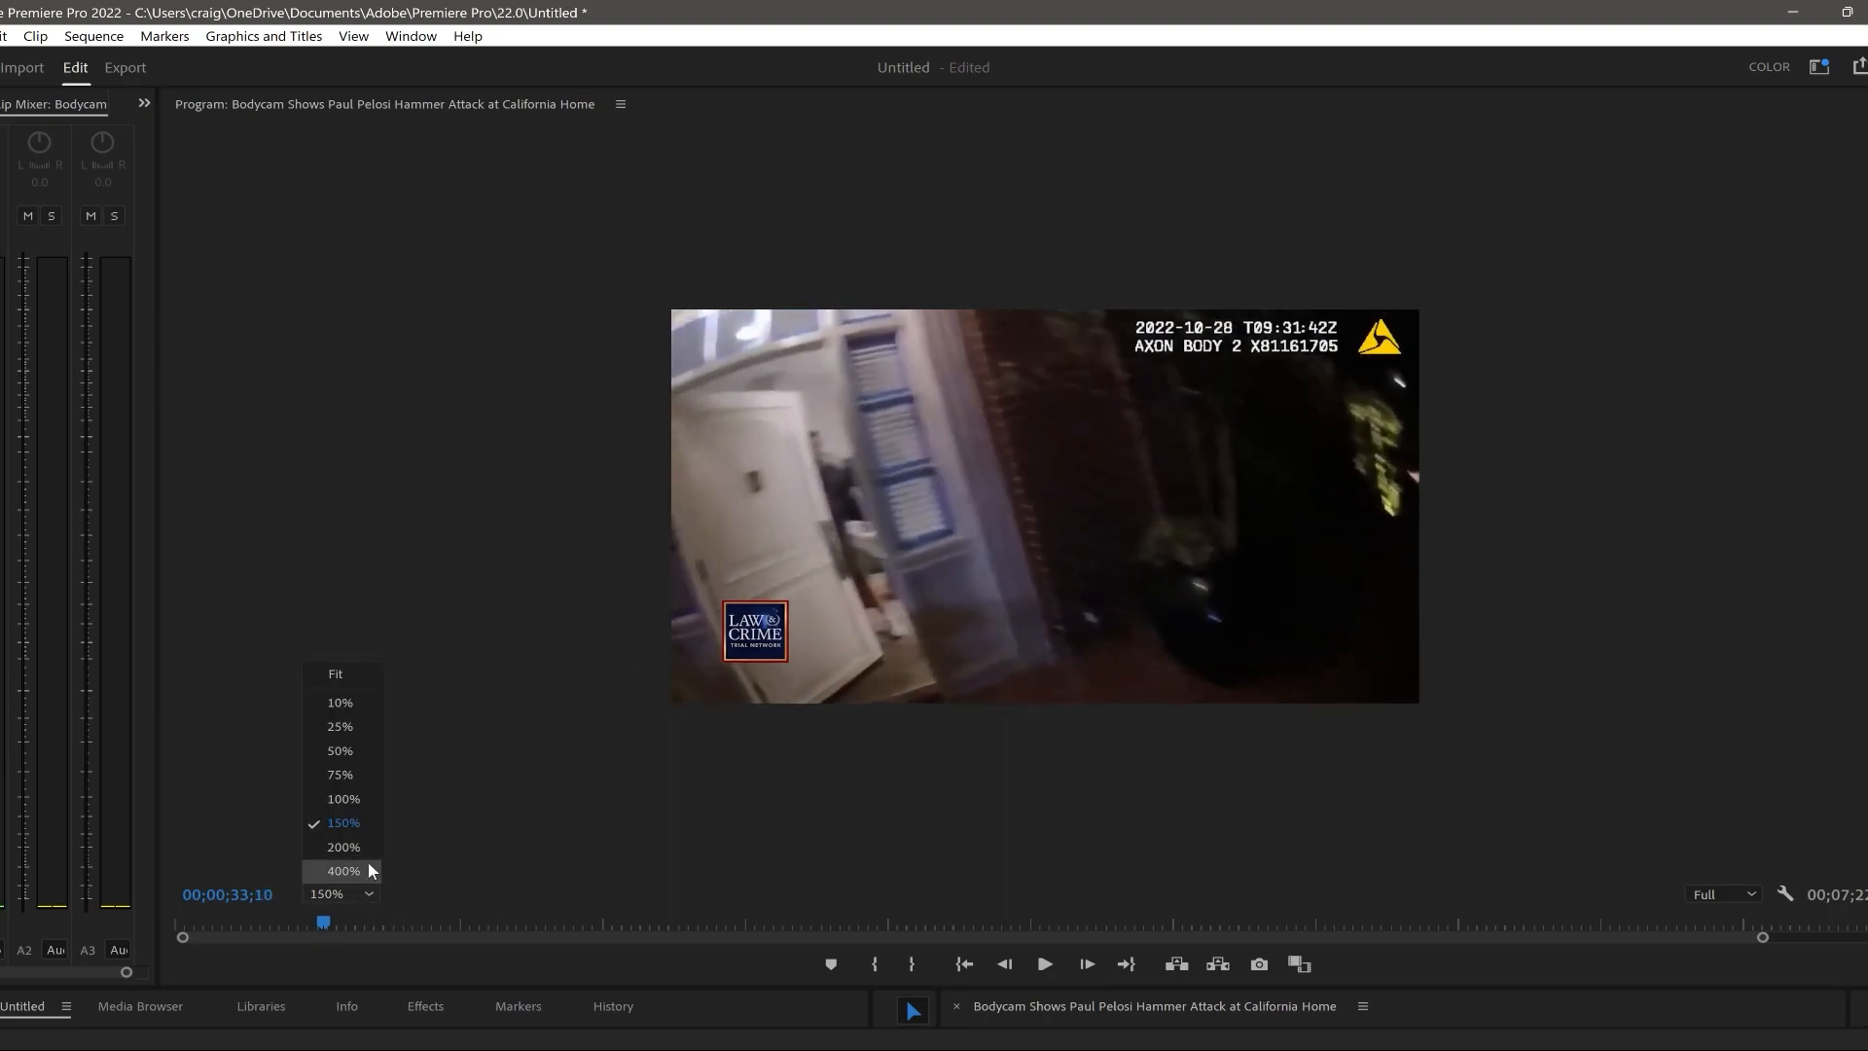
- Enlarge the footage to 400% and let it advance to 00;00;36;07, both men in the entryway
{"action": "left_click", "coordinate": [340, 869]}
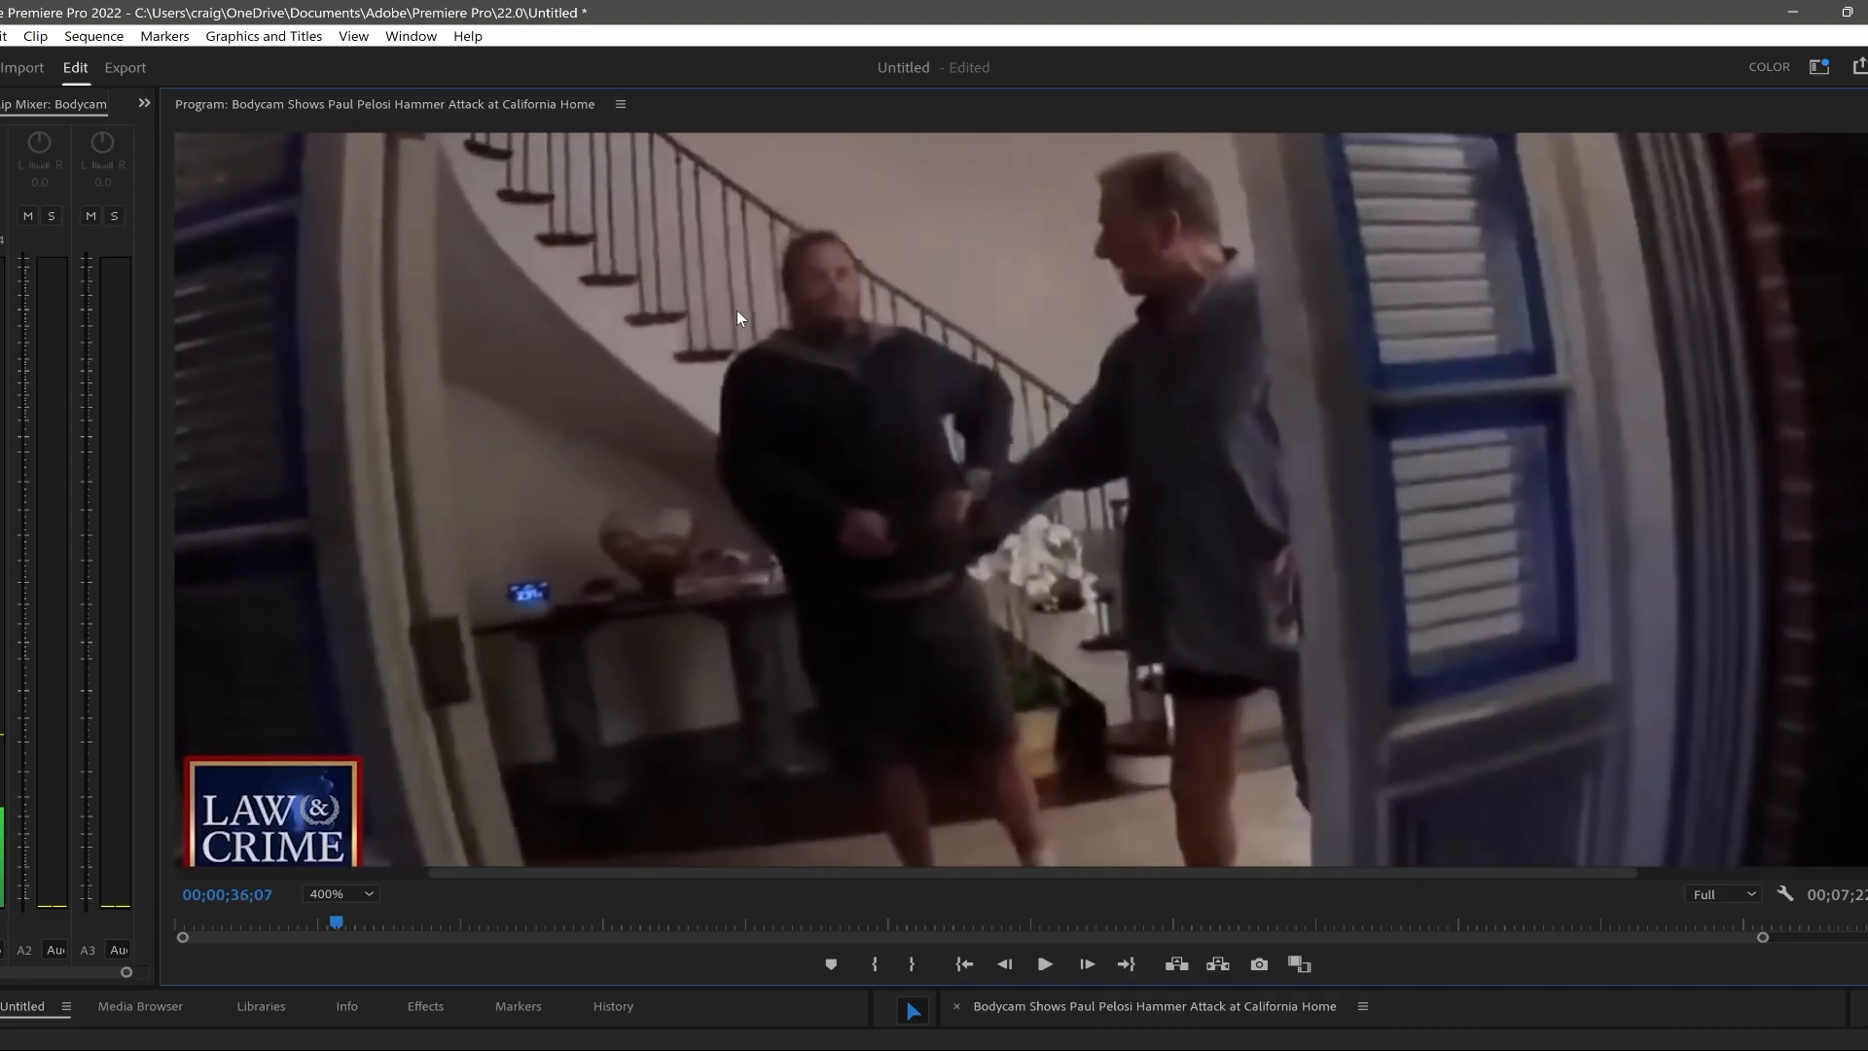
{"action": "left_click", "coordinate": [1042, 963]}
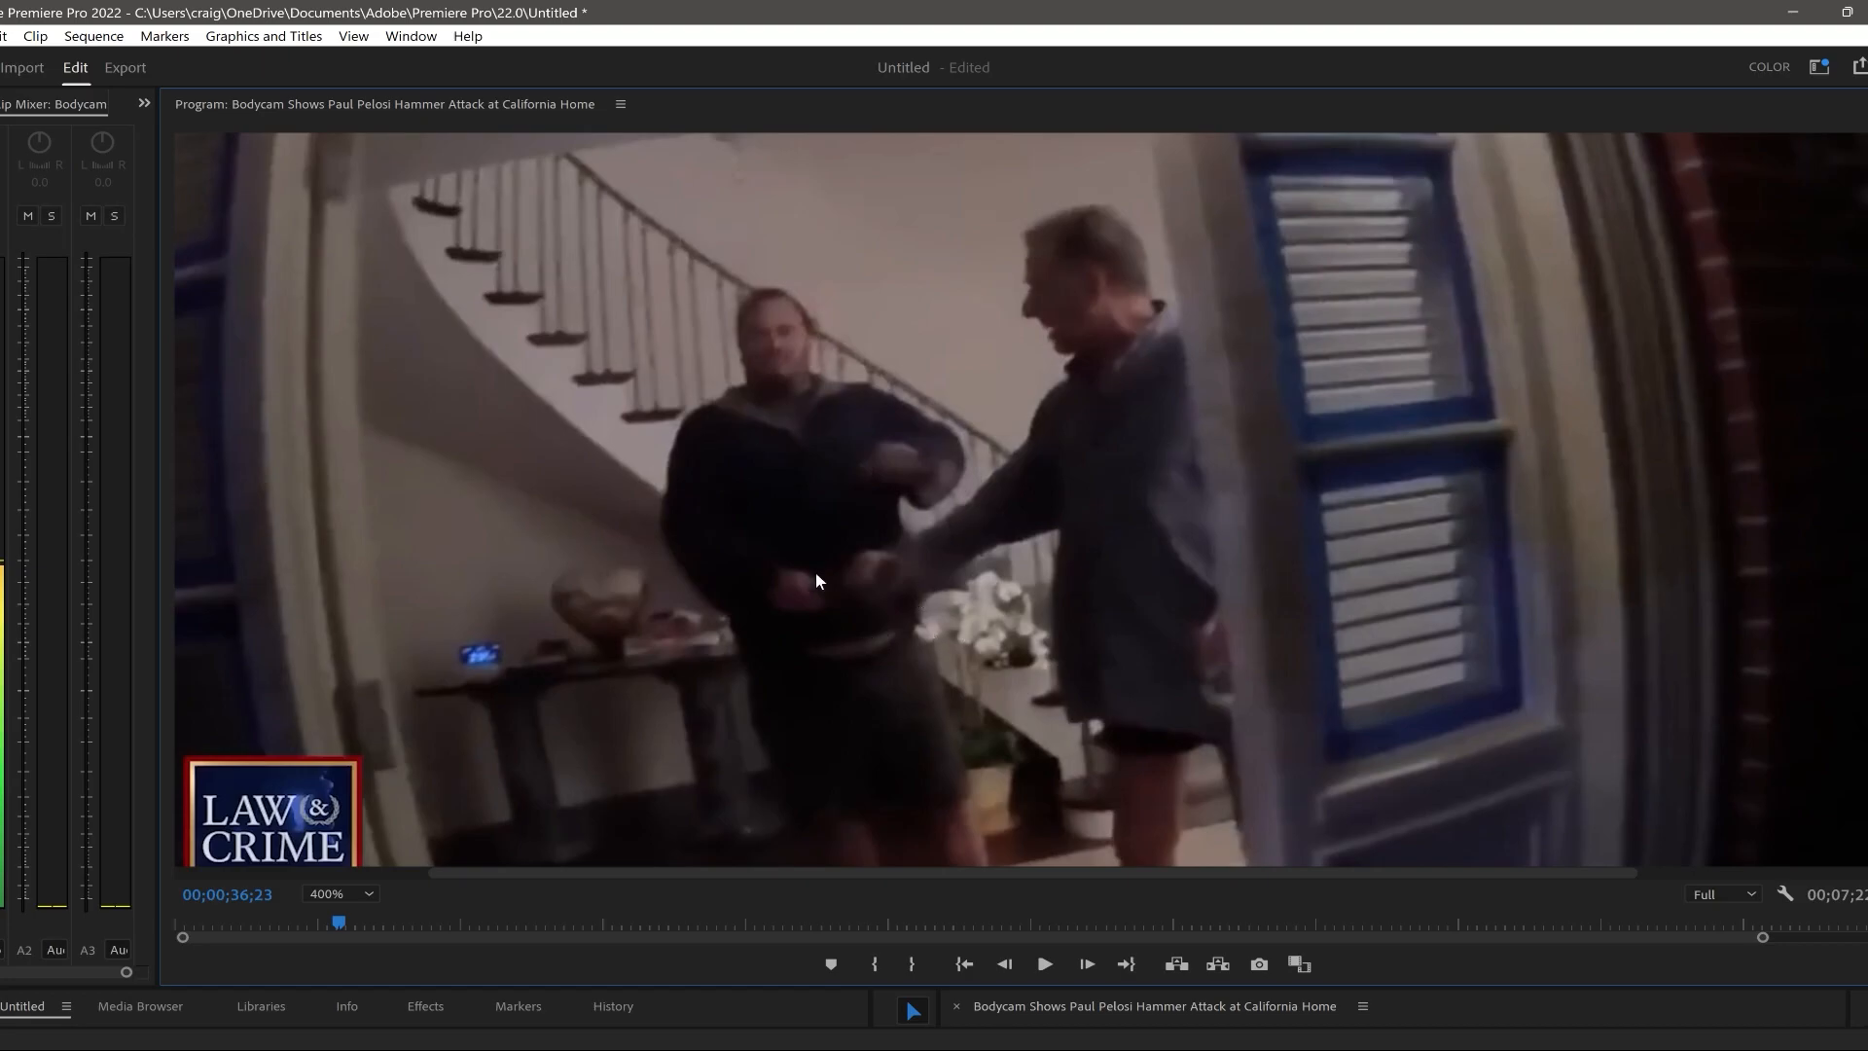
{"action": "mouse_move", "coordinate": [767, 731]}
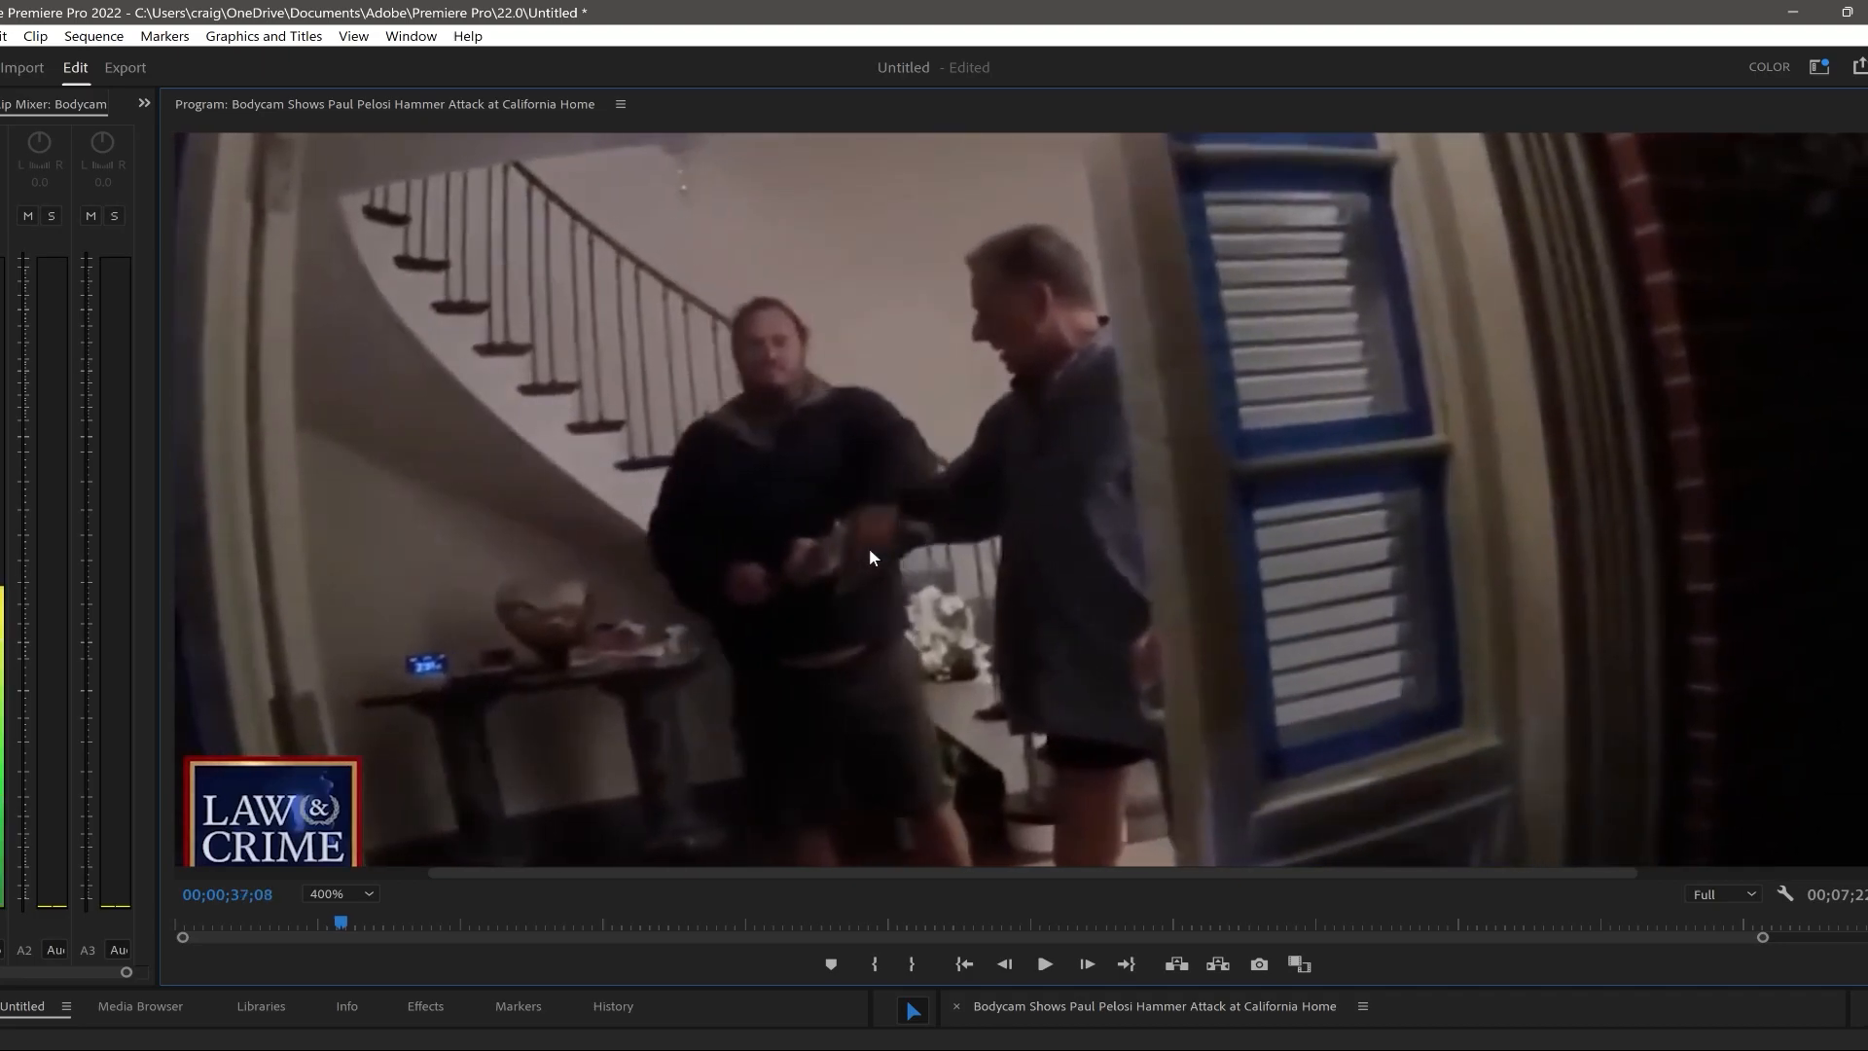
{"action": "left_click", "coordinate": [1045, 963]}
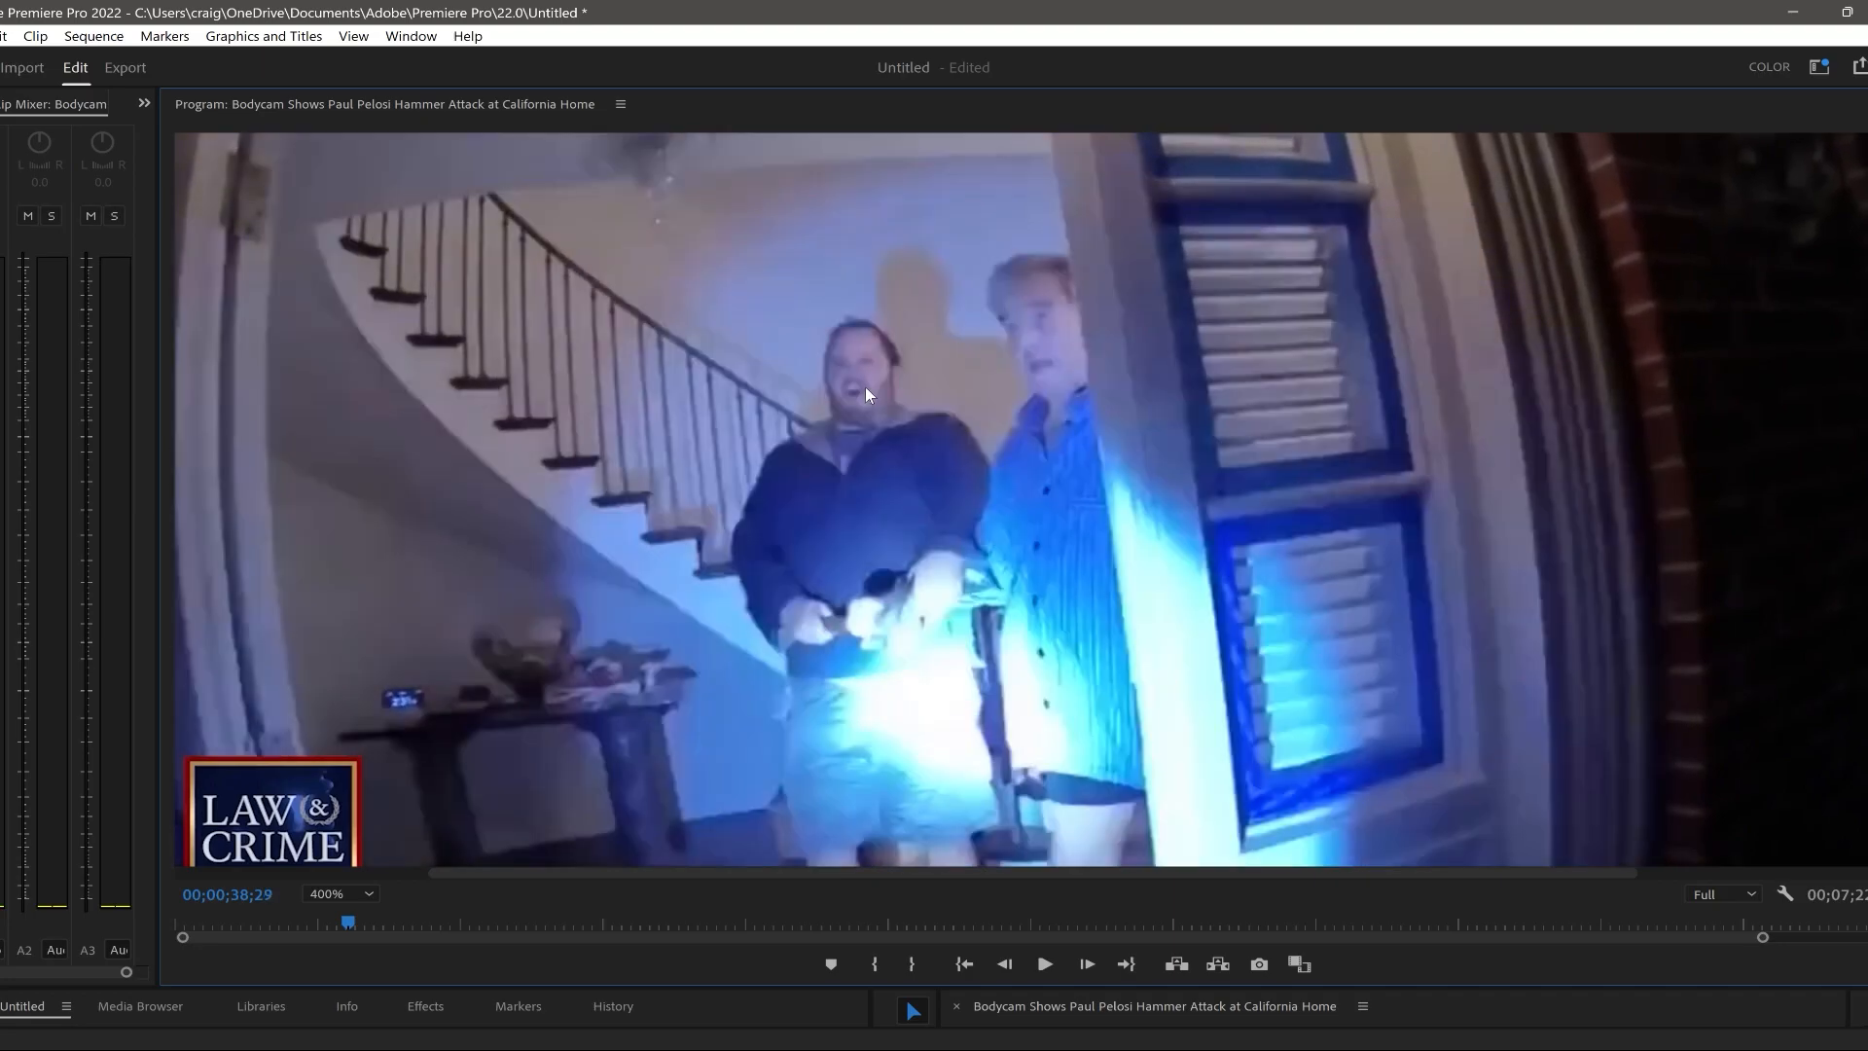
{"action": "mouse_move", "coordinate": [930, 362]}
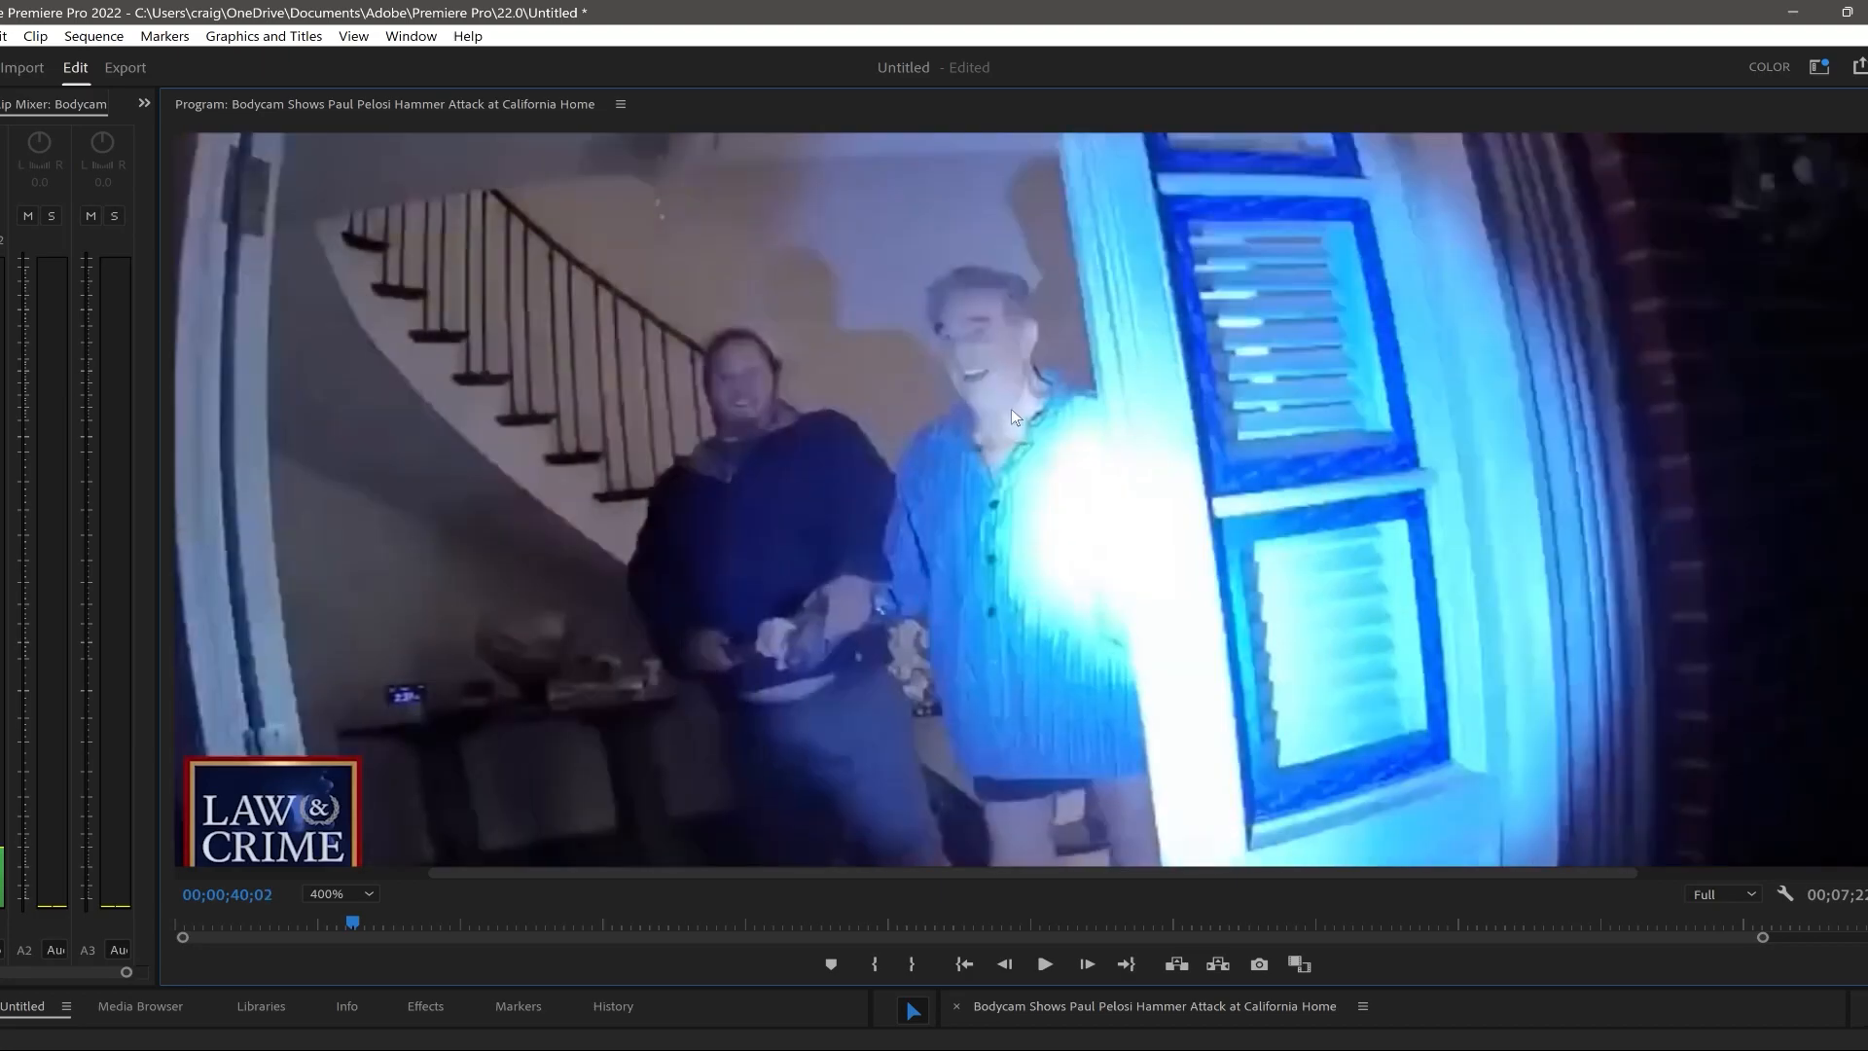
{"action": "mouse_move", "coordinate": [1035, 383]}
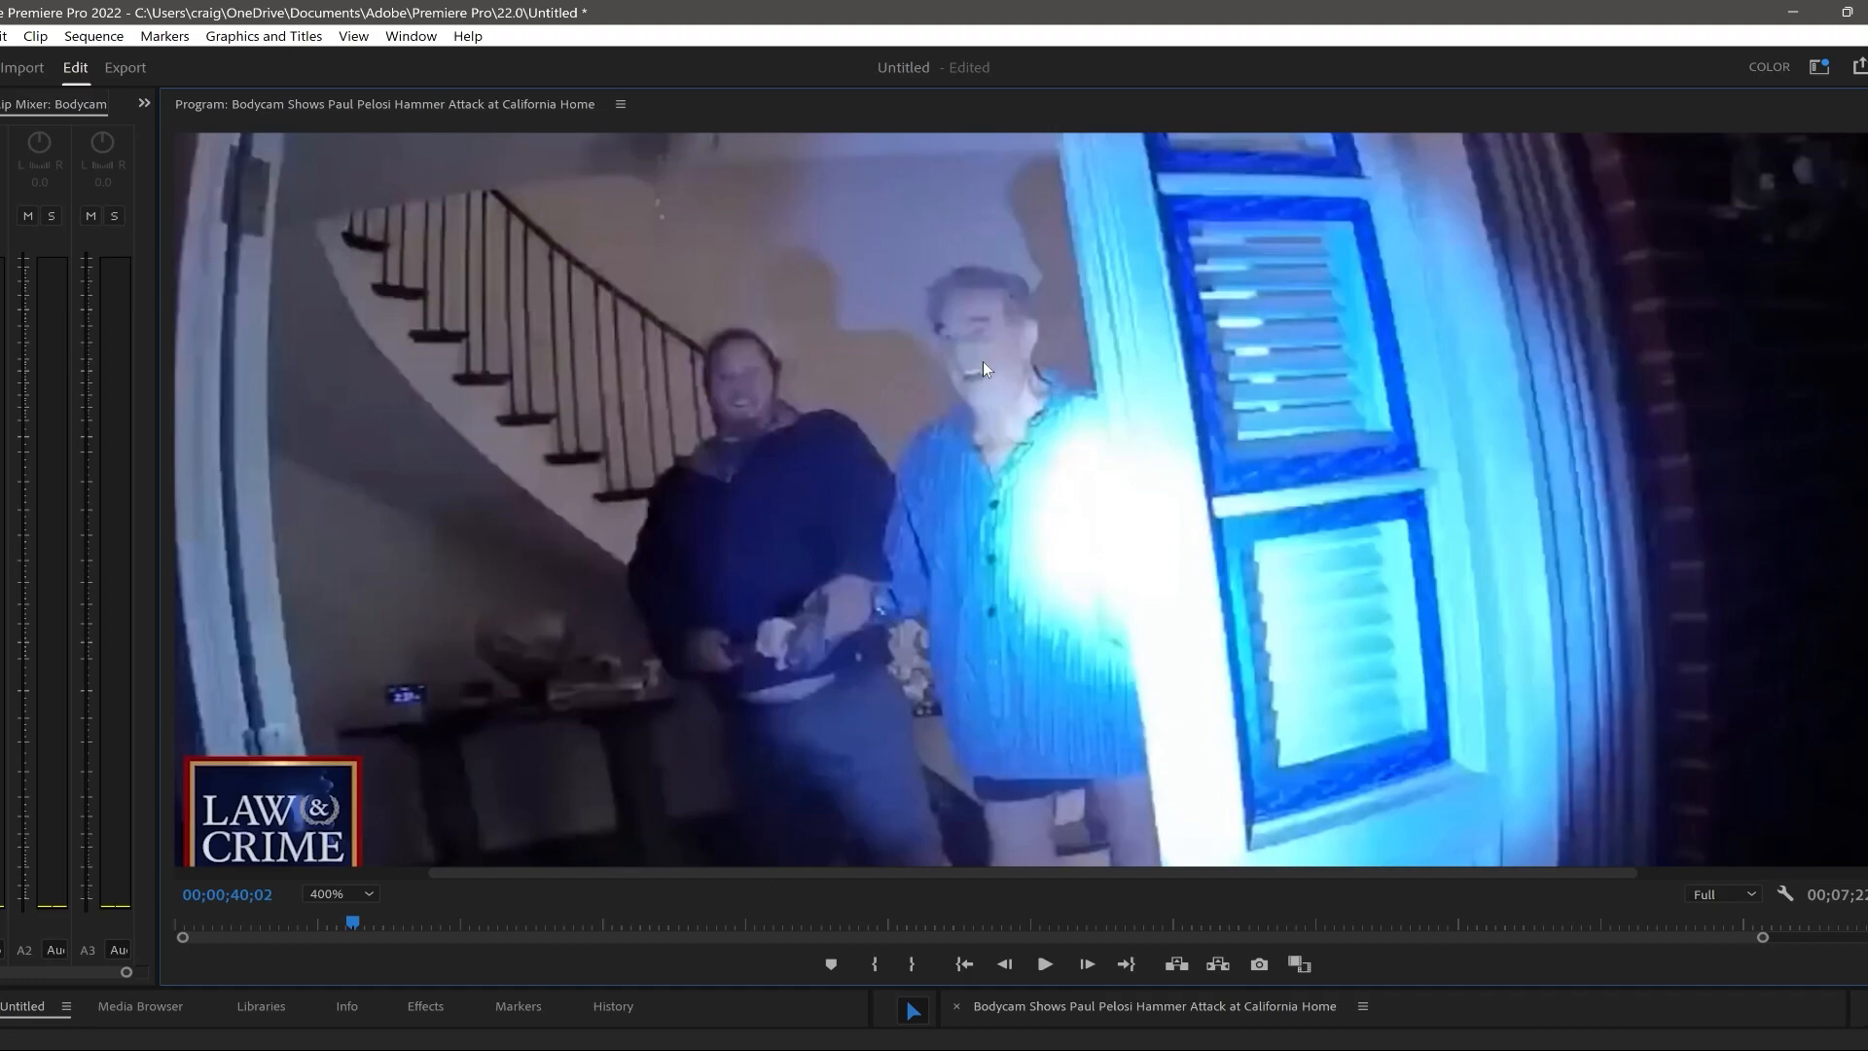
{"action": "mouse_move", "coordinate": [992, 393]}
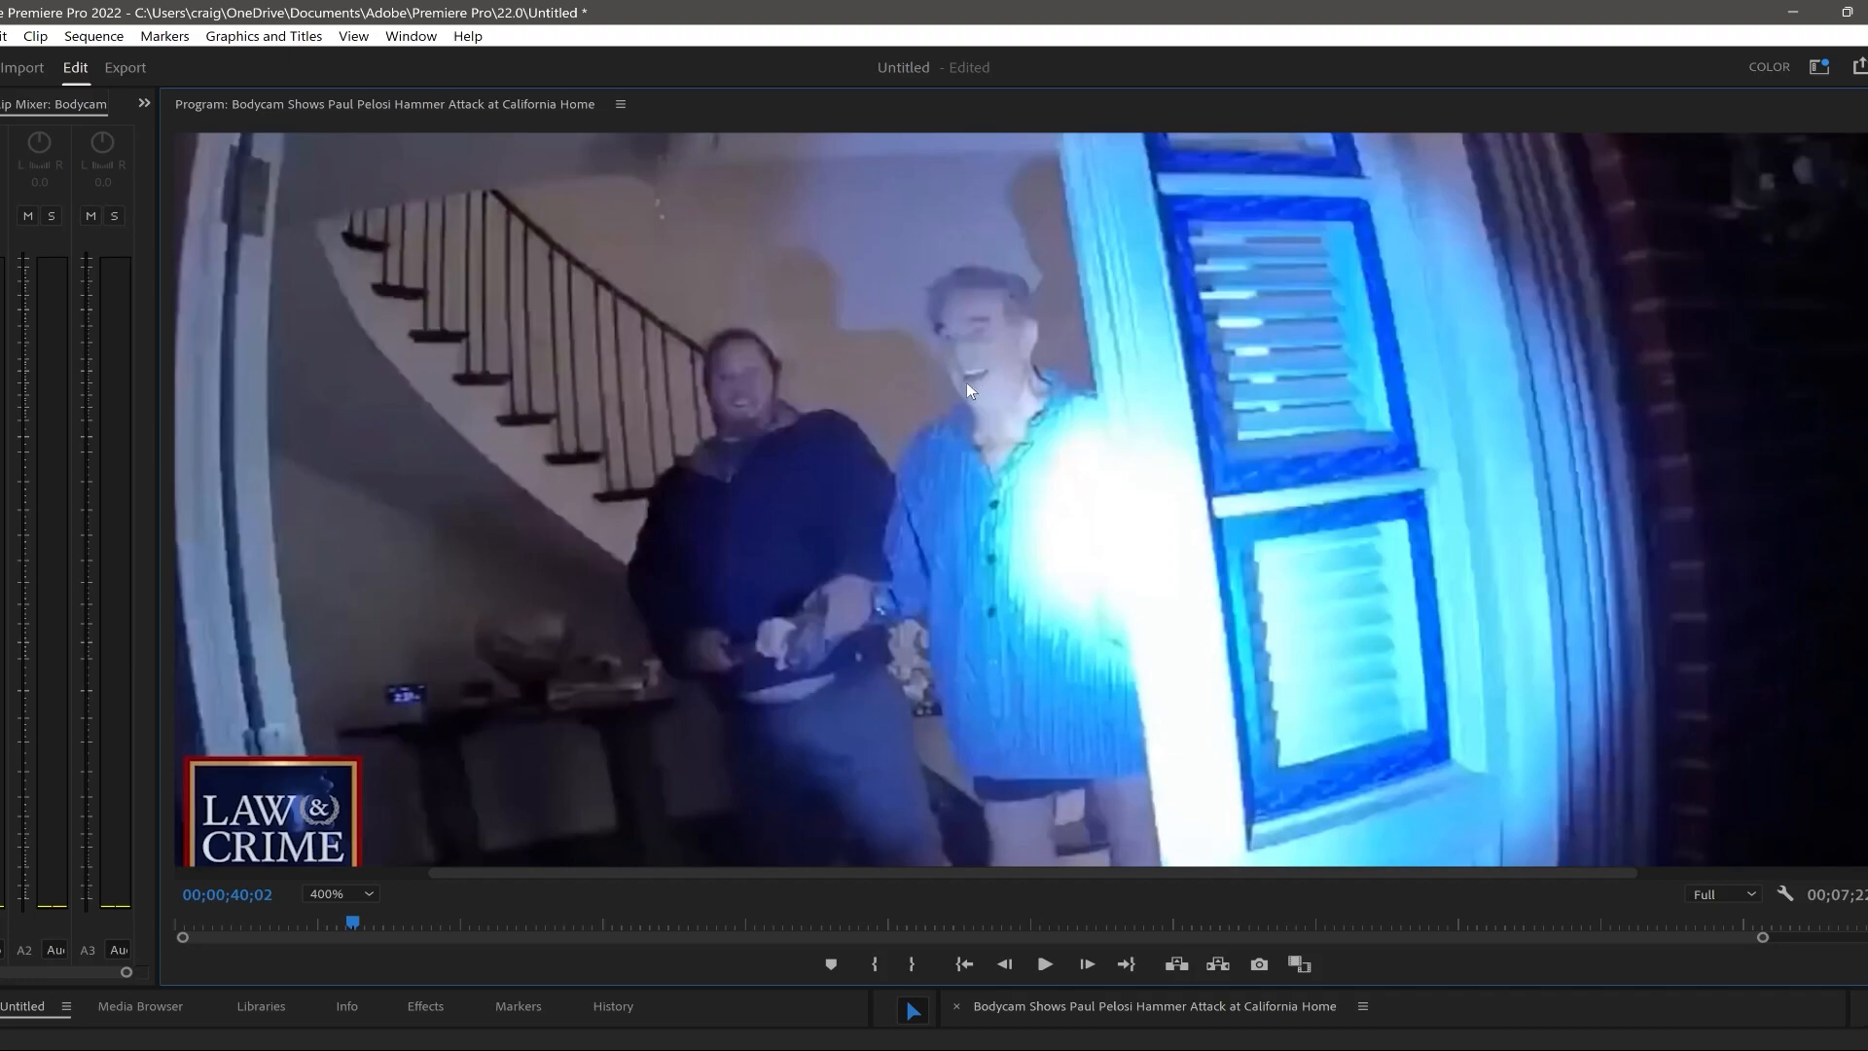
{"action": "mouse_move", "coordinate": [996, 379]}
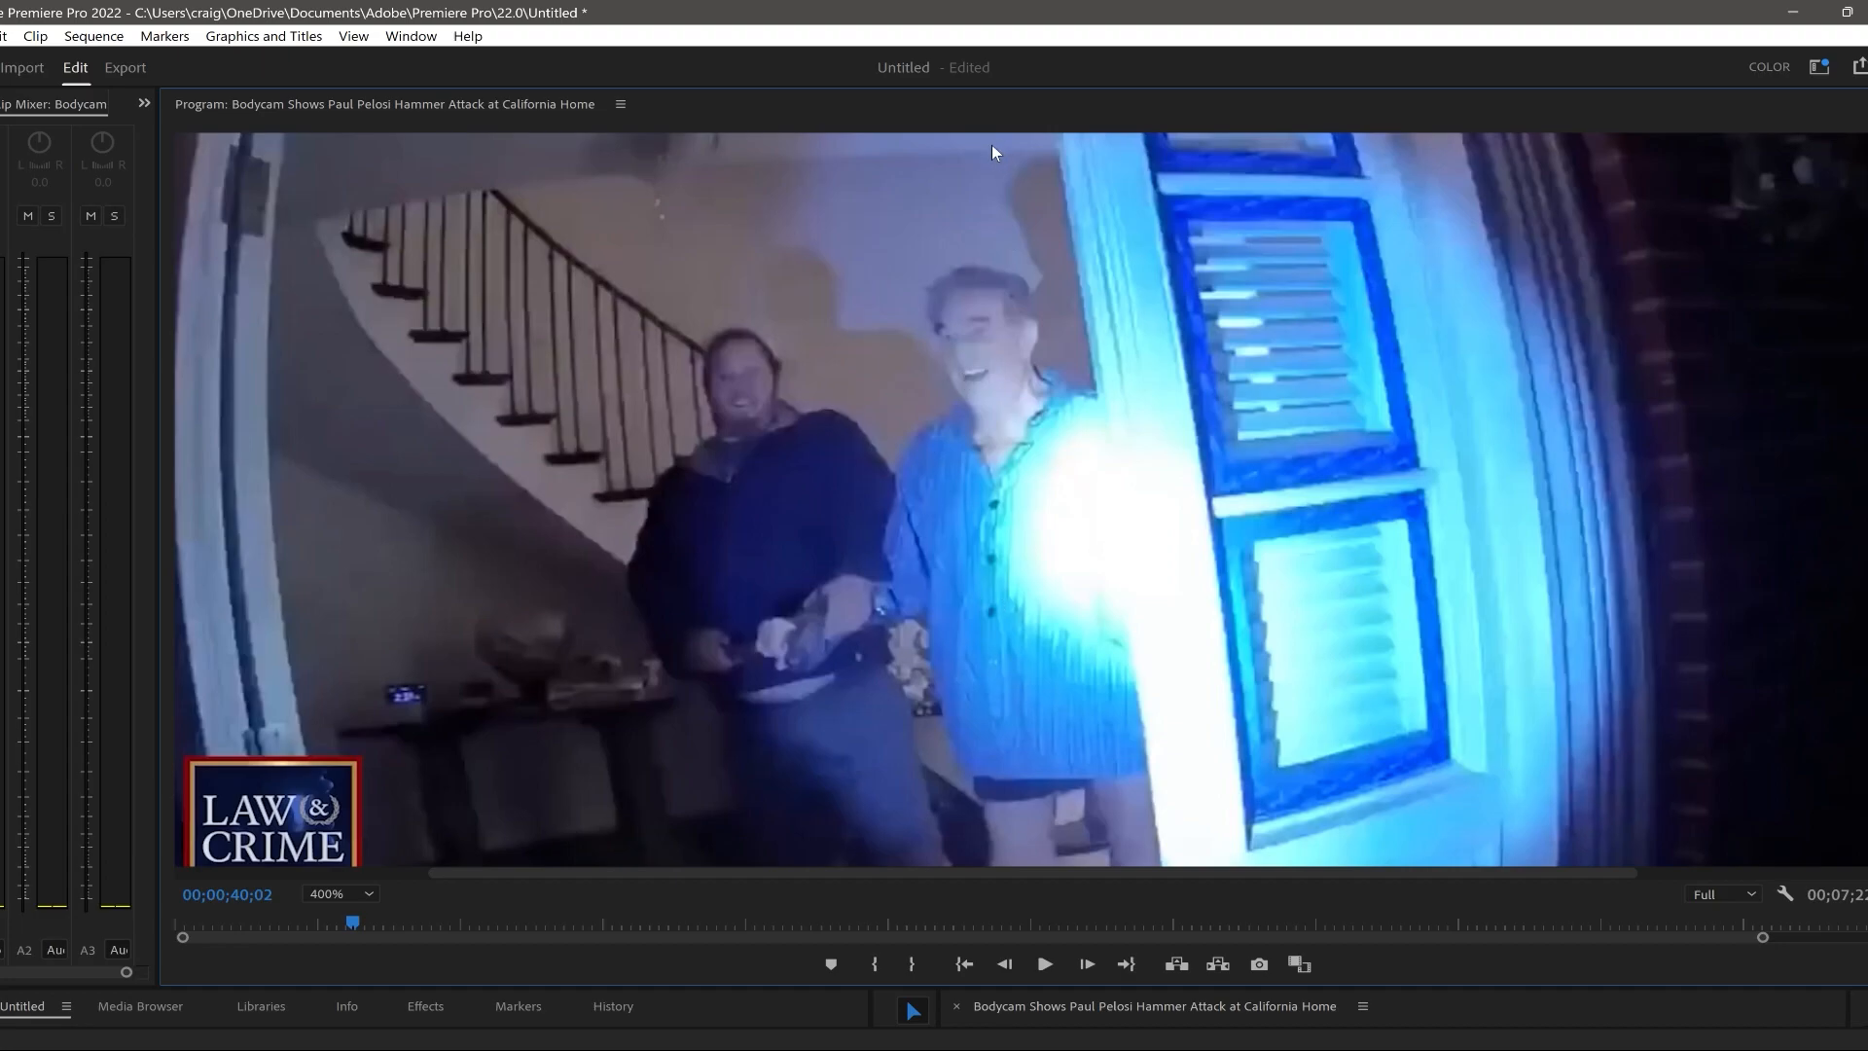
{"action": "mouse_move", "coordinate": [852, 609]}
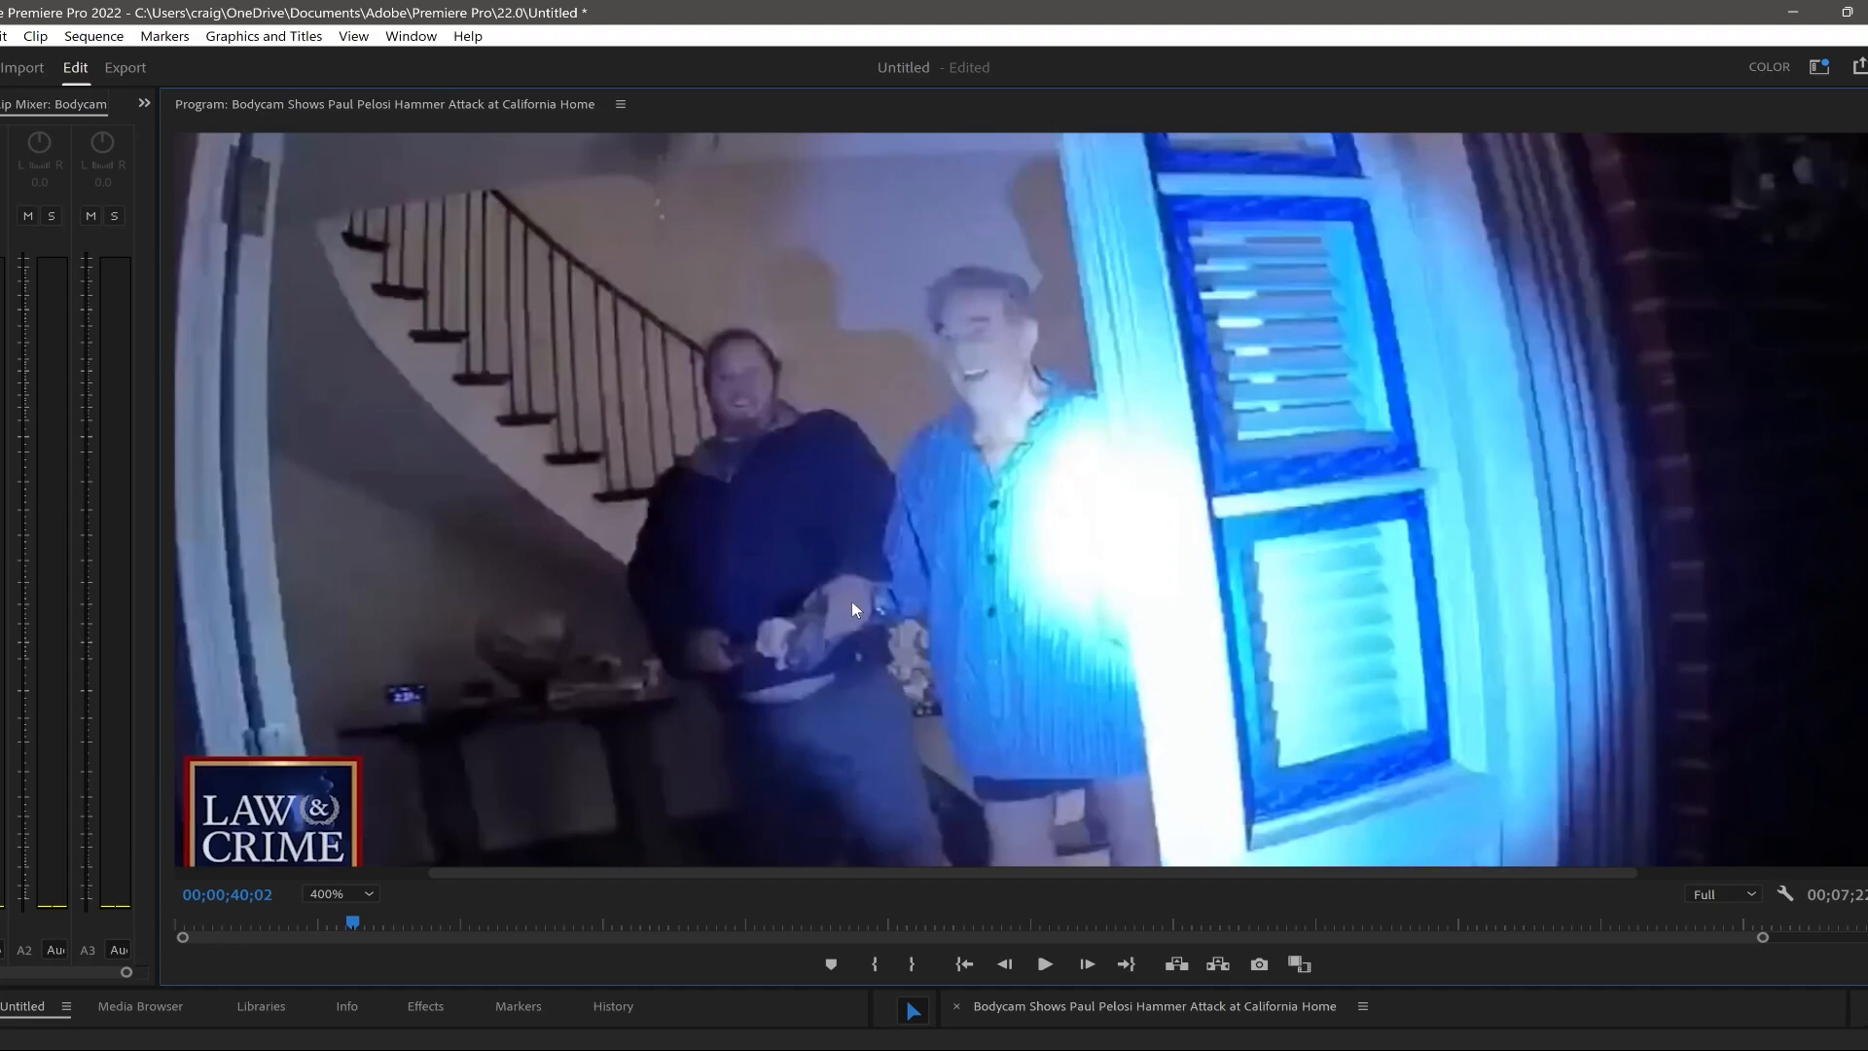
{"action": "mouse_move", "coordinate": [829, 621]}
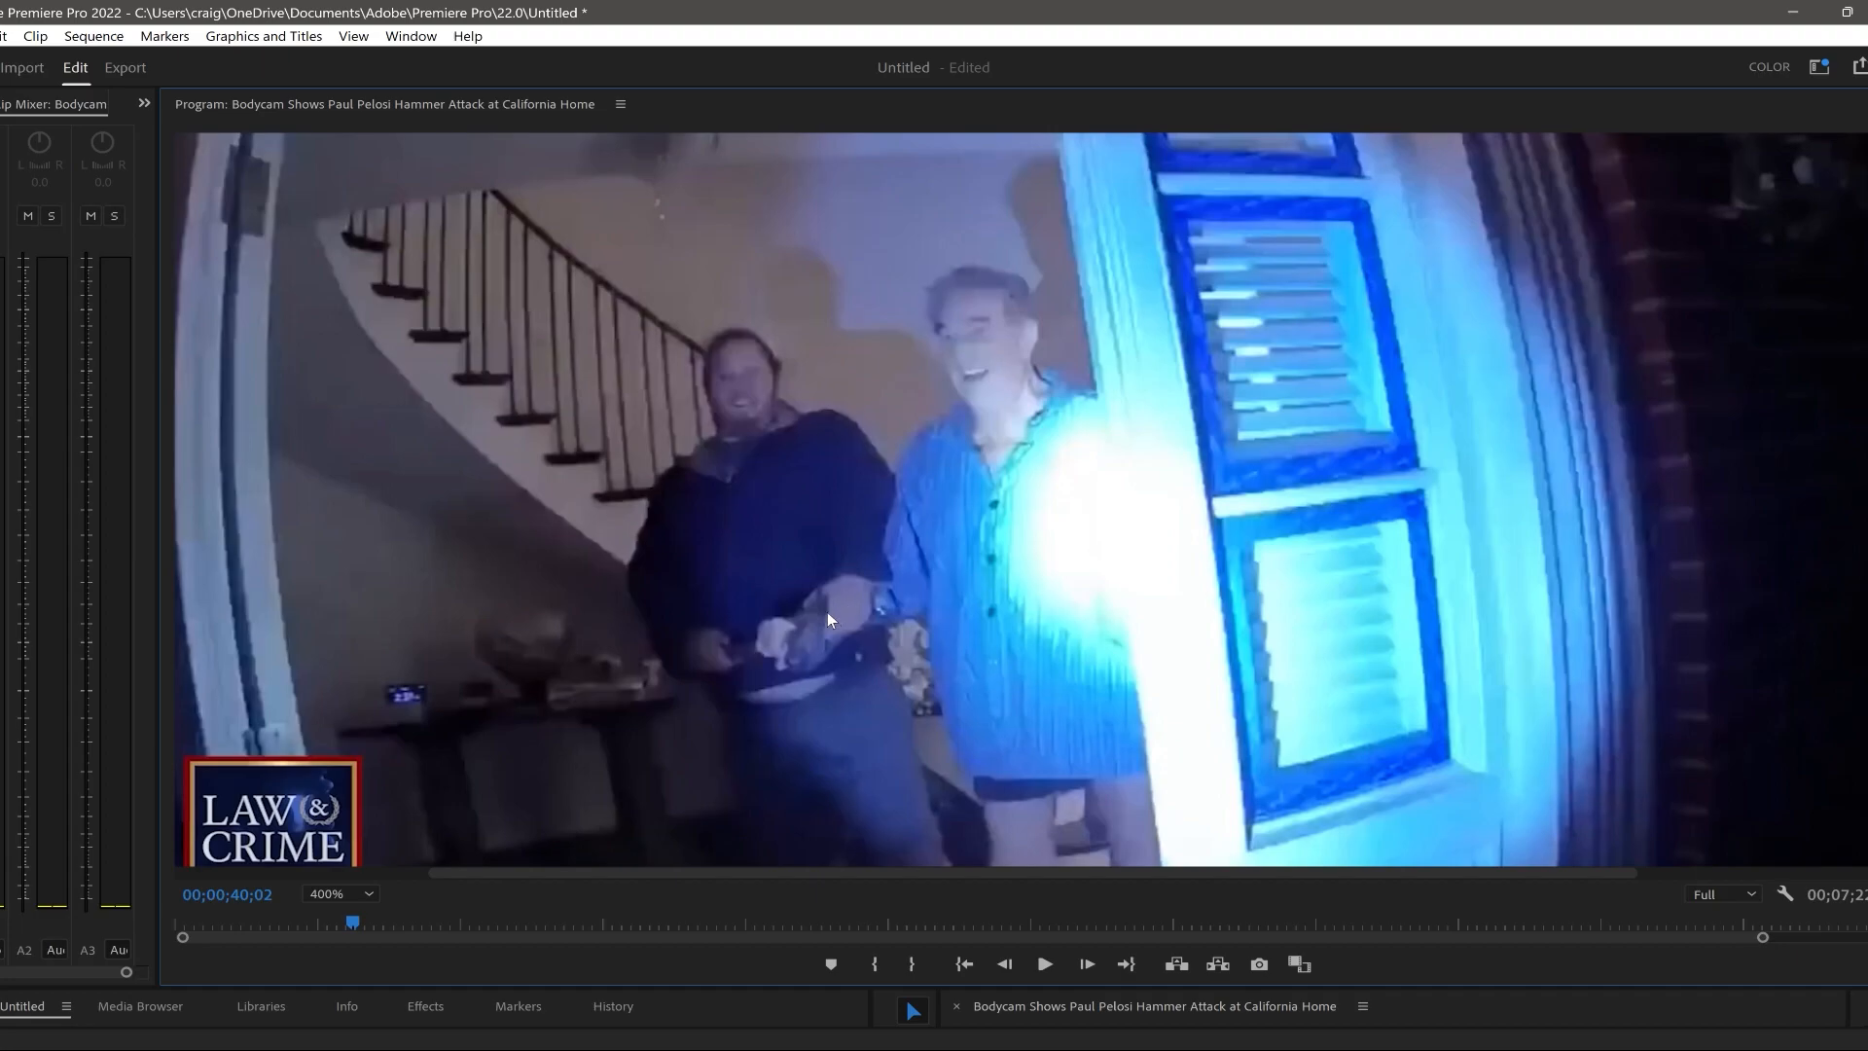
- Move the footage from 00;00;40;02 to 00;00;43;20, where both men grip the hammer
{"action": "left_click", "coordinate": [1045, 963]}
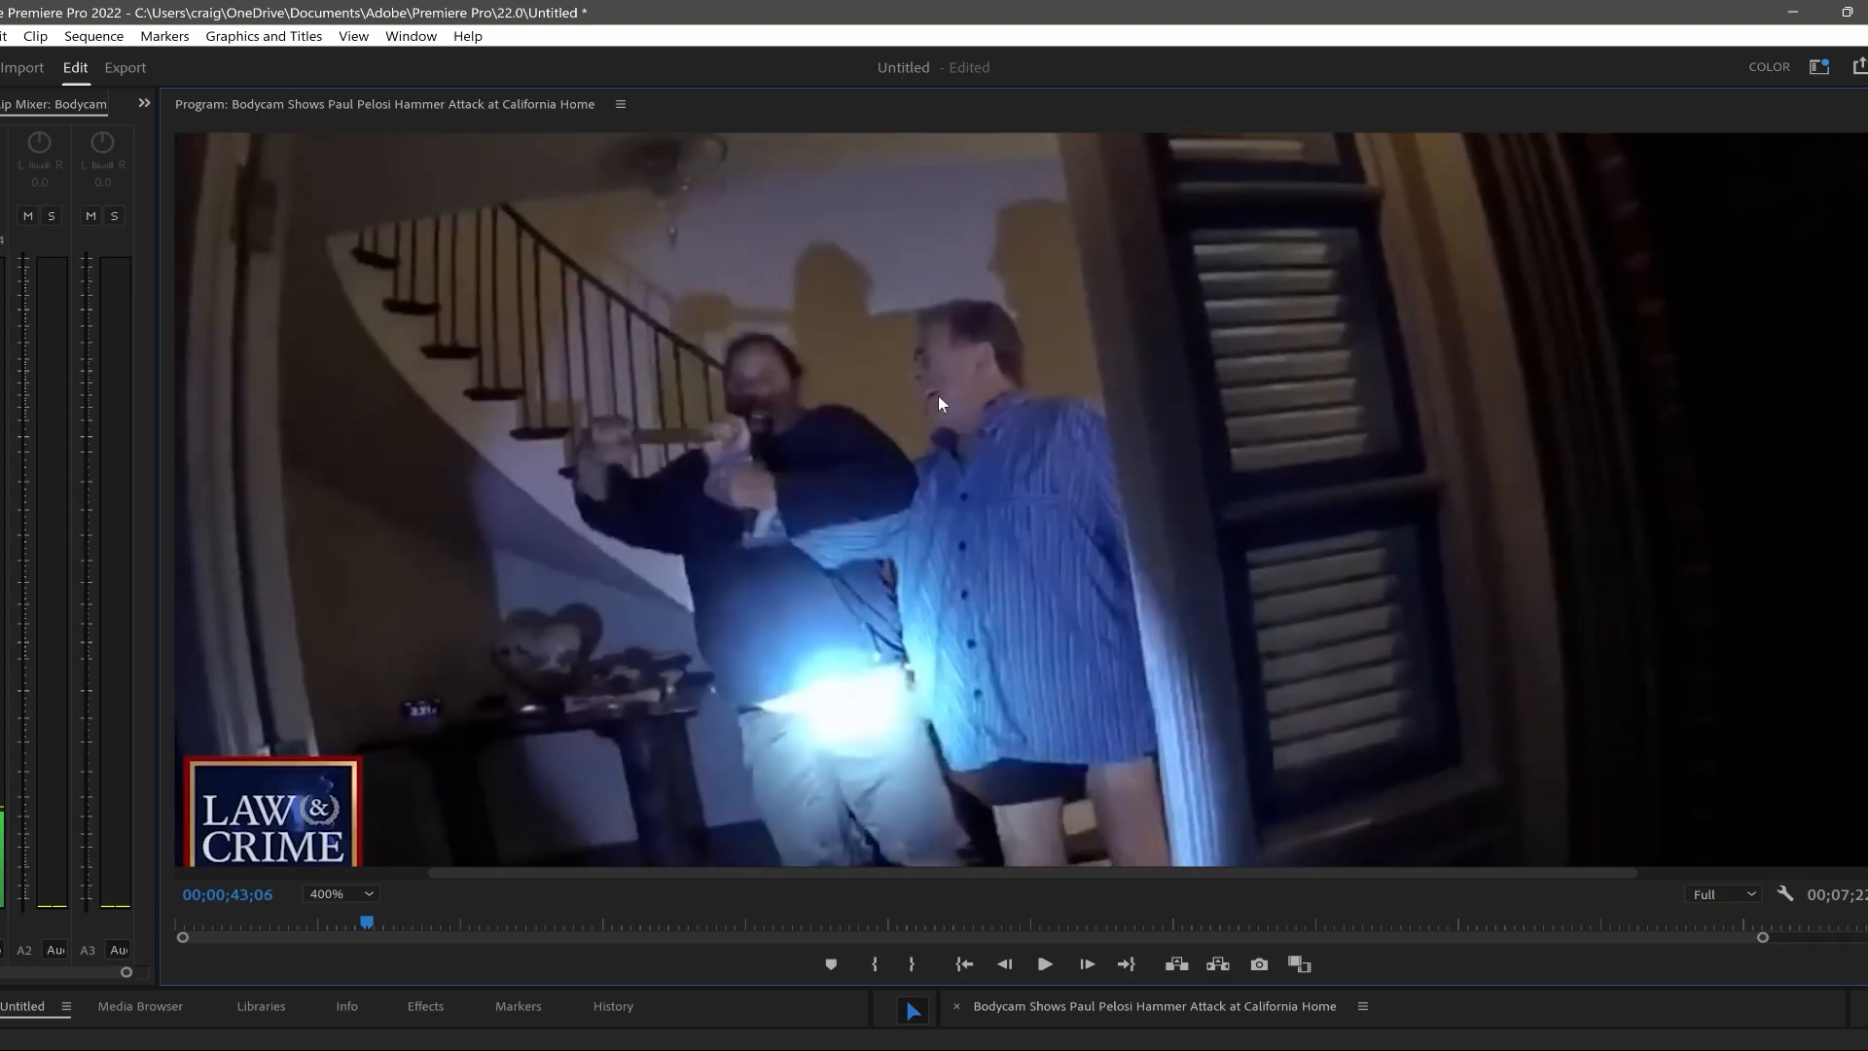
{"action": "left_click", "coordinate": [1045, 963]}
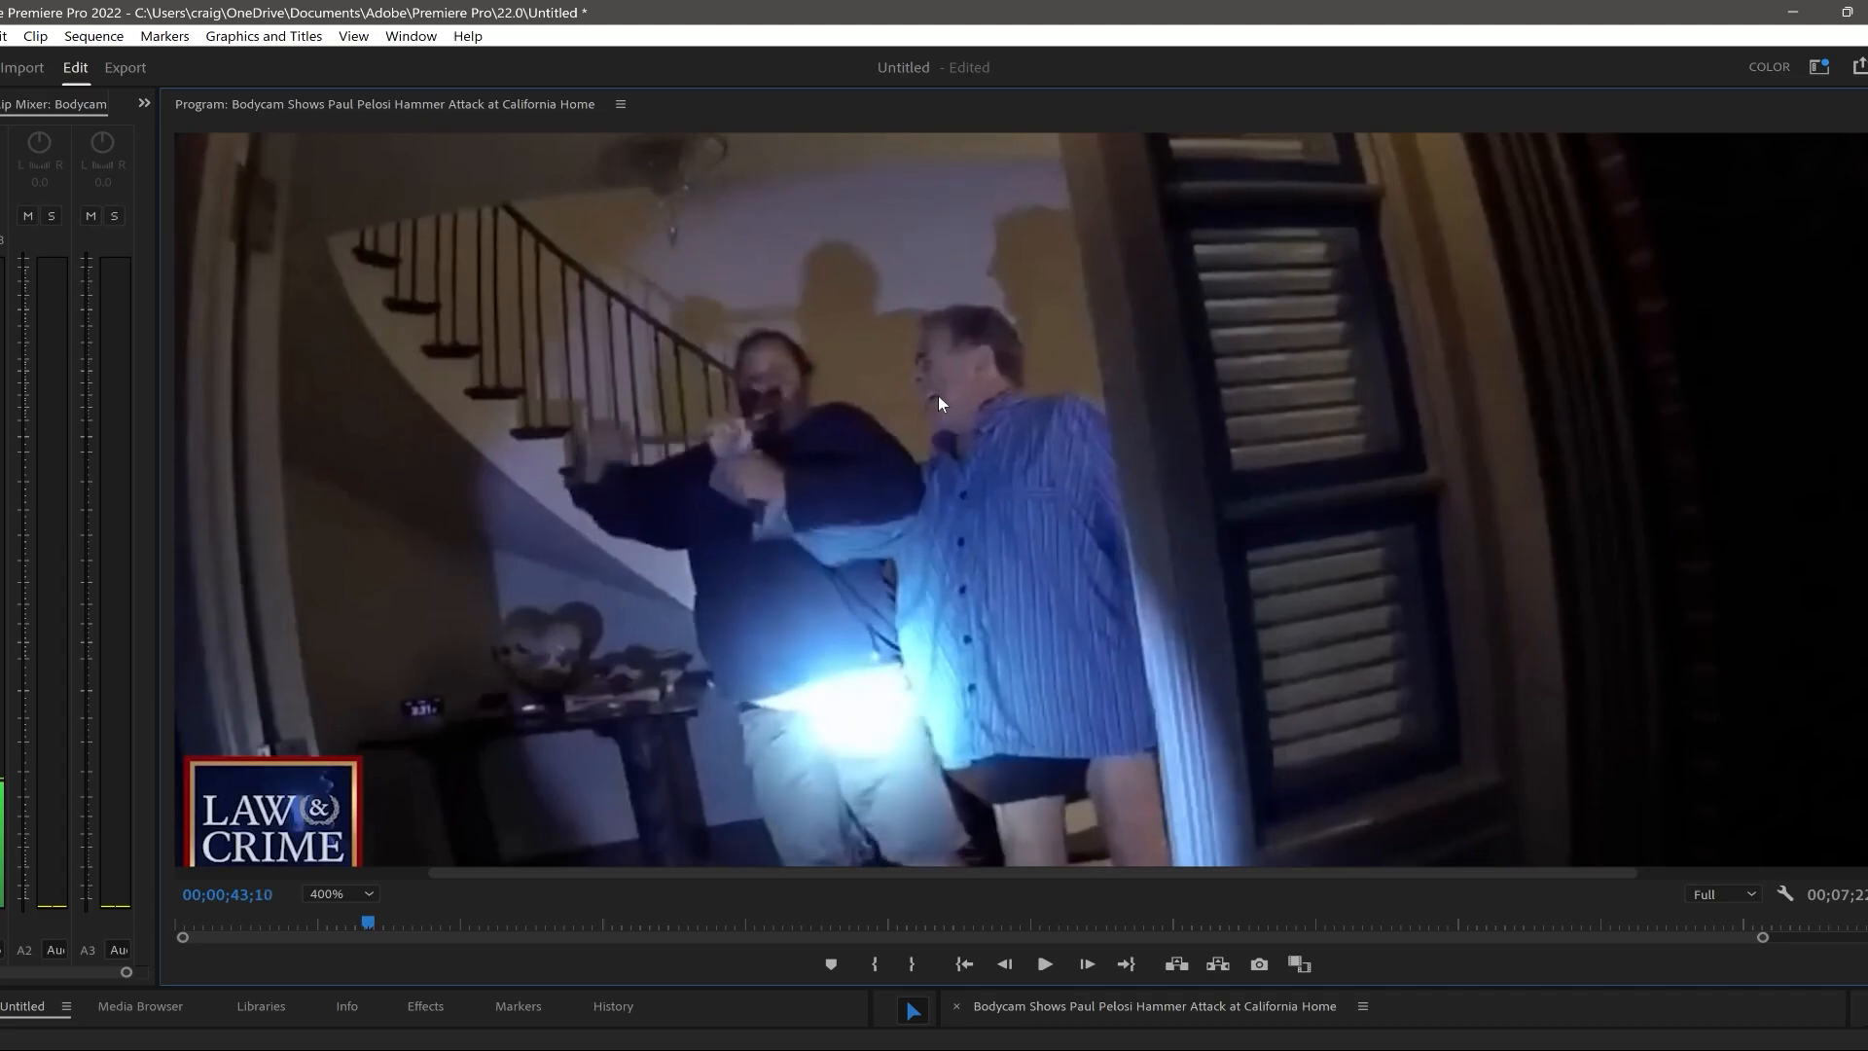
{"action": "left_click", "coordinate": [1043, 963]}
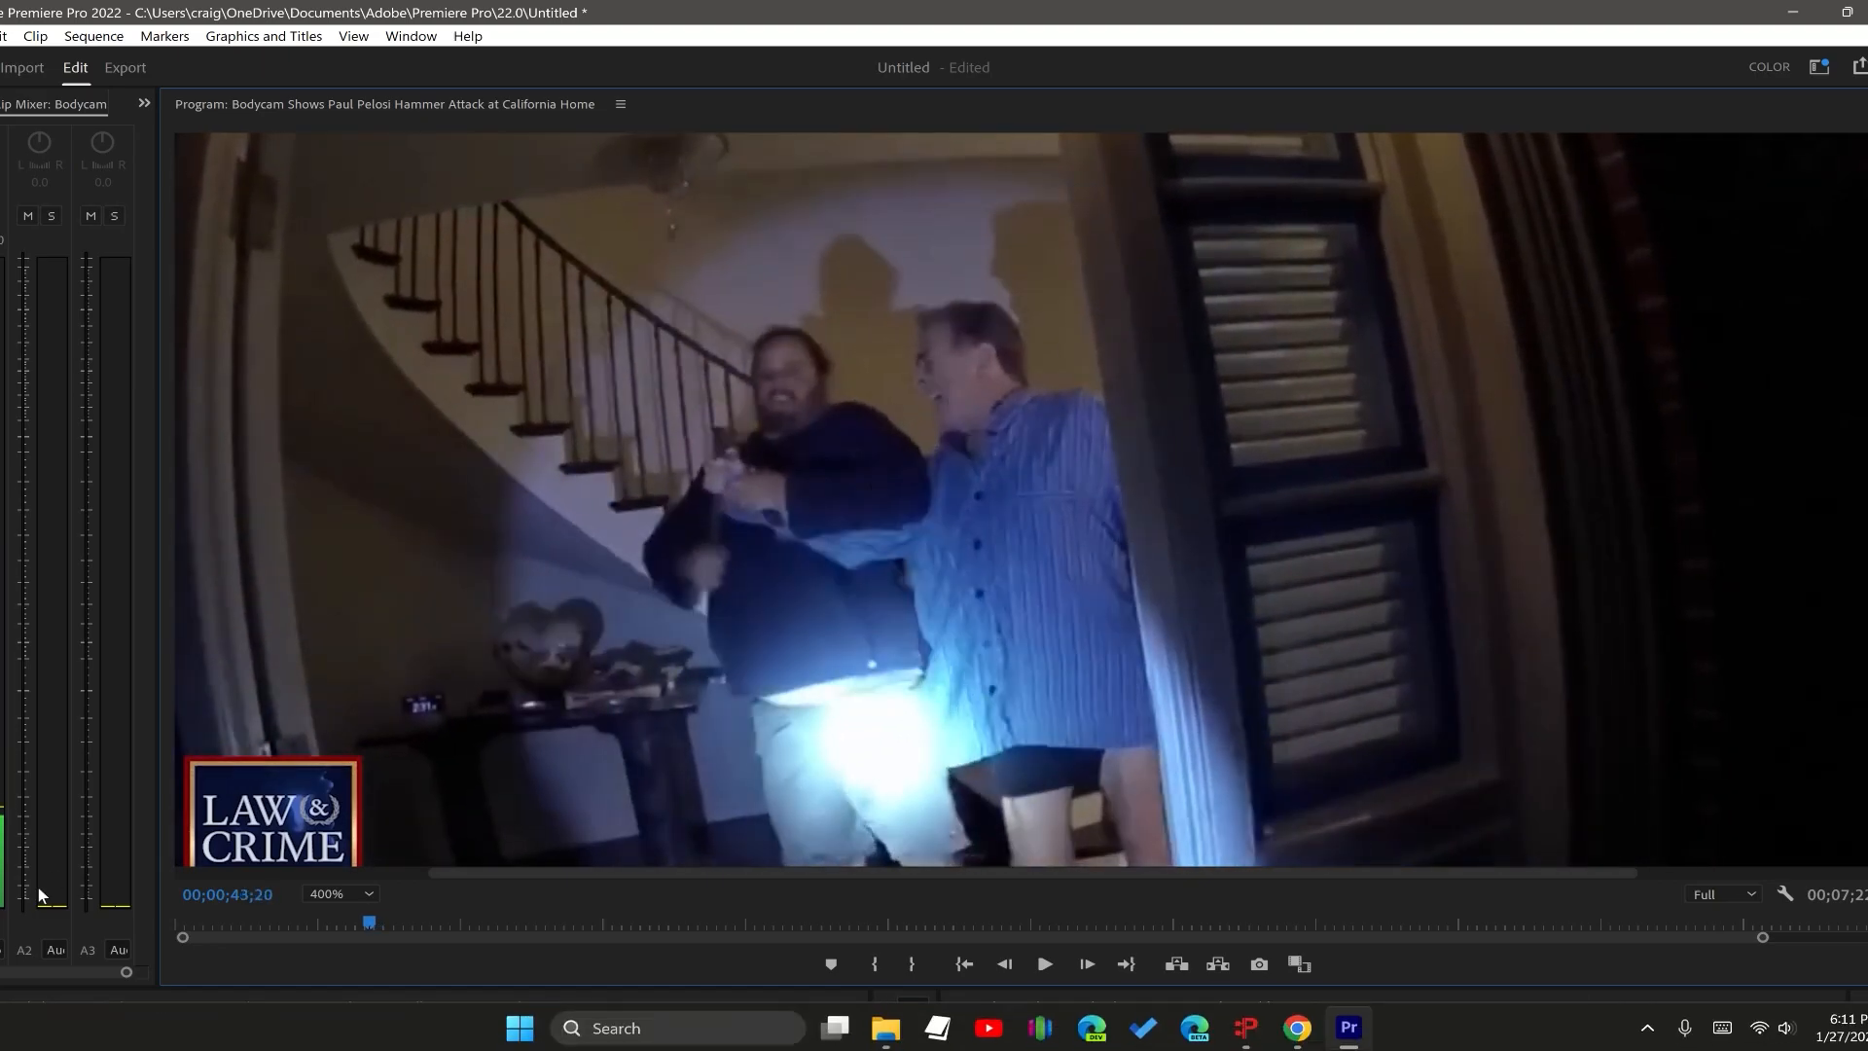
- Show the footage at 200% magnification, back at 00;00;39;29 with both men by the staircase
{"action": "left_click", "coordinate": [366, 893]}
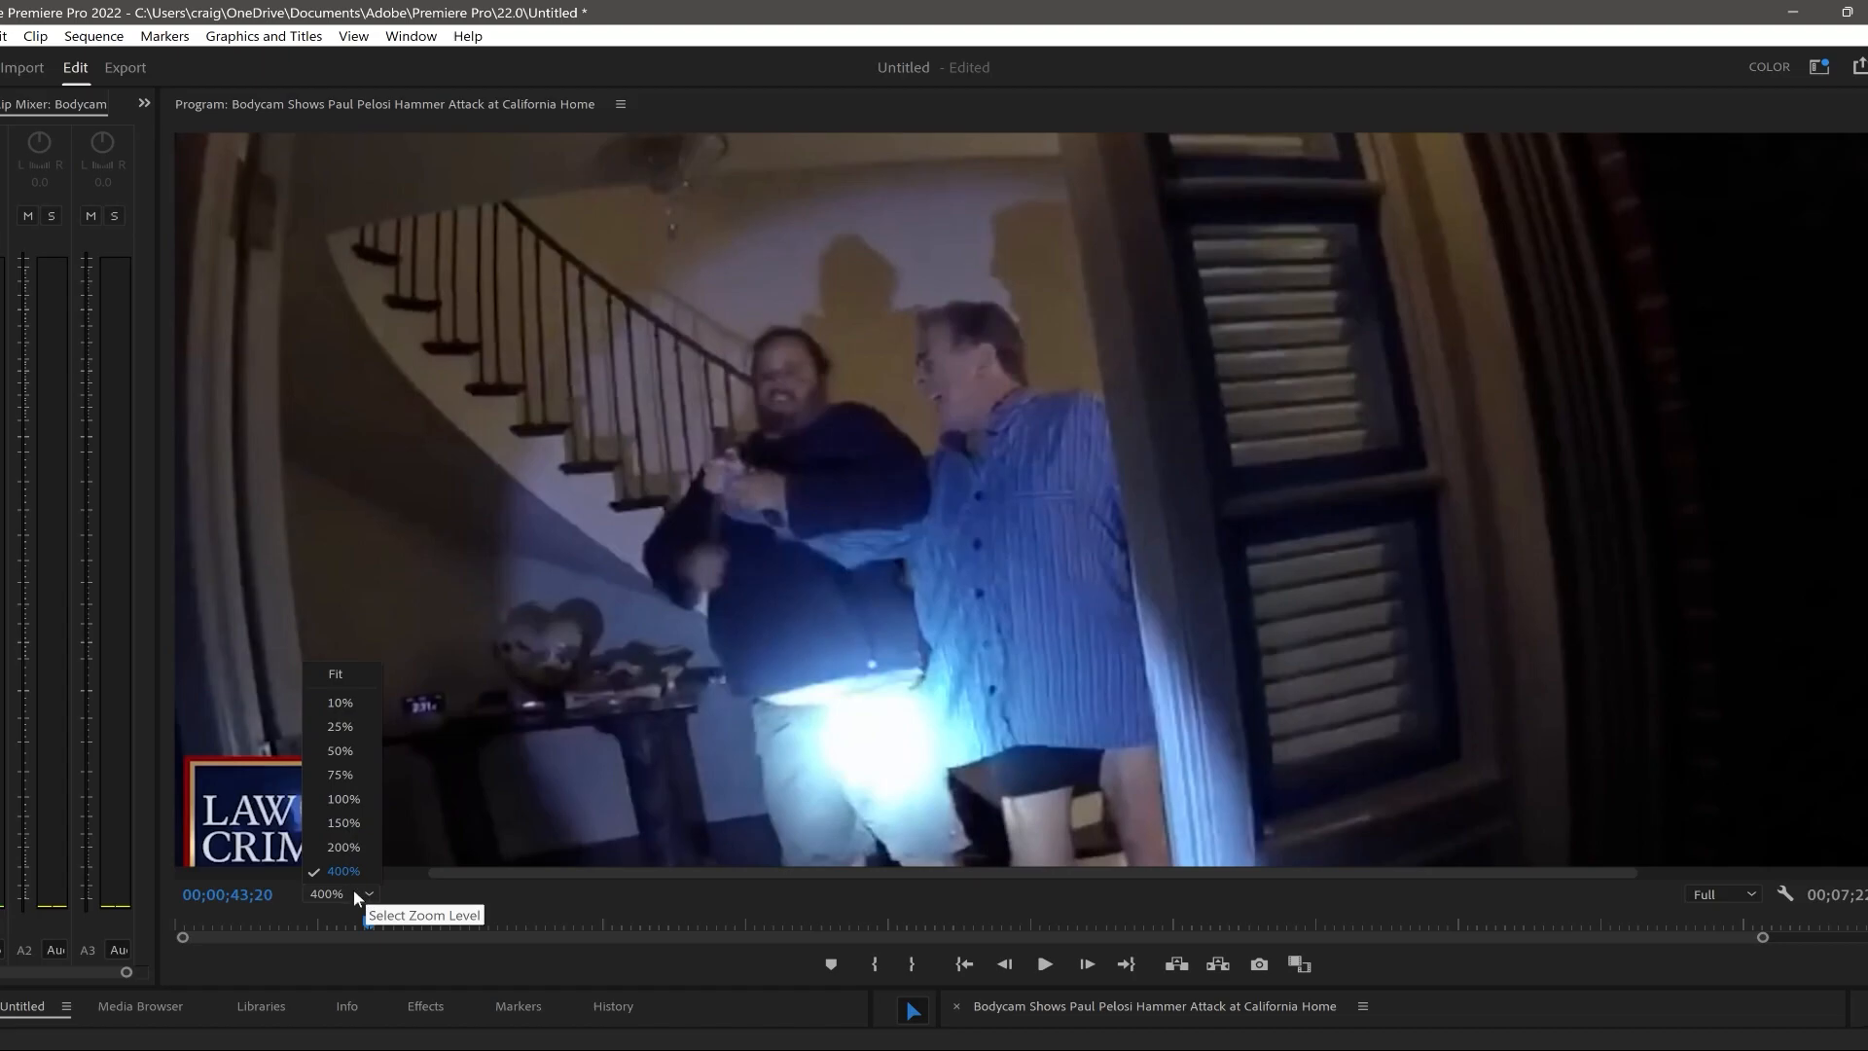
{"action": "mouse_move", "coordinate": [350, 846]}
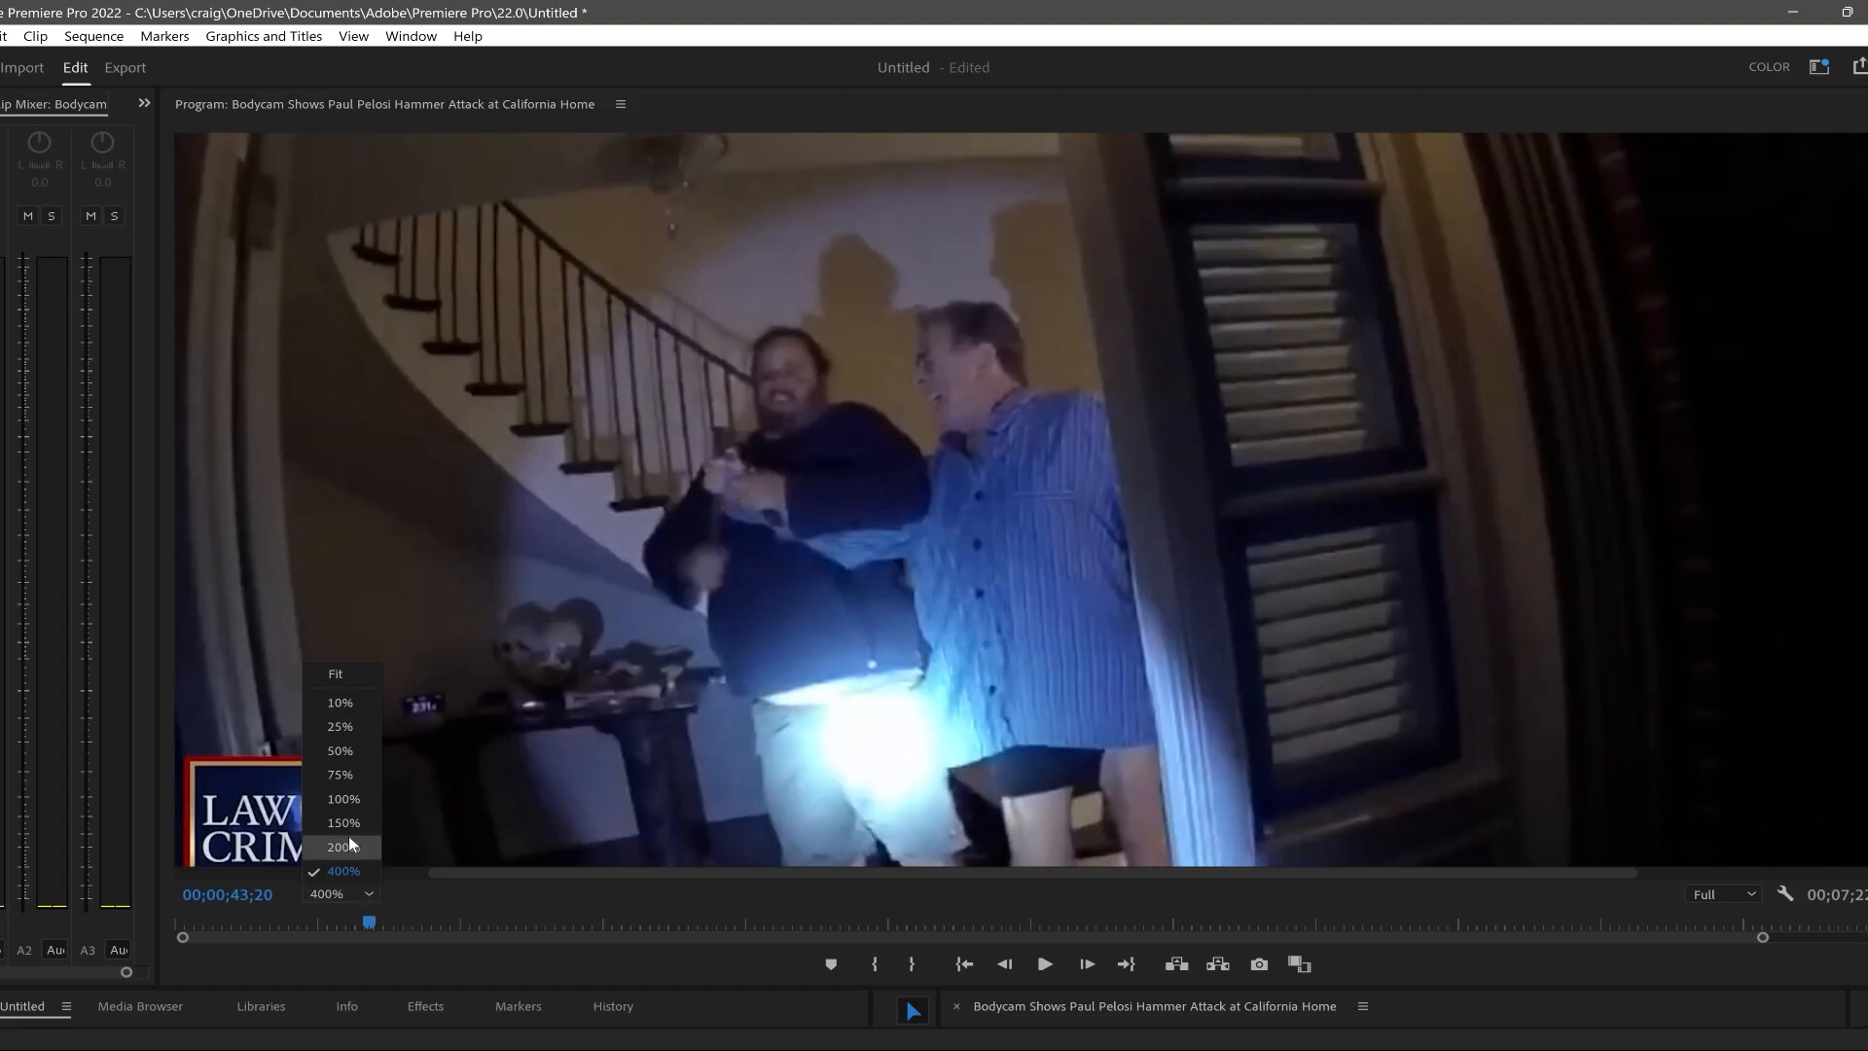
{"action": "left_click", "coordinate": [340, 846]}
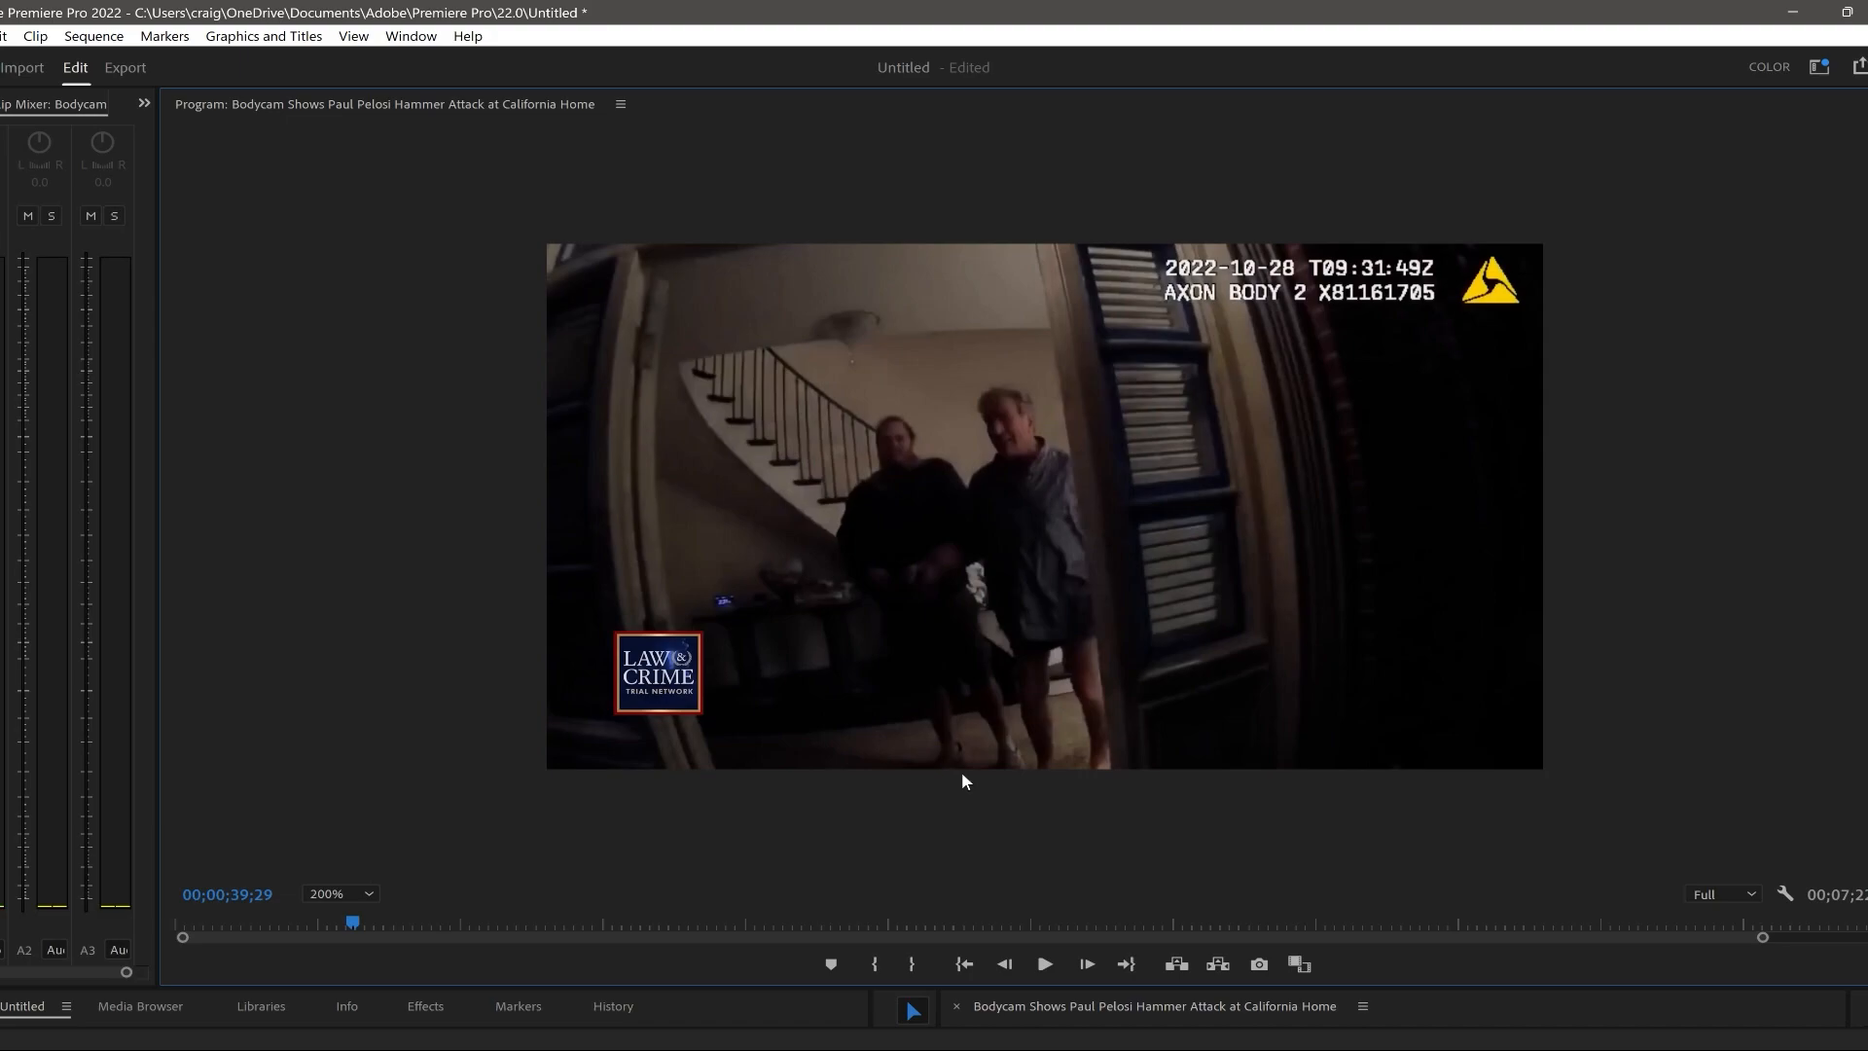
{"action": "mouse_move", "coordinate": [1019, 300]}
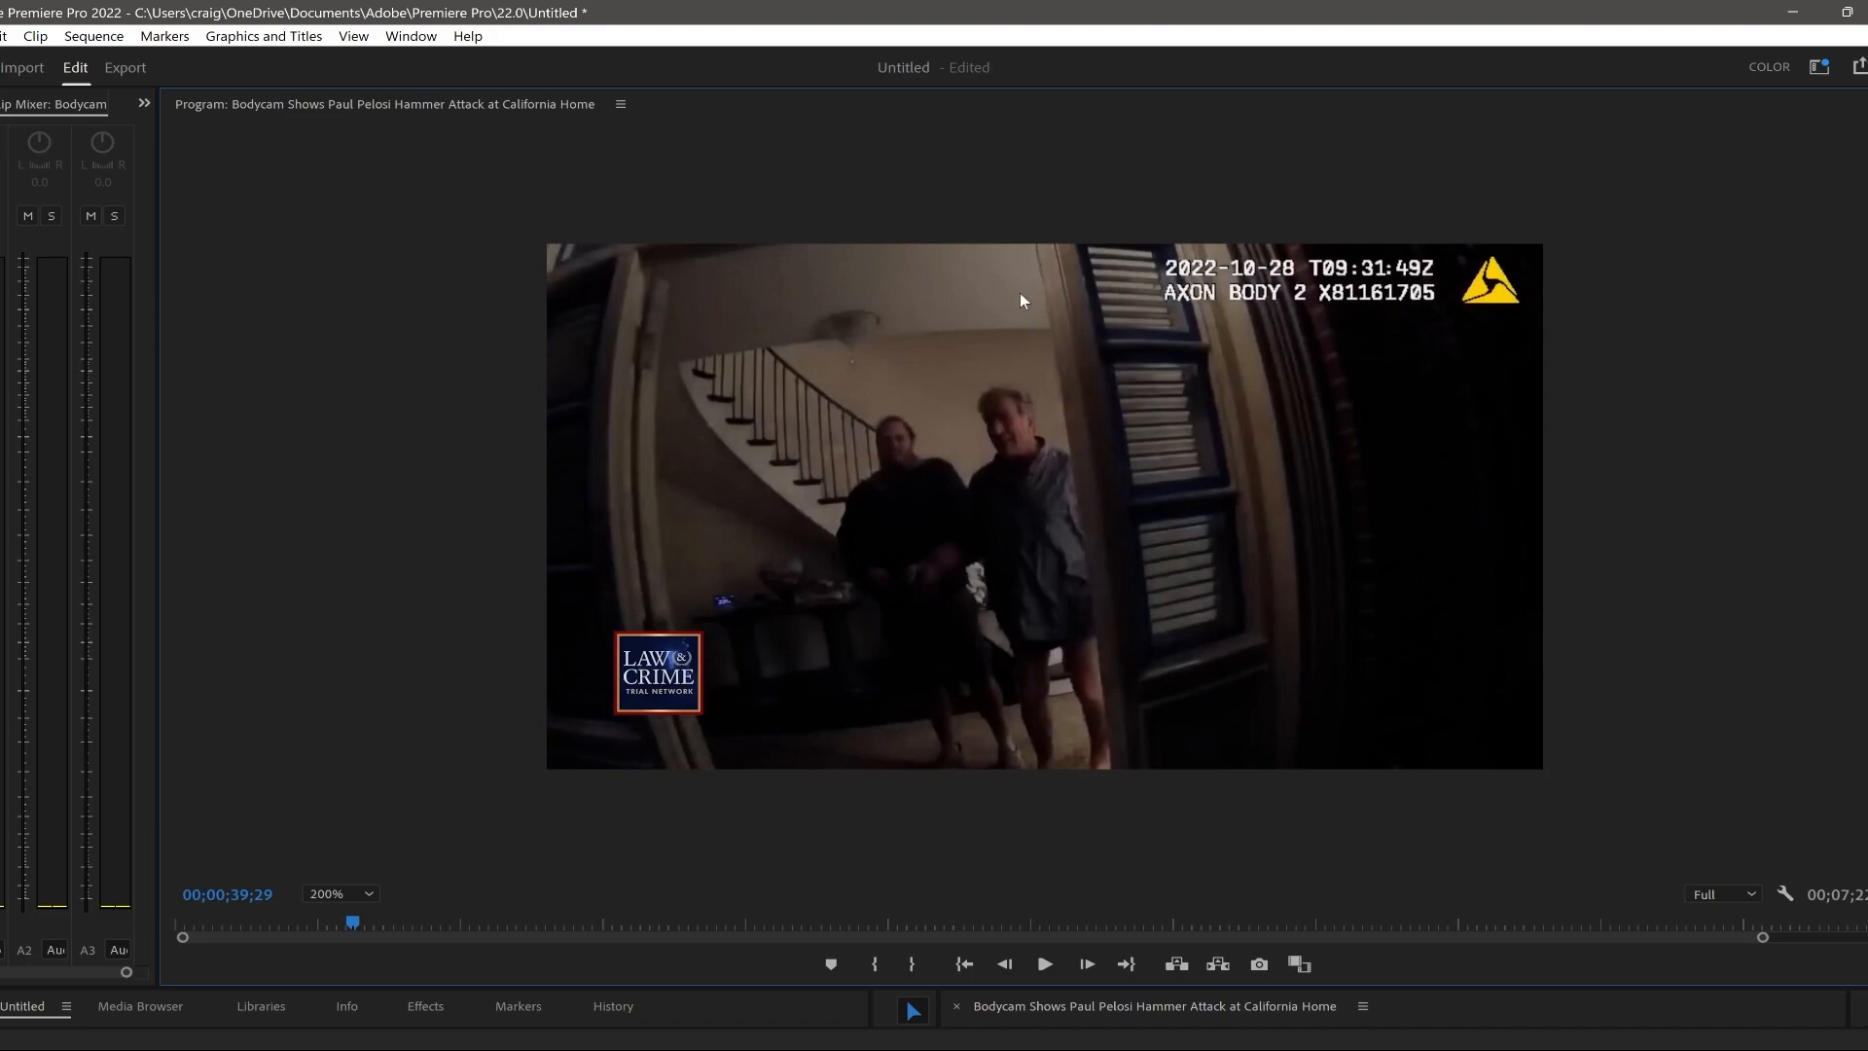
{"action": "mouse_move", "coordinate": [969, 586]}
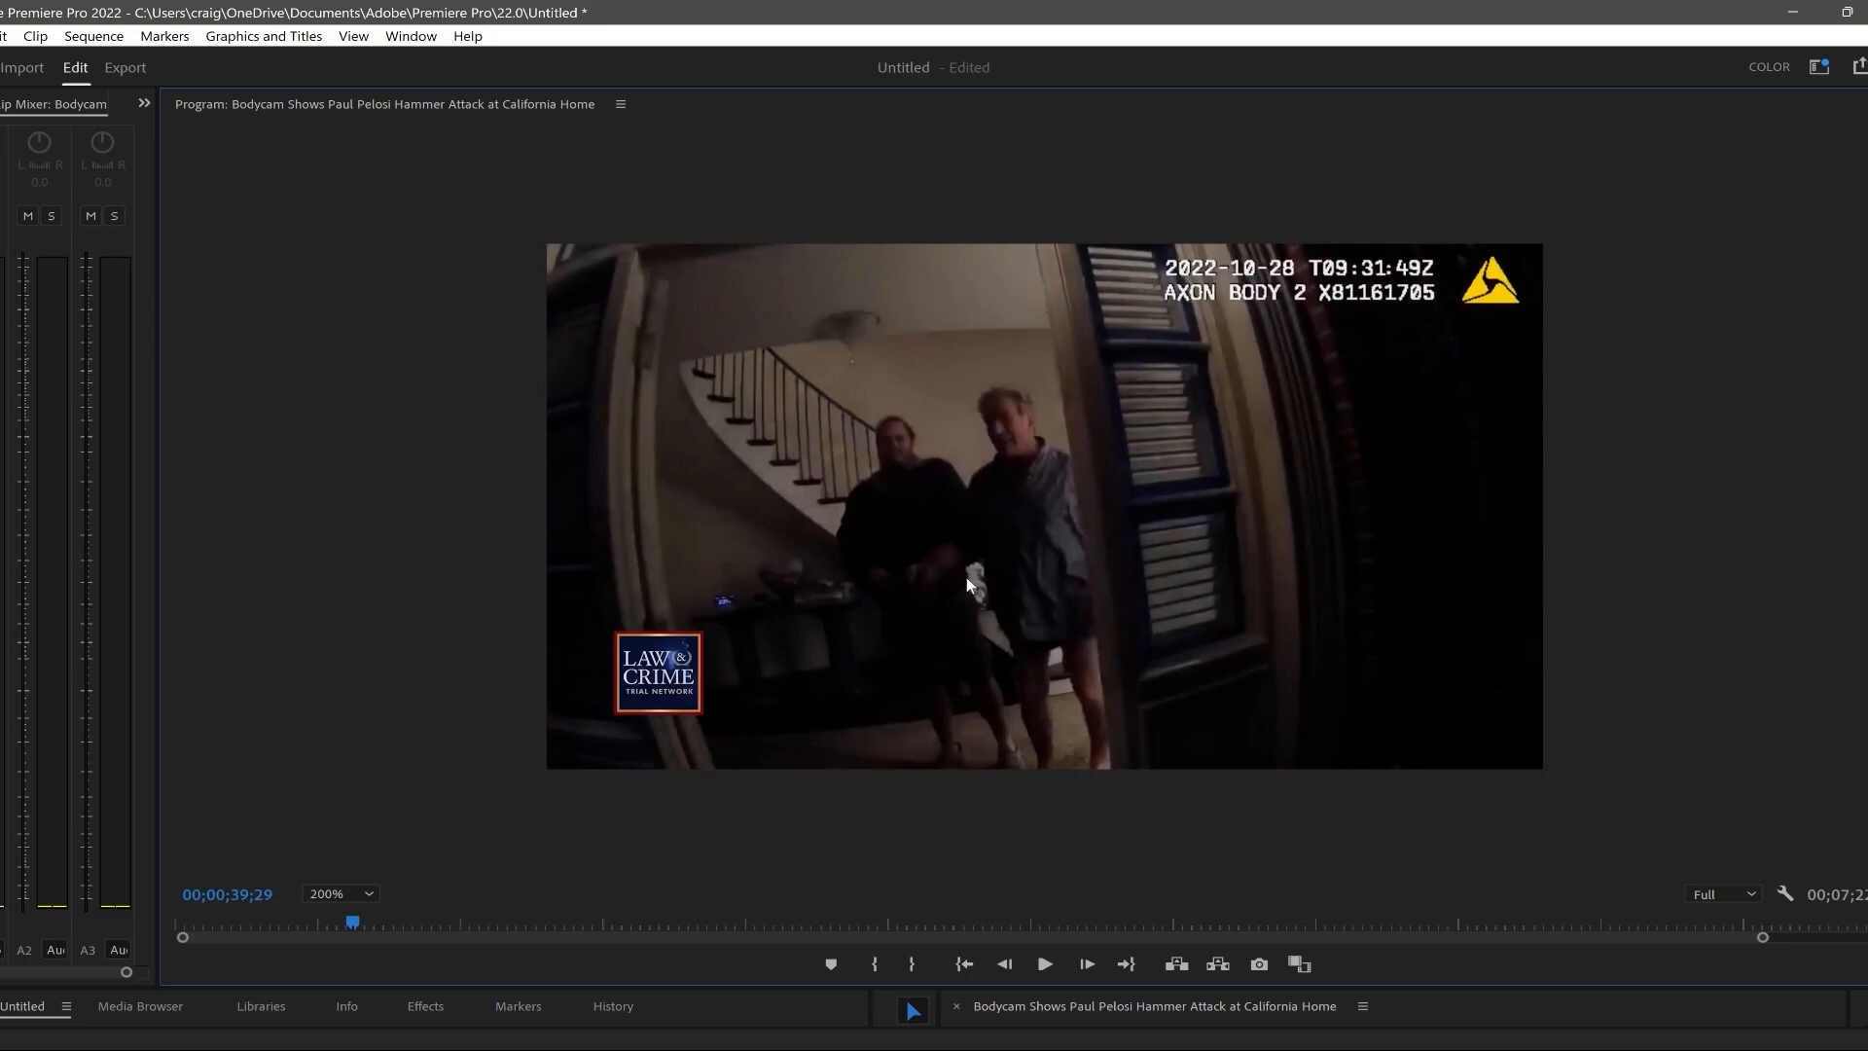
{"action": "mouse_move", "coordinate": [984, 494]}
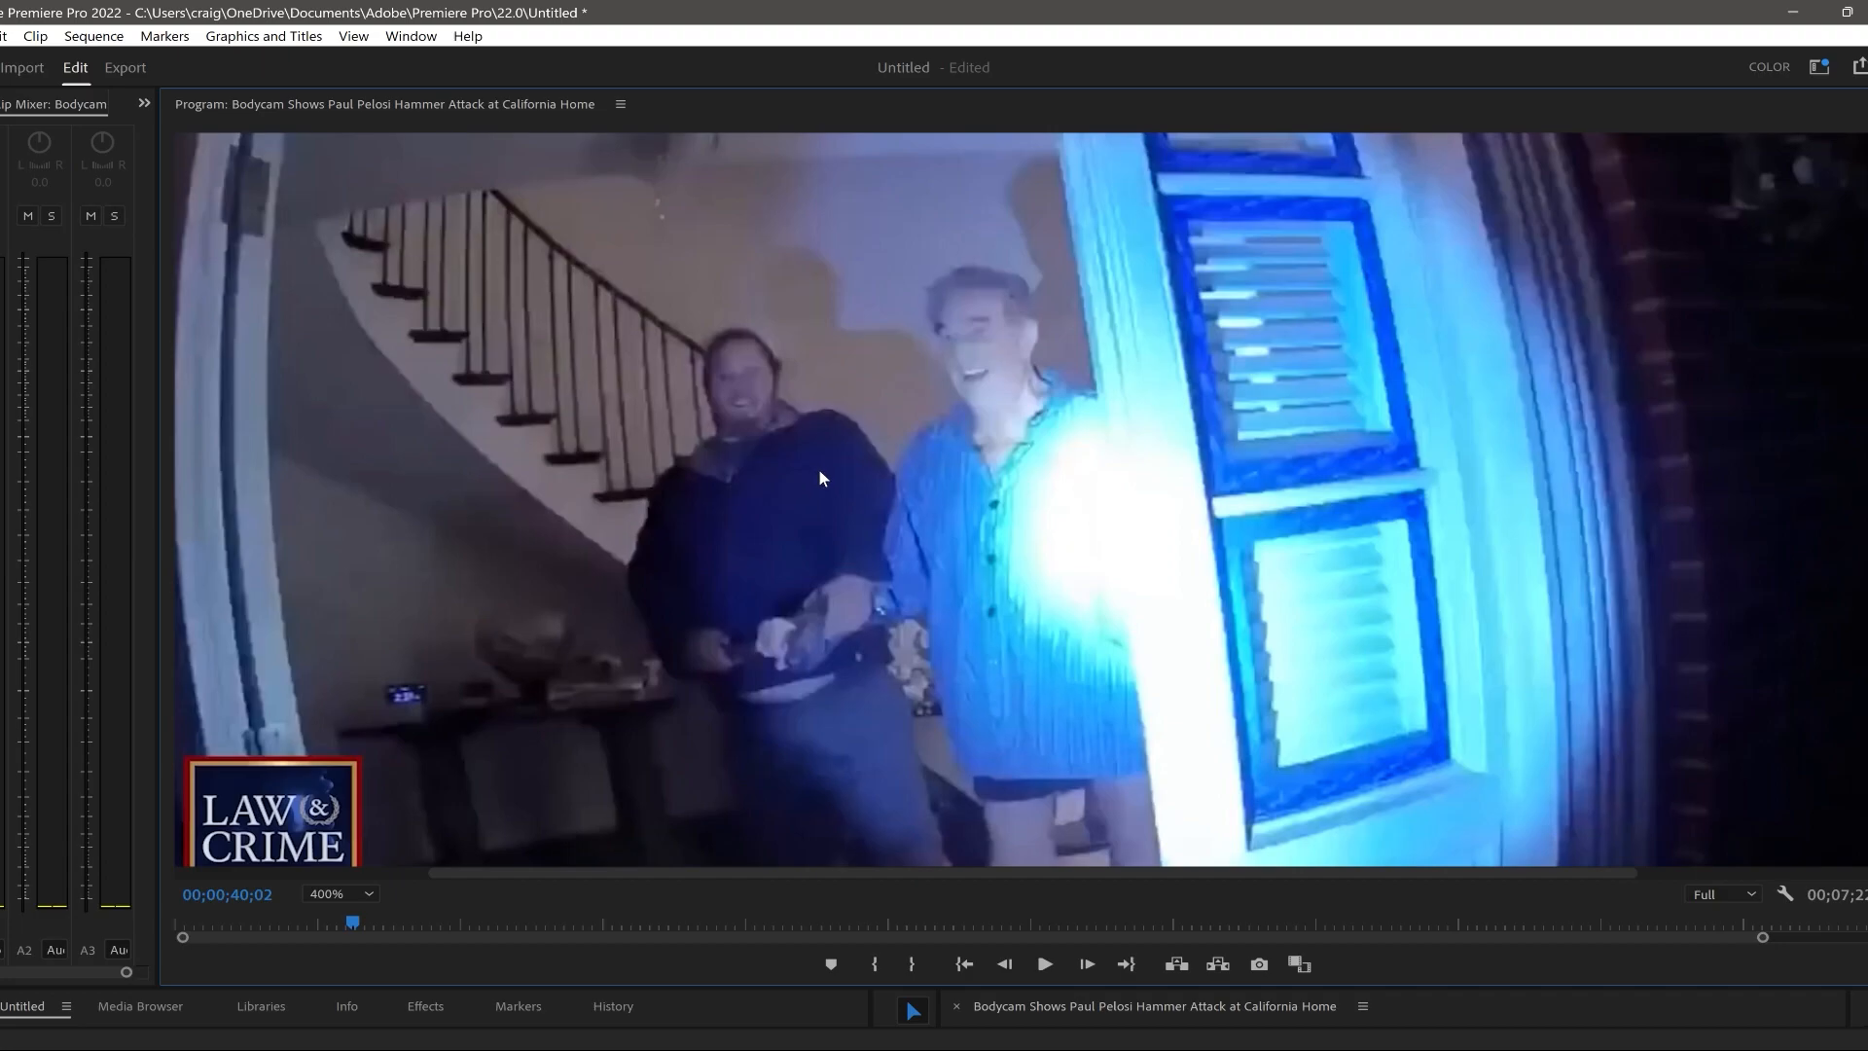
{"action": "mouse_move", "coordinate": [830, 482]}
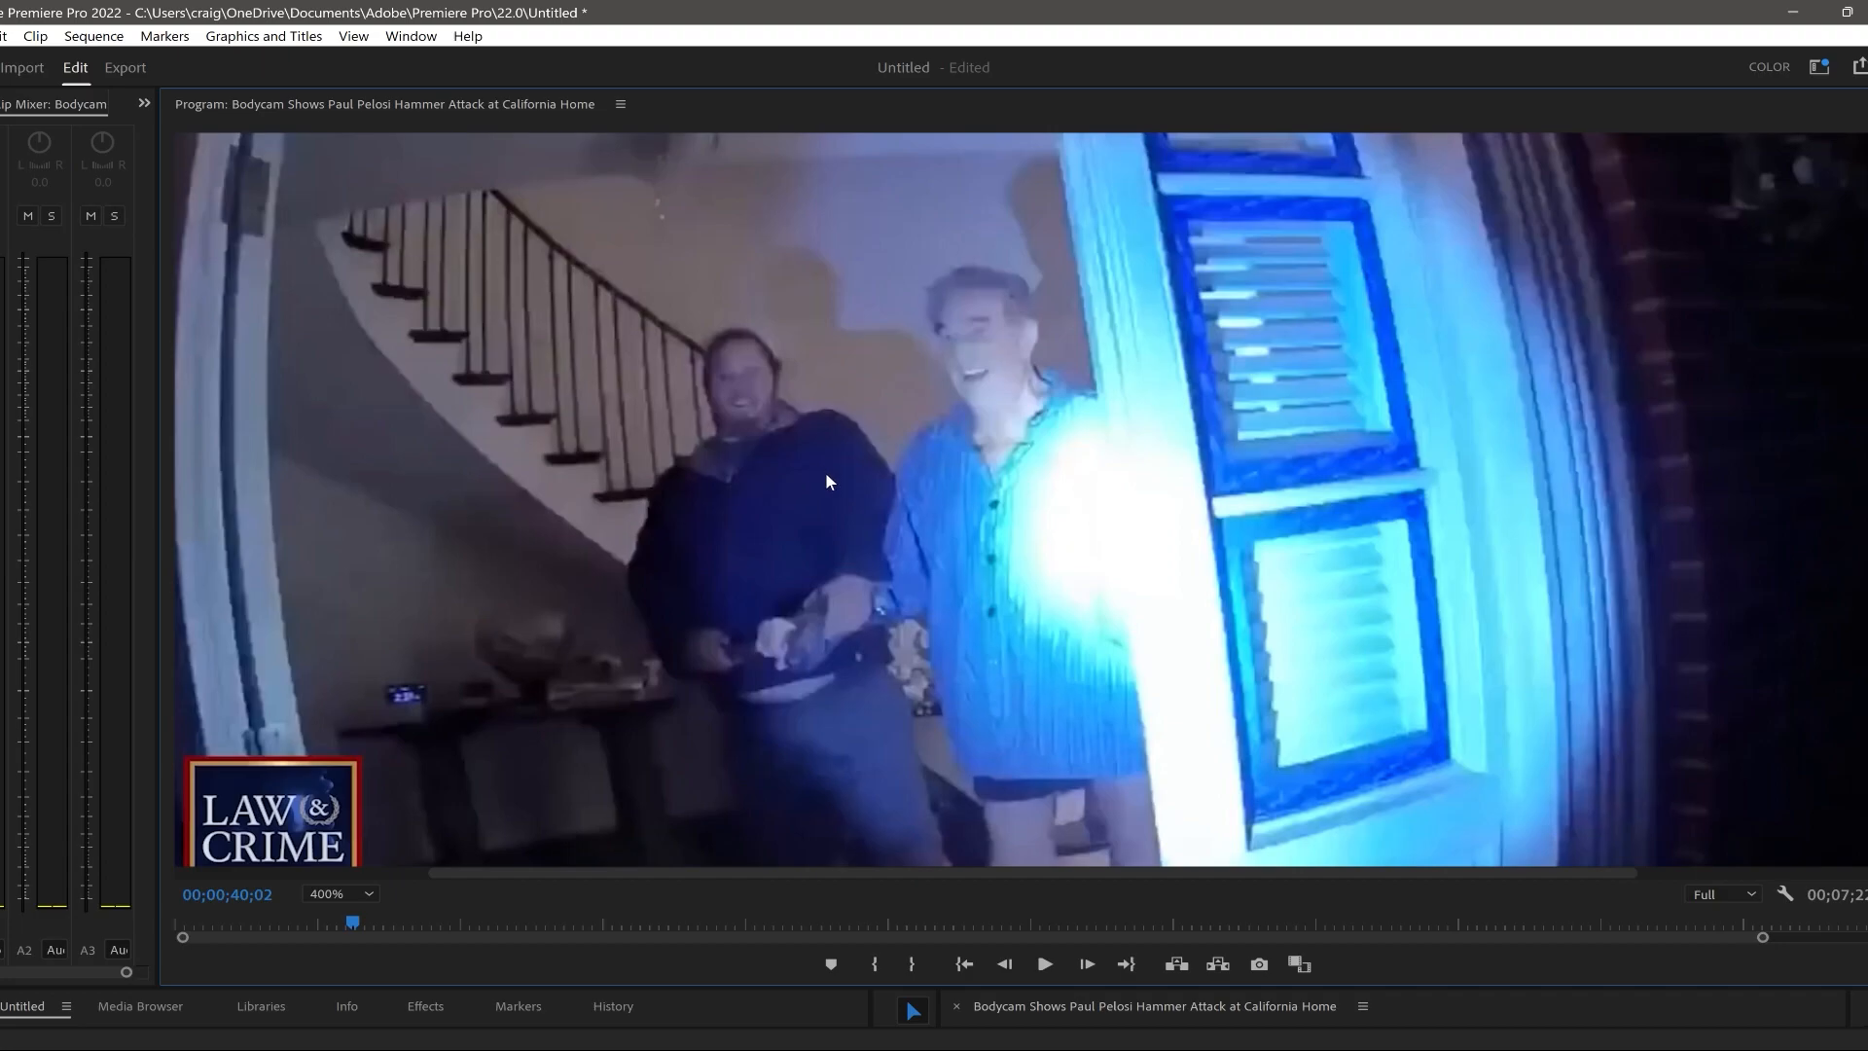
{"action": "mouse_move", "coordinate": [129, 635]}
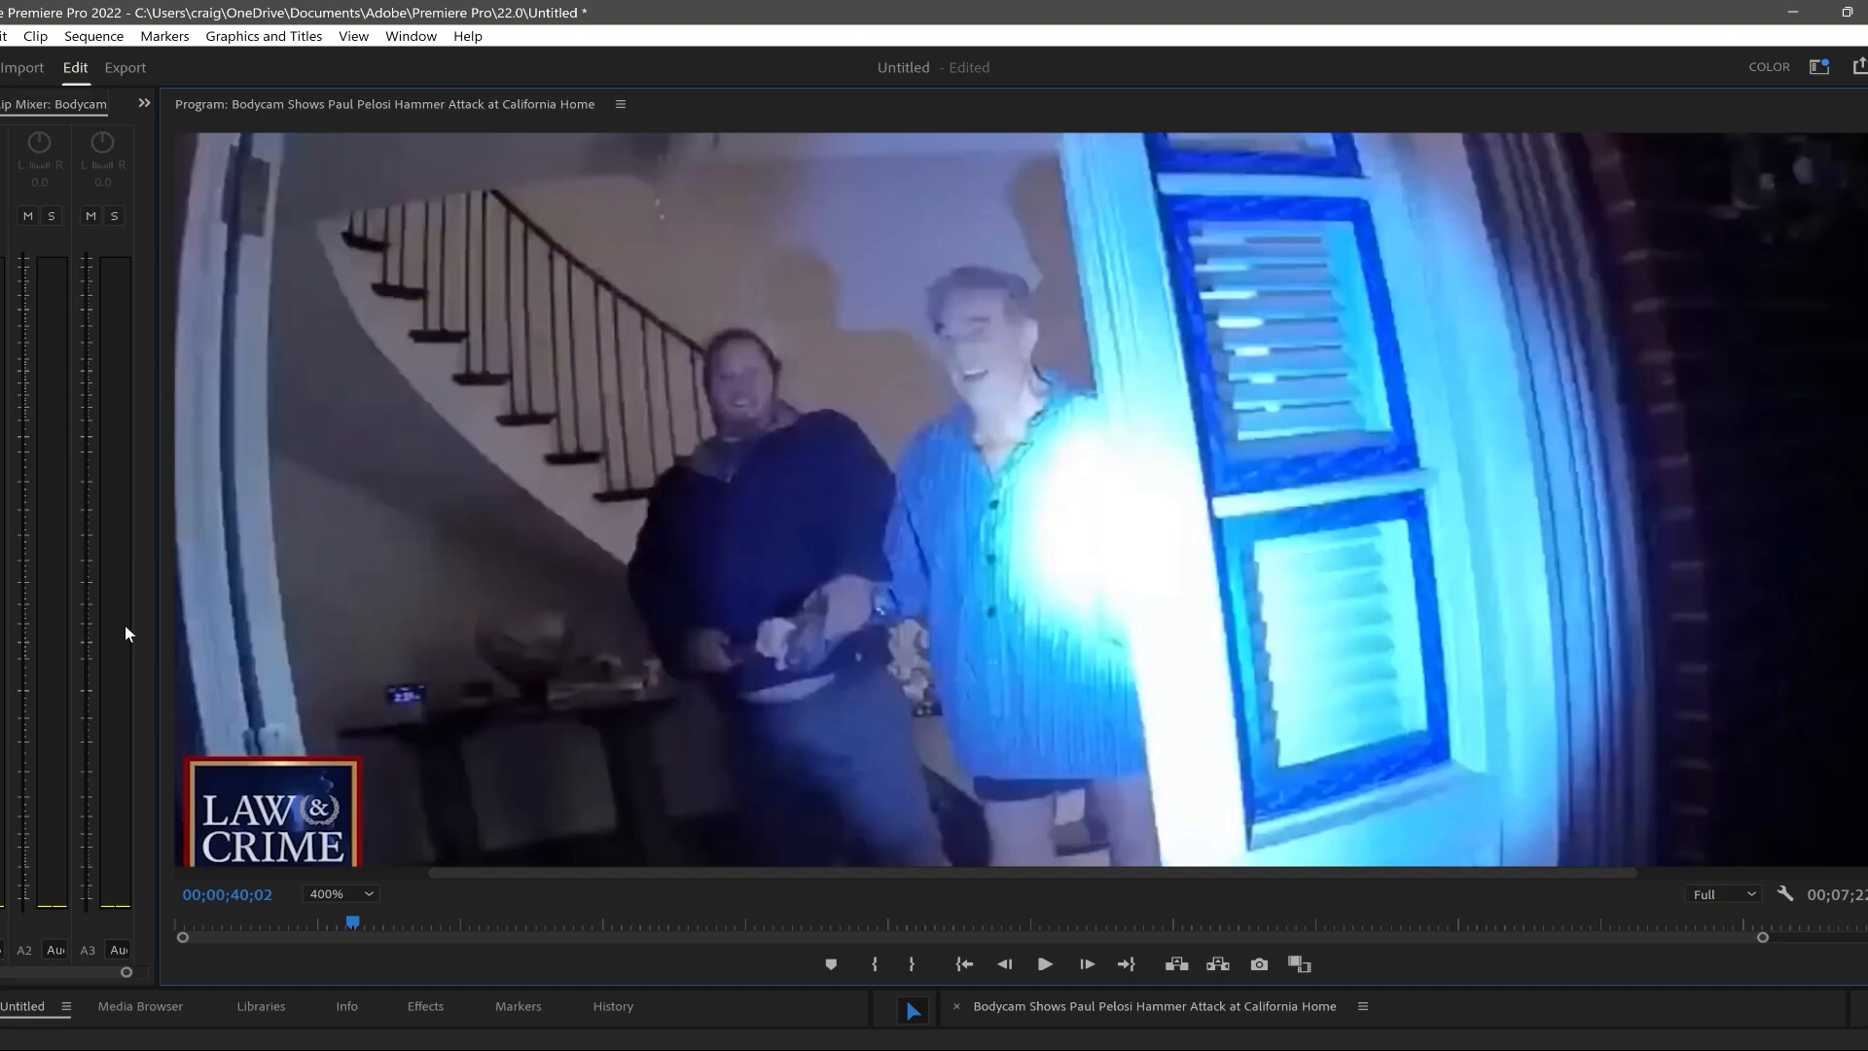
{"action": "mouse_move", "coordinate": [121, 583]}
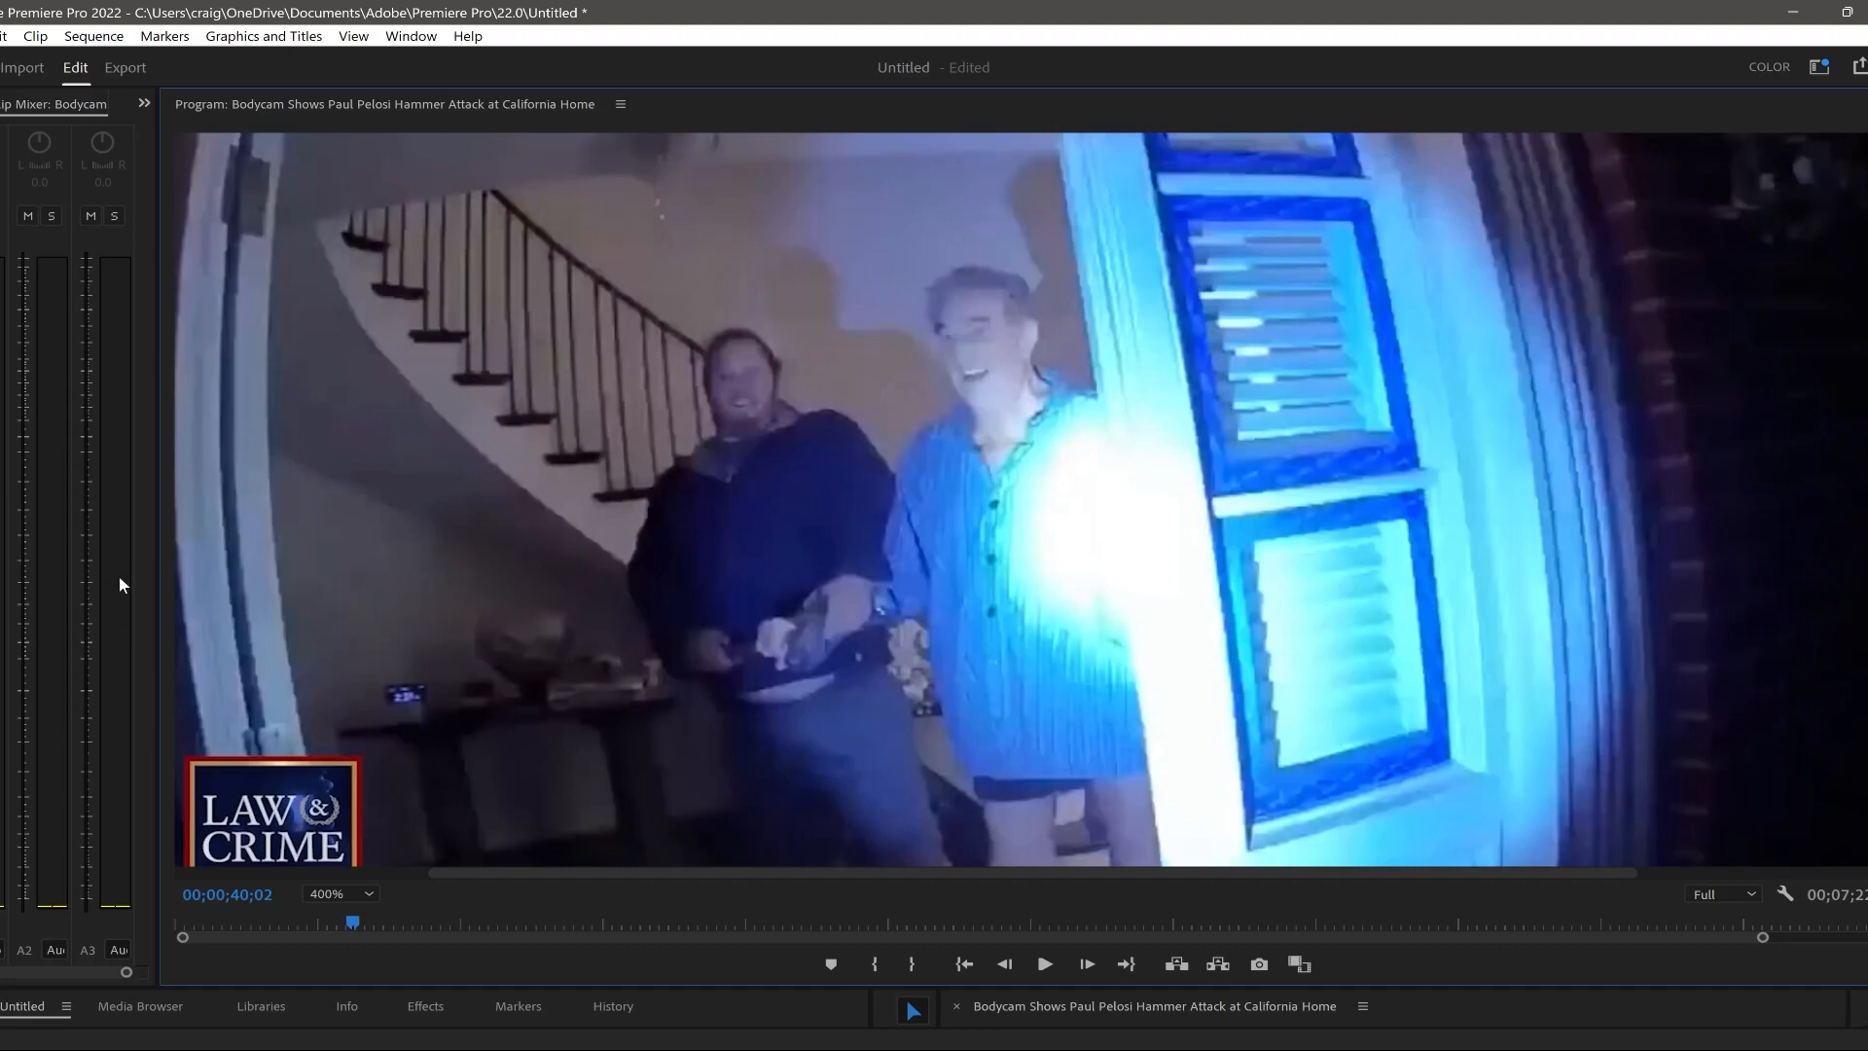
{"action": "mouse_move", "coordinate": [747, 162]}
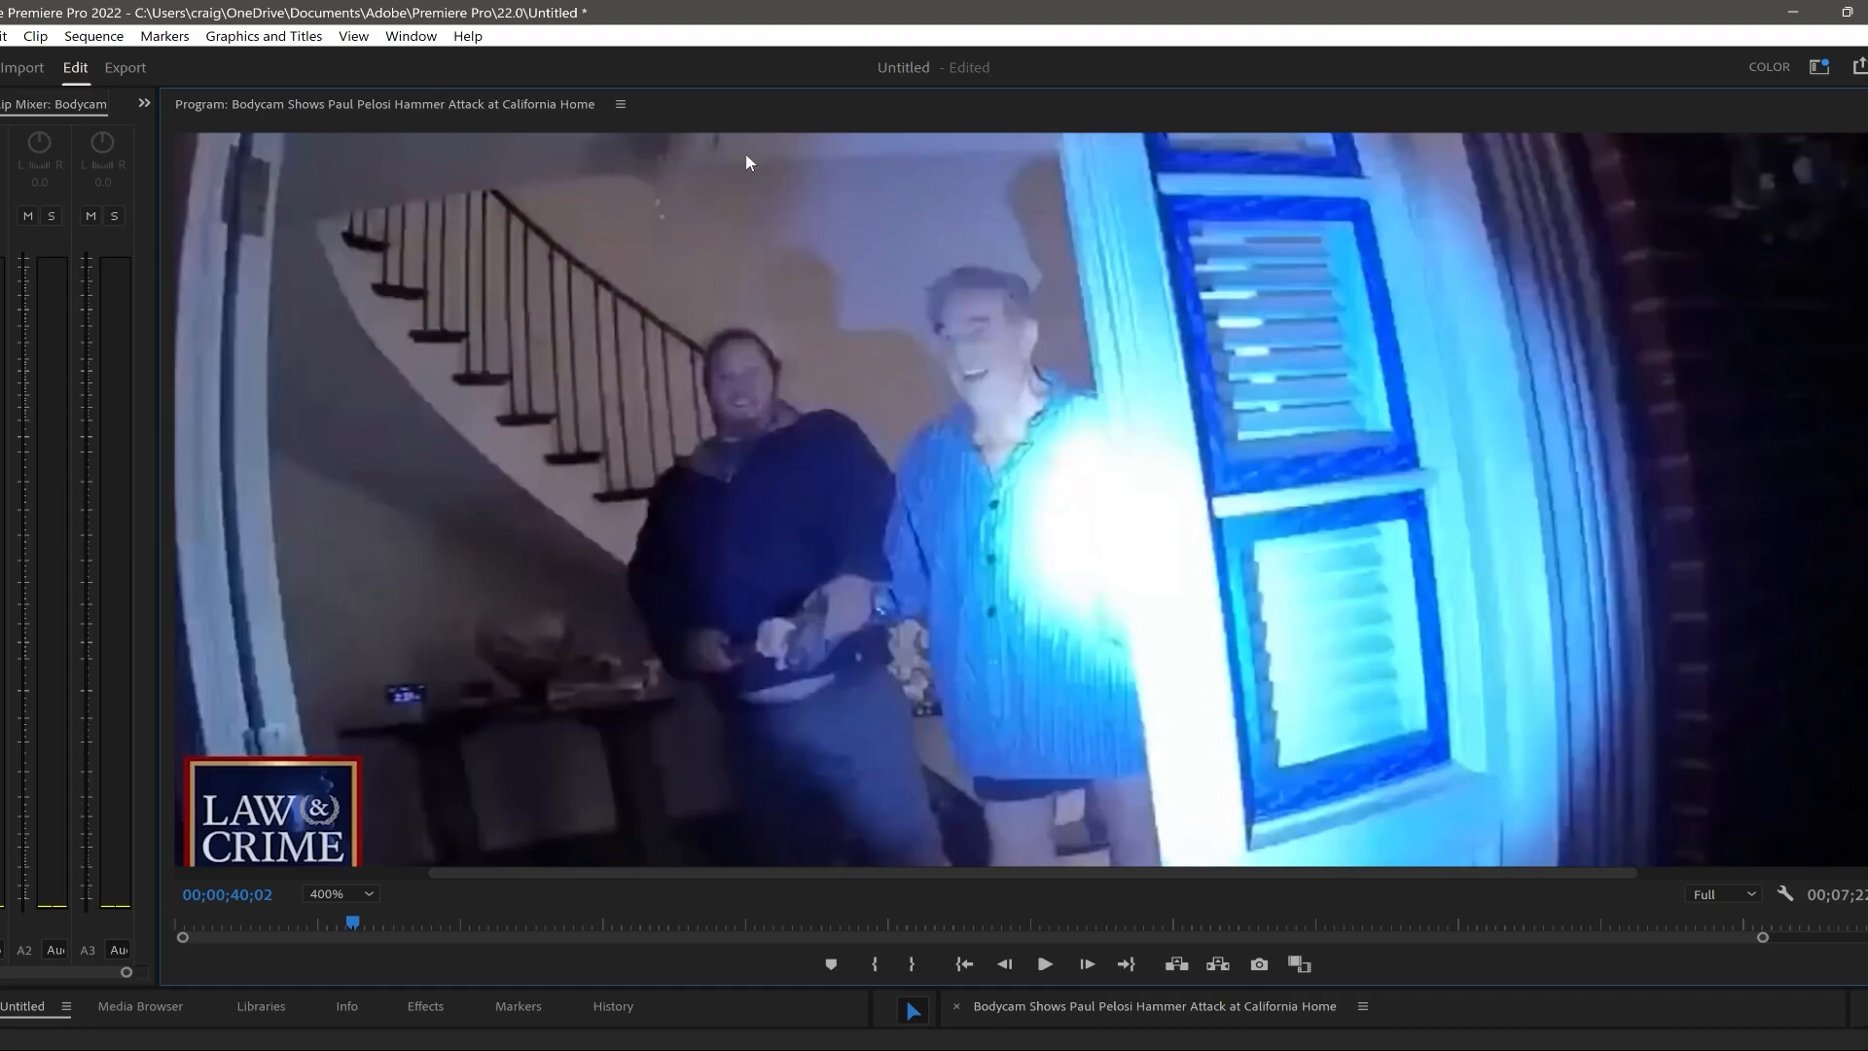
{"action": "mouse_move", "coordinate": [1017, 8]}
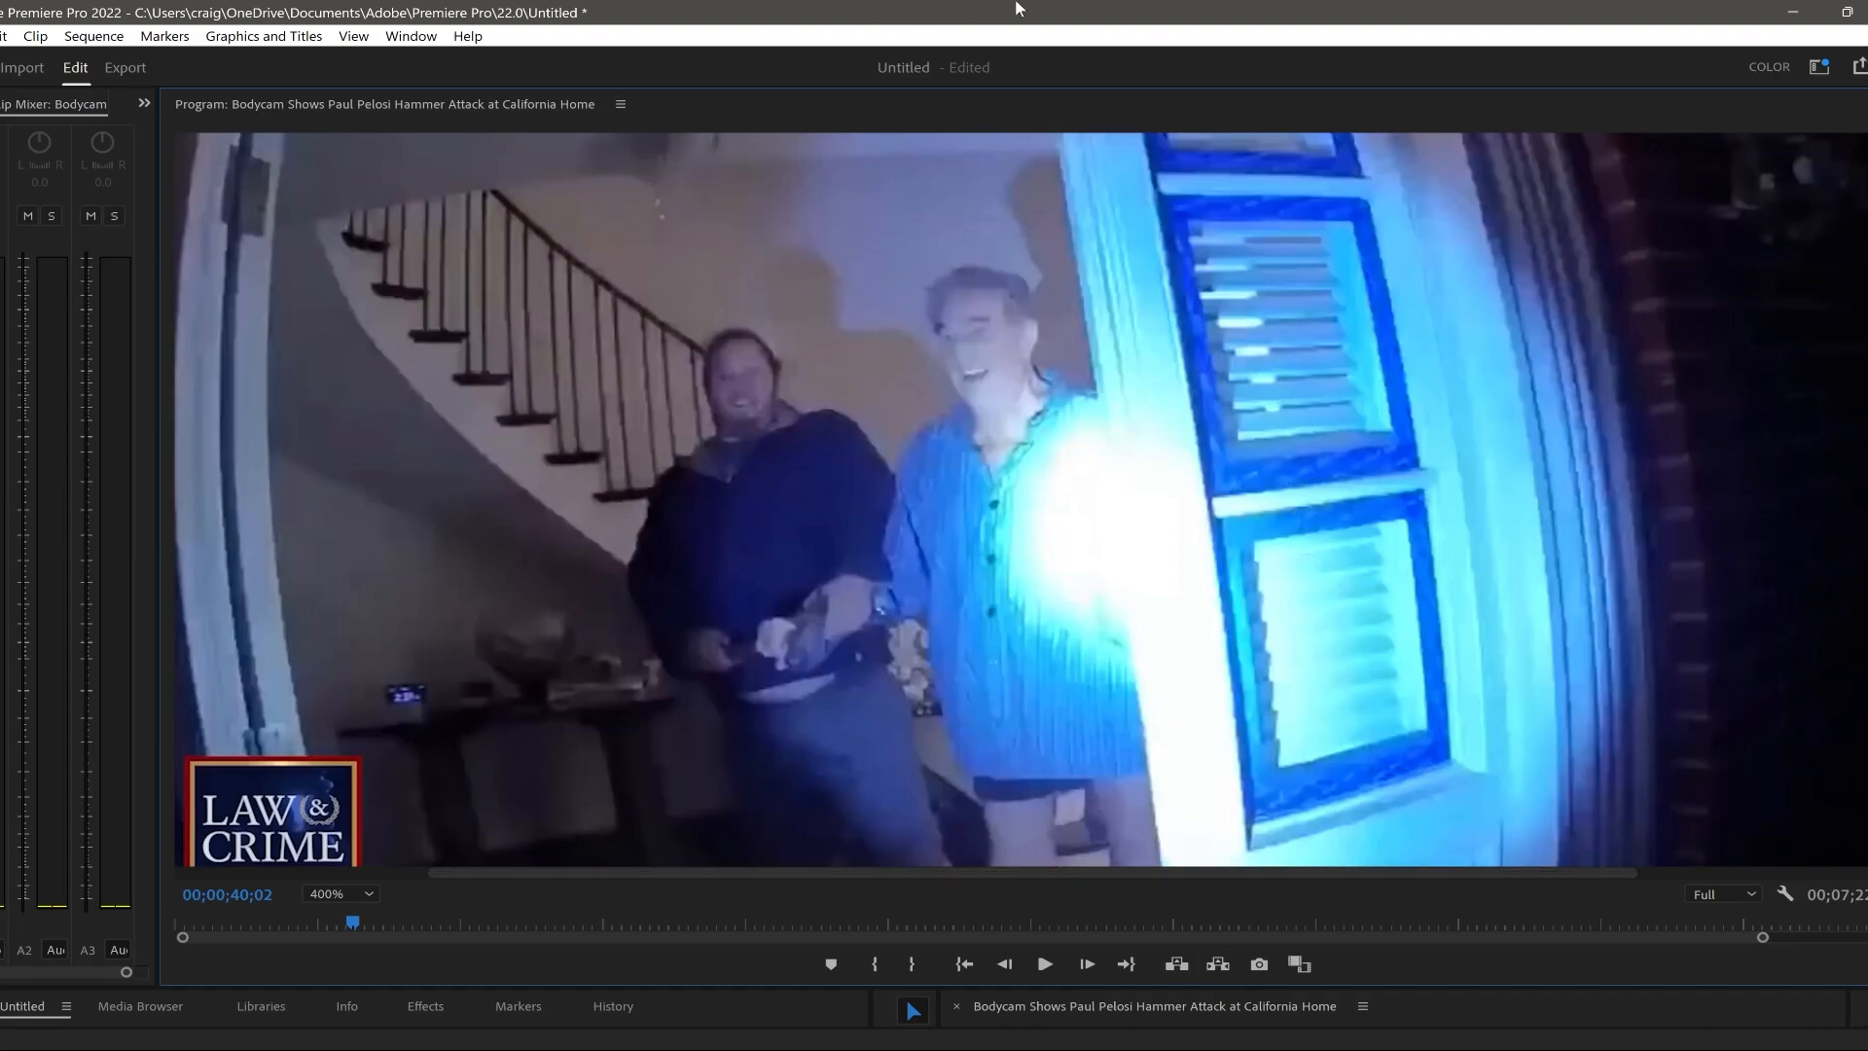